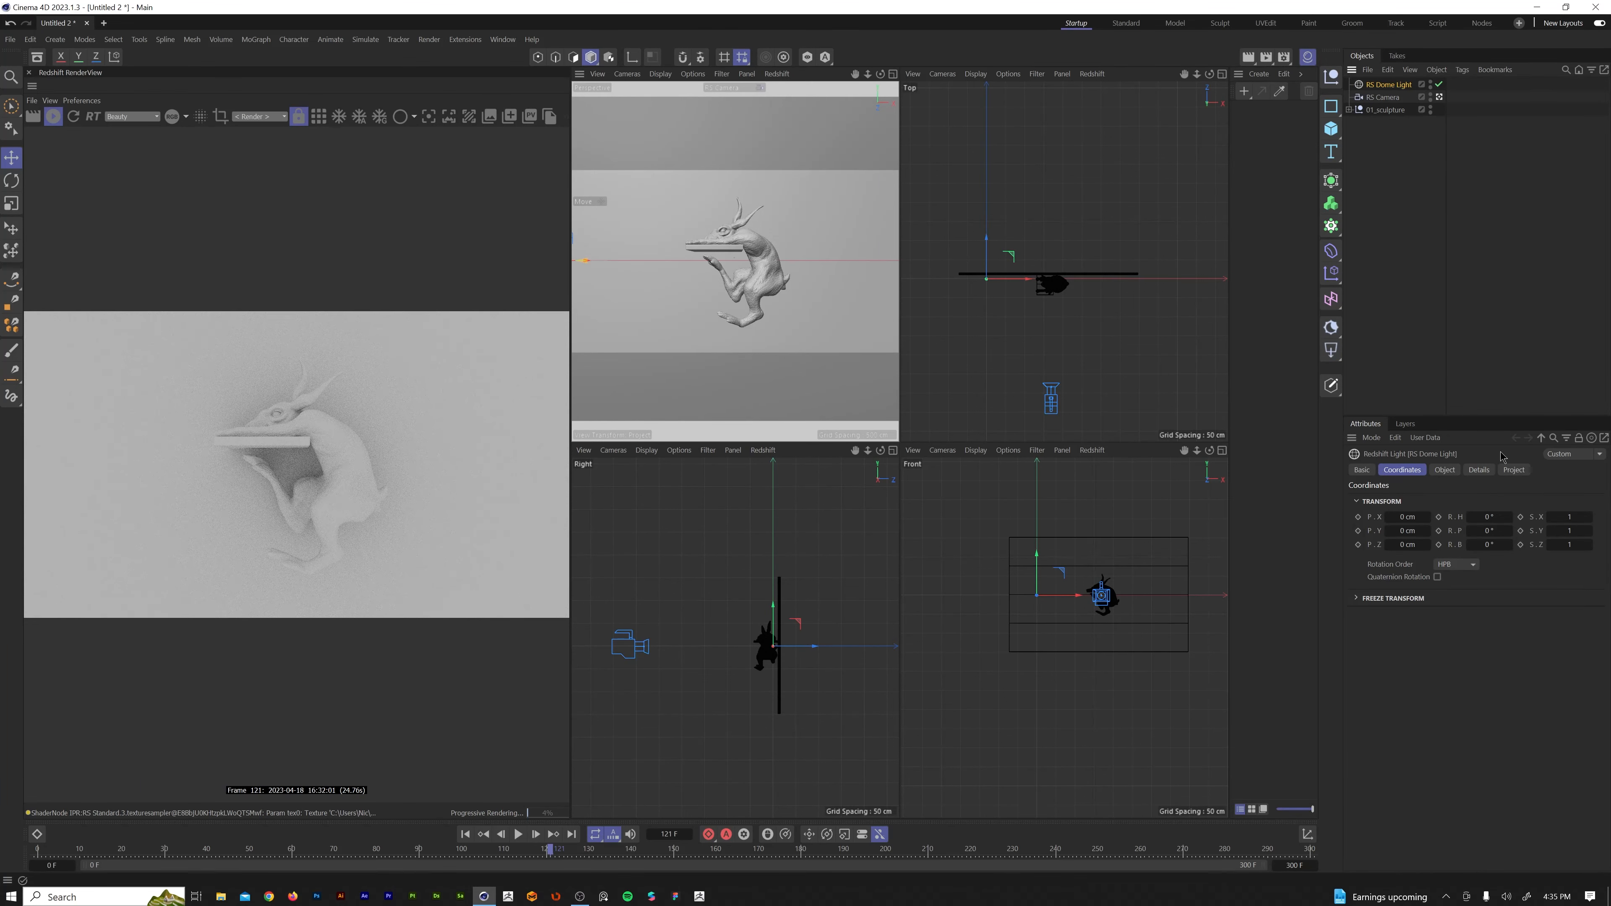
Load distribution_board_4k into the RS Dome Light texture slot and rotate its R.H around the sculpture.
{"action": "left_click", "coordinate": [1445, 470]}
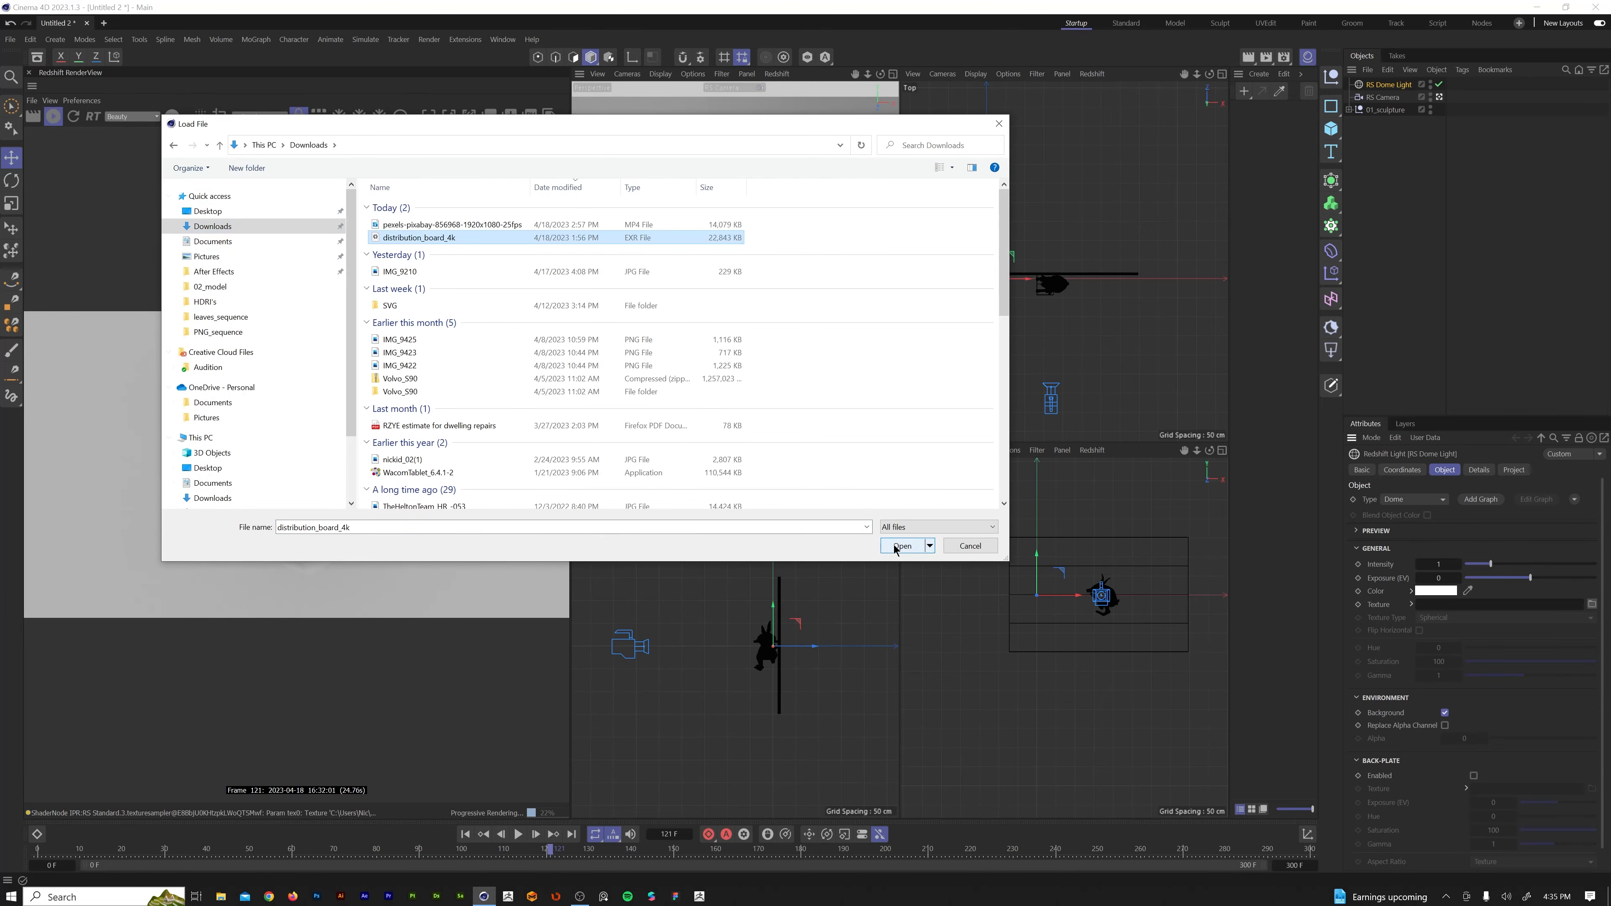
{"action": "left_click", "coordinate": [902, 545]}
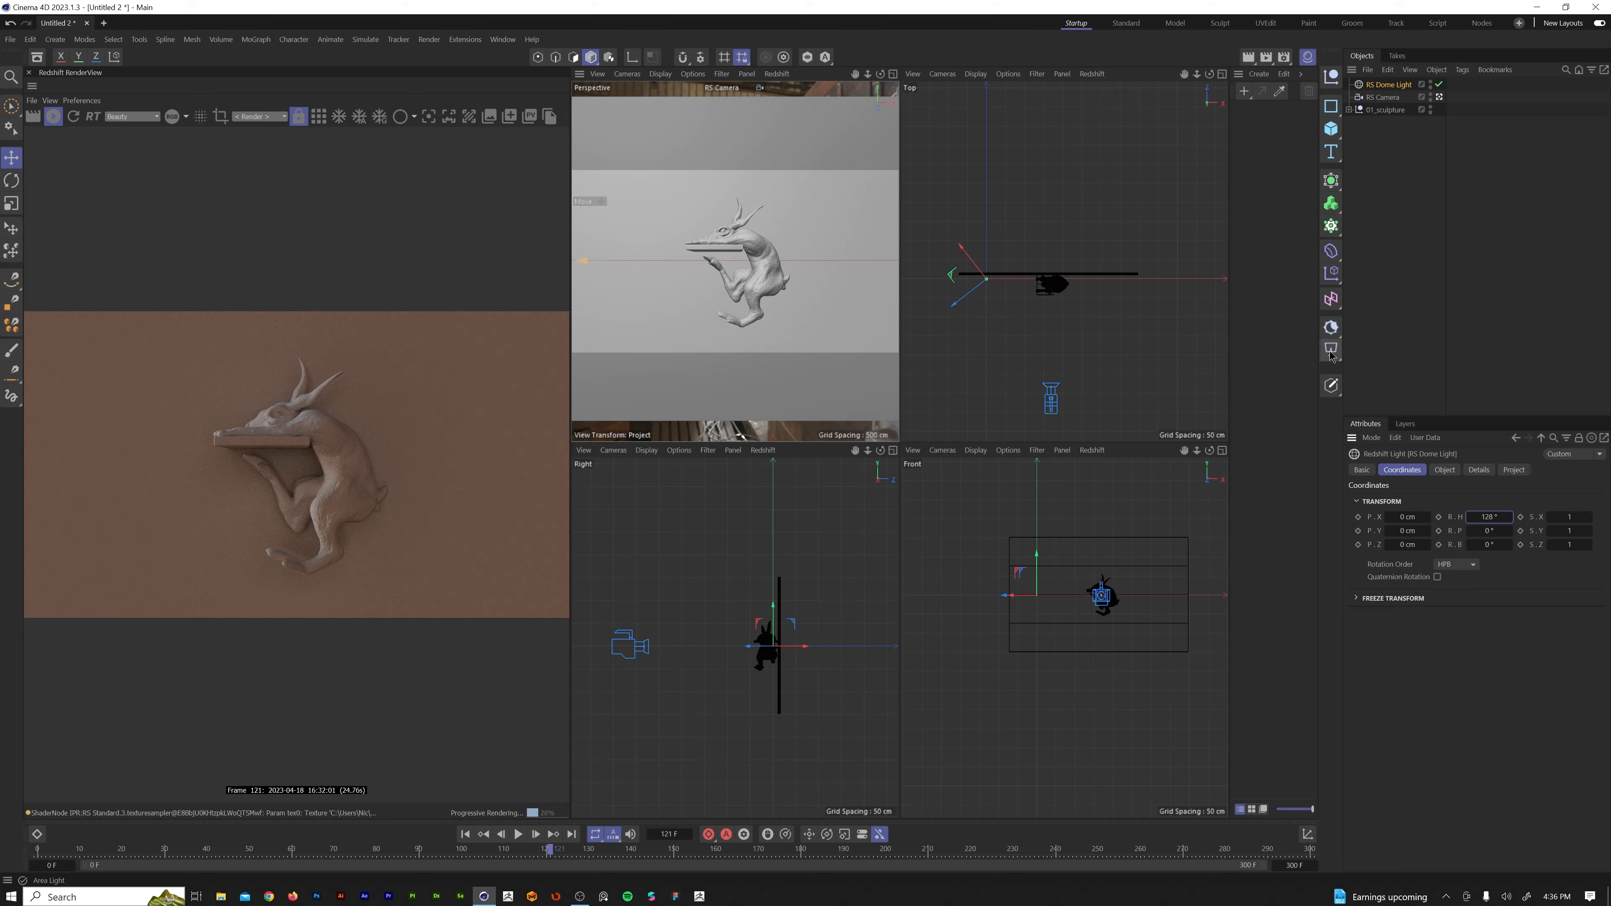
Add an RS Spot Light to the scene from the Light menu.
{"action": "left_click", "coordinate": [1331, 351]}
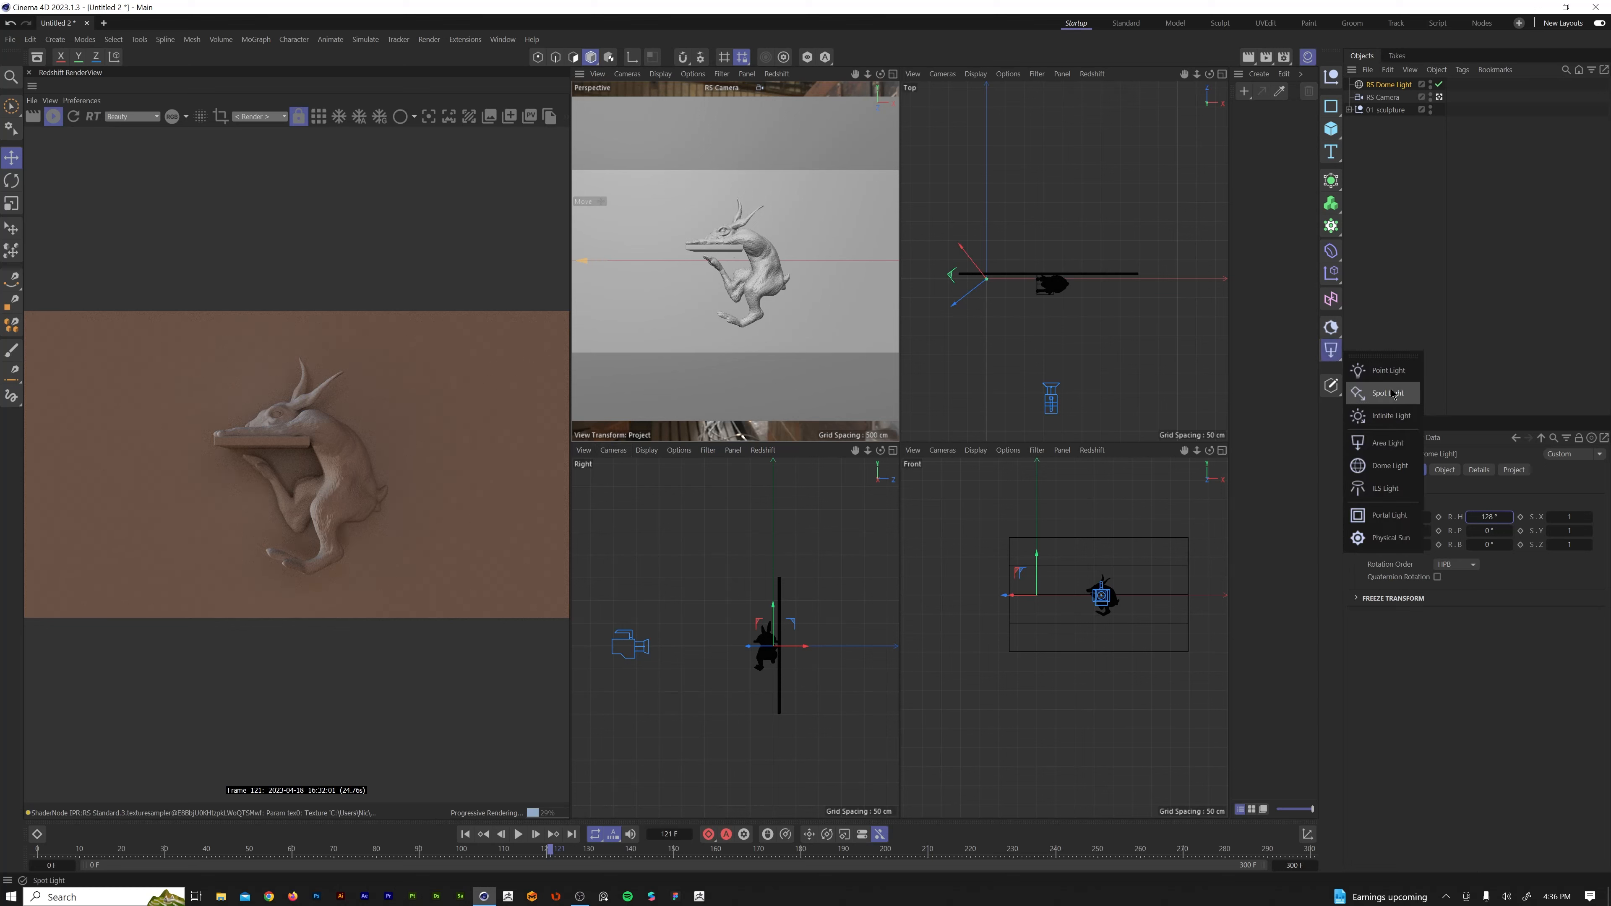
{"action": "left_click", "coordinate": [1388, 393]}
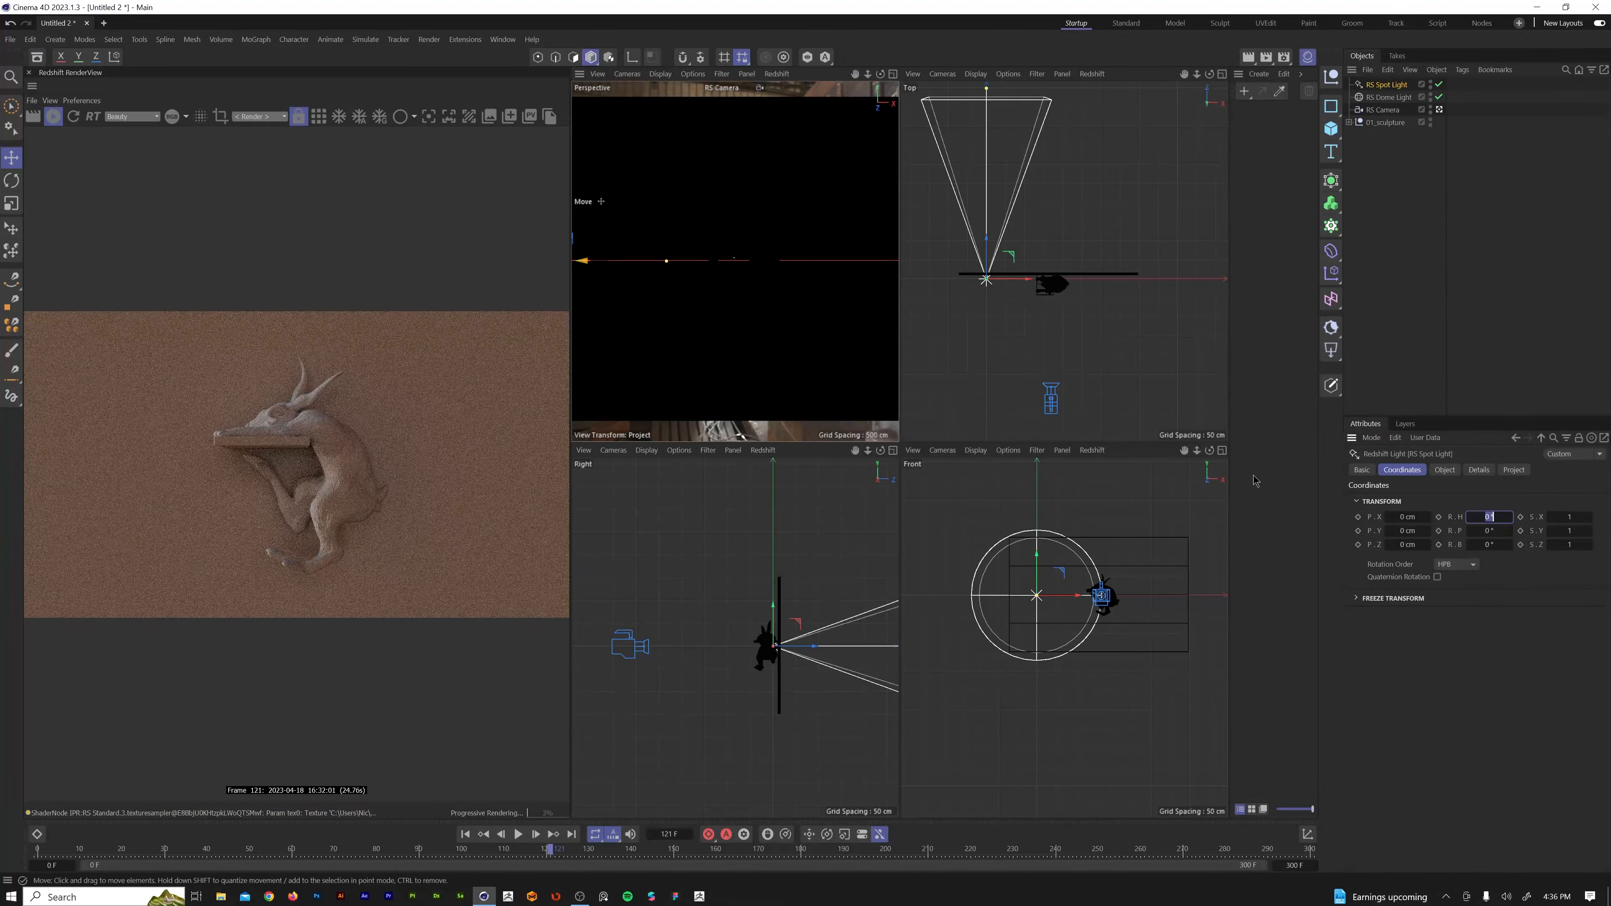
{"action": "left_click", "coordinate": [1331, 127]}
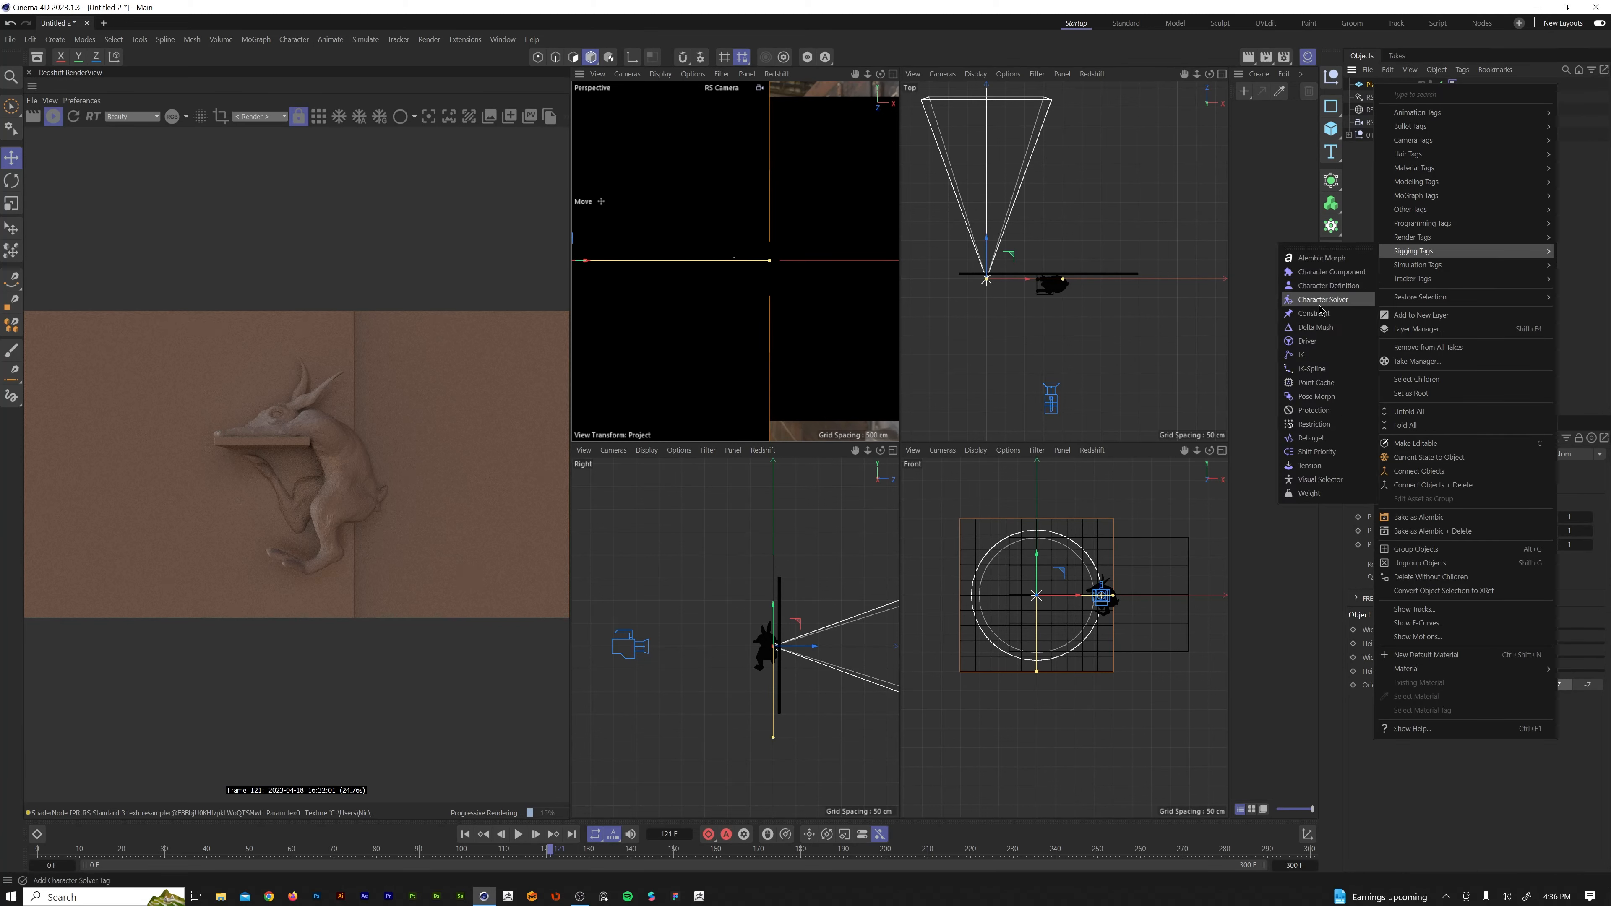
Give the Plane a Constraint rigging tag with Parent enabled.
{"action": "left_click", "coordinate": [1318, 313]}
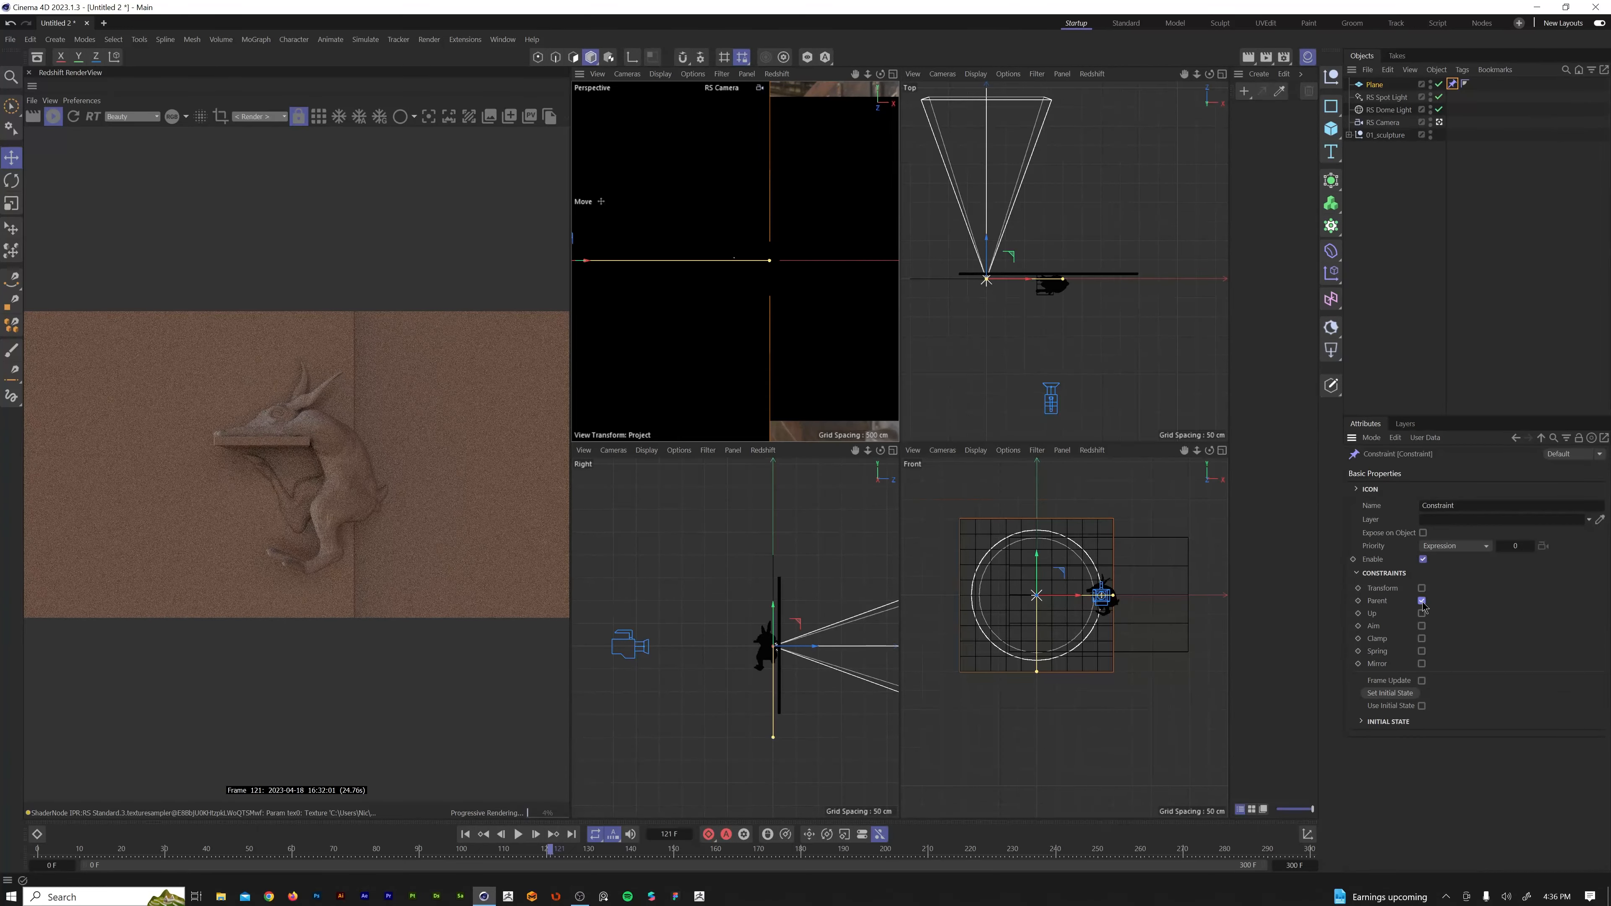
{"action": "left_click", "coordinate": [1393, 470]}
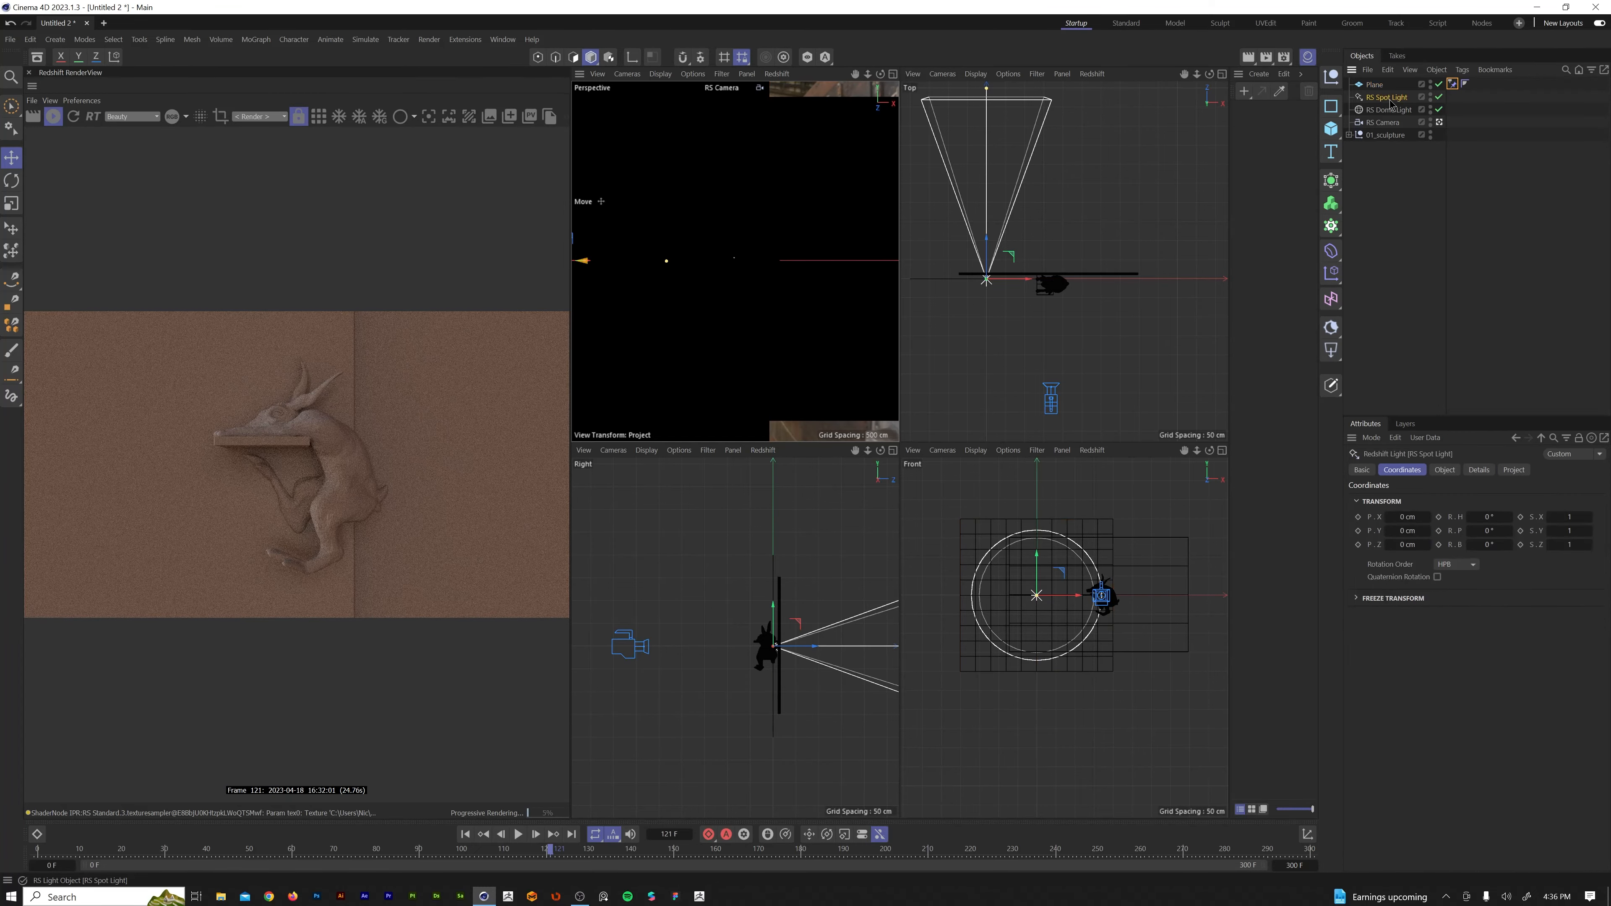
Add a Target tag to the RS Spot Light and resize the Plane to 200 x 200 cm.
{"action": "right_click", "coordinate": [1387, 96]}
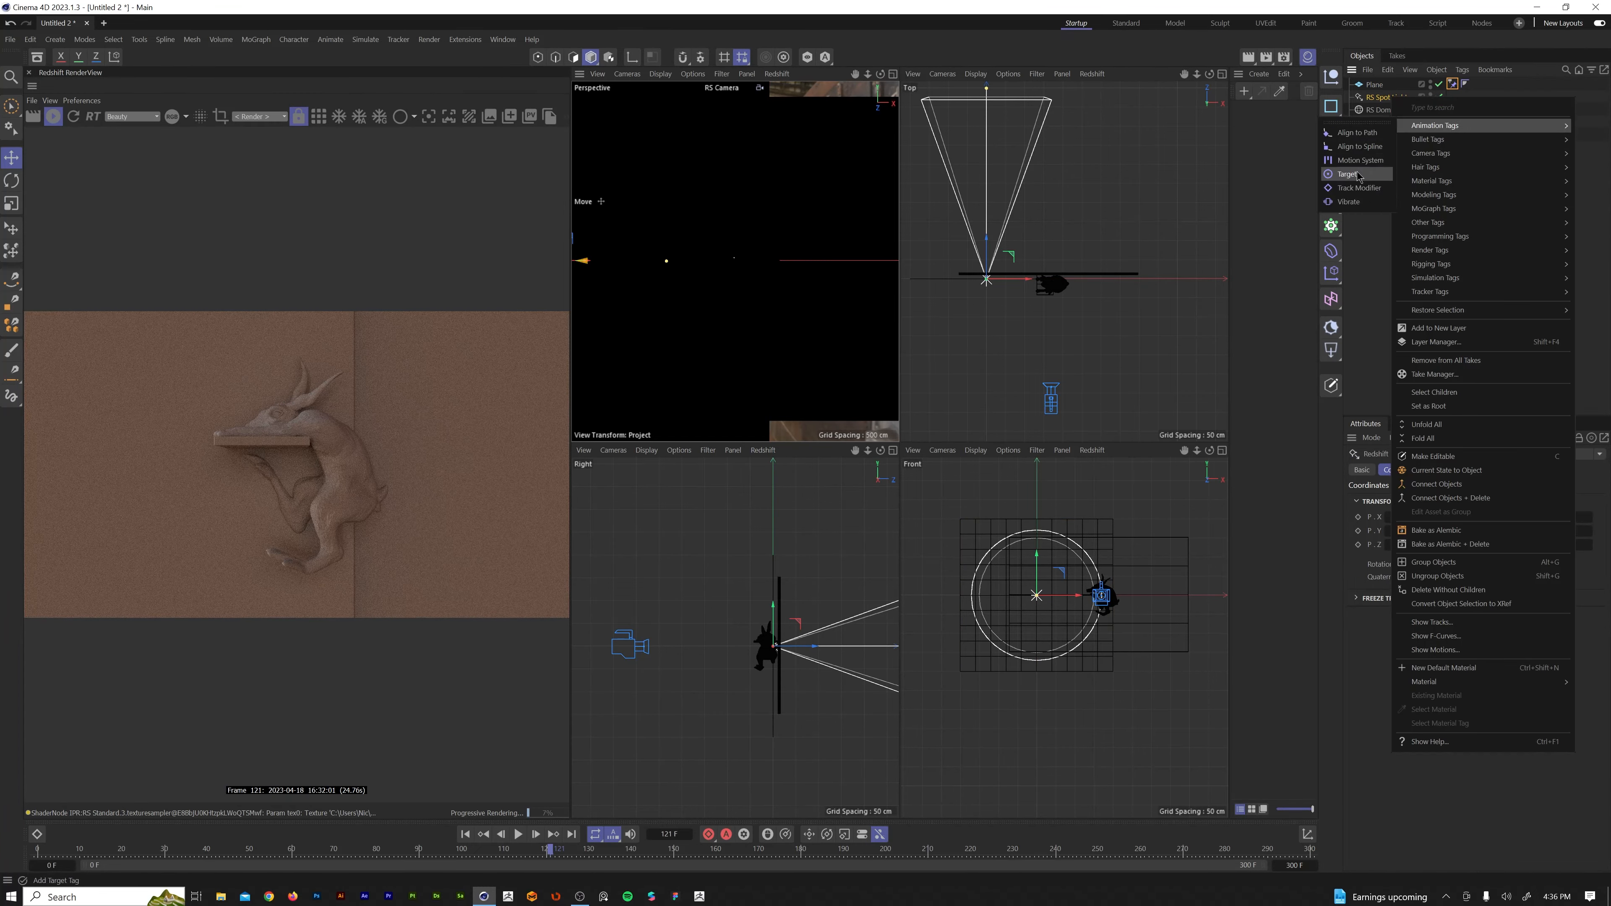
{"action": "left_click", "coordinate": [1351, 173]}
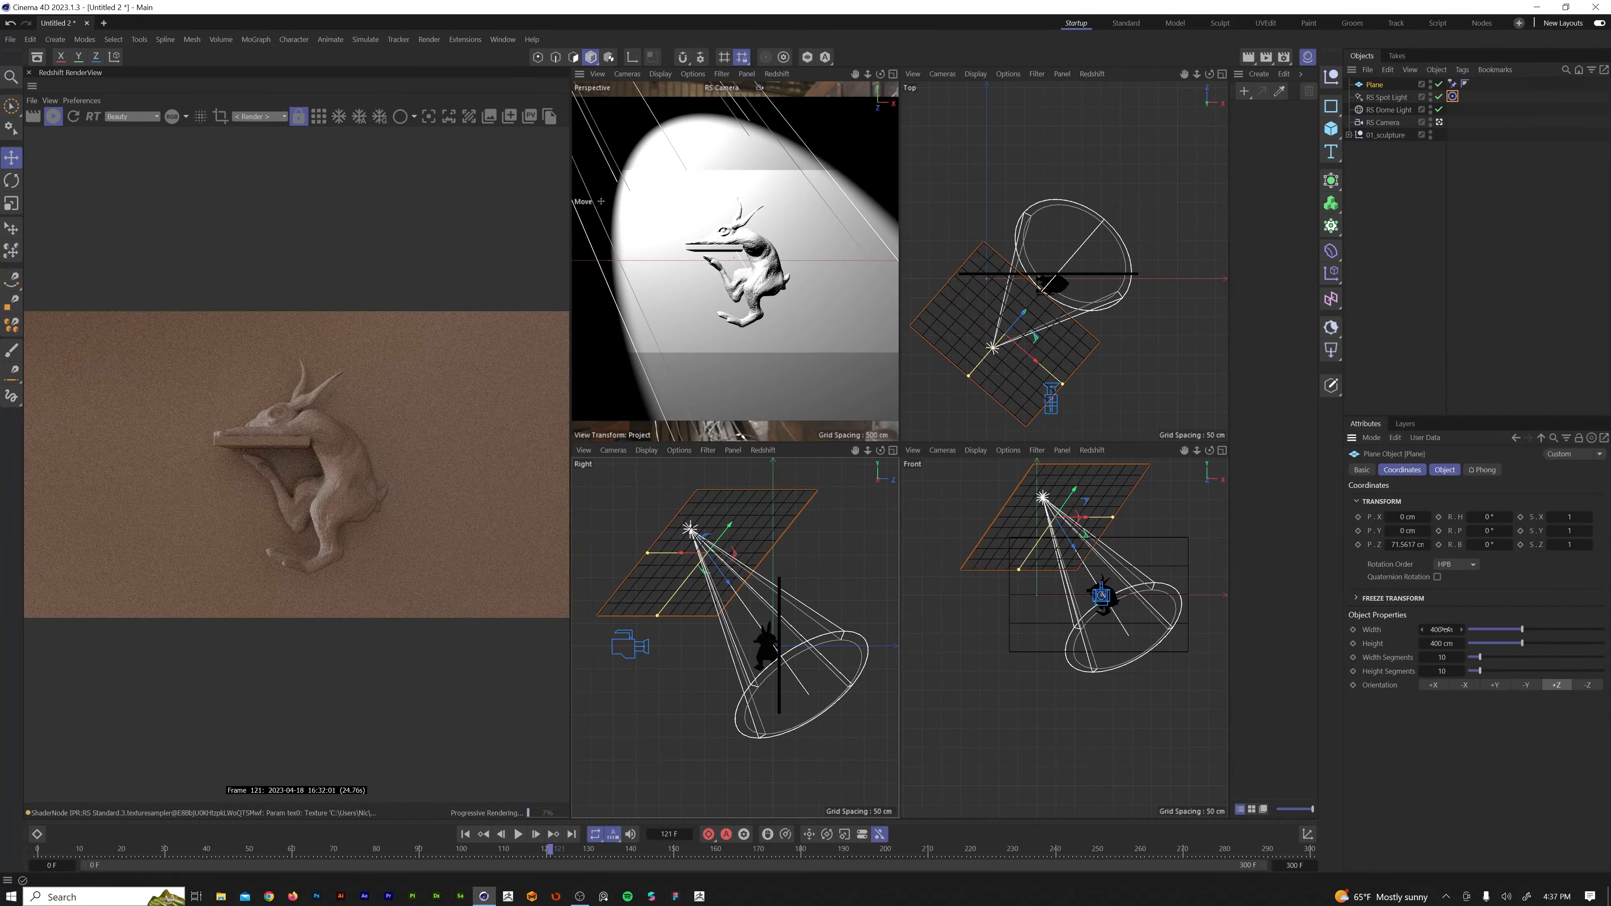
{"action": "left_click", "coordinate": [1441, 629]}
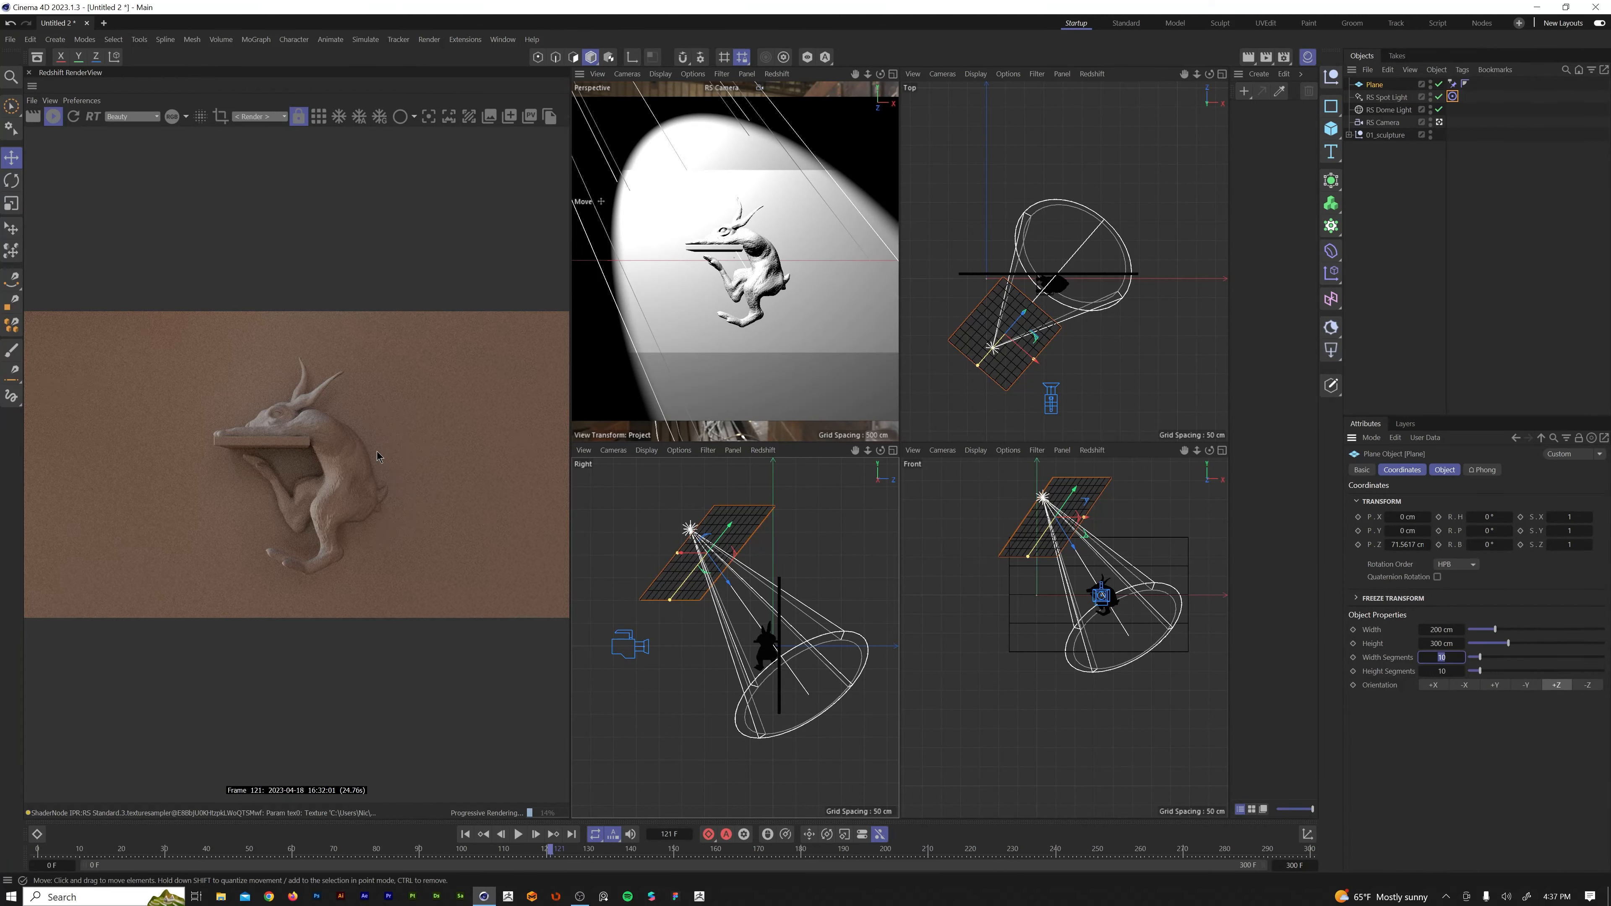
{"action": "mouse_move", "coordinate": [459, 455]}
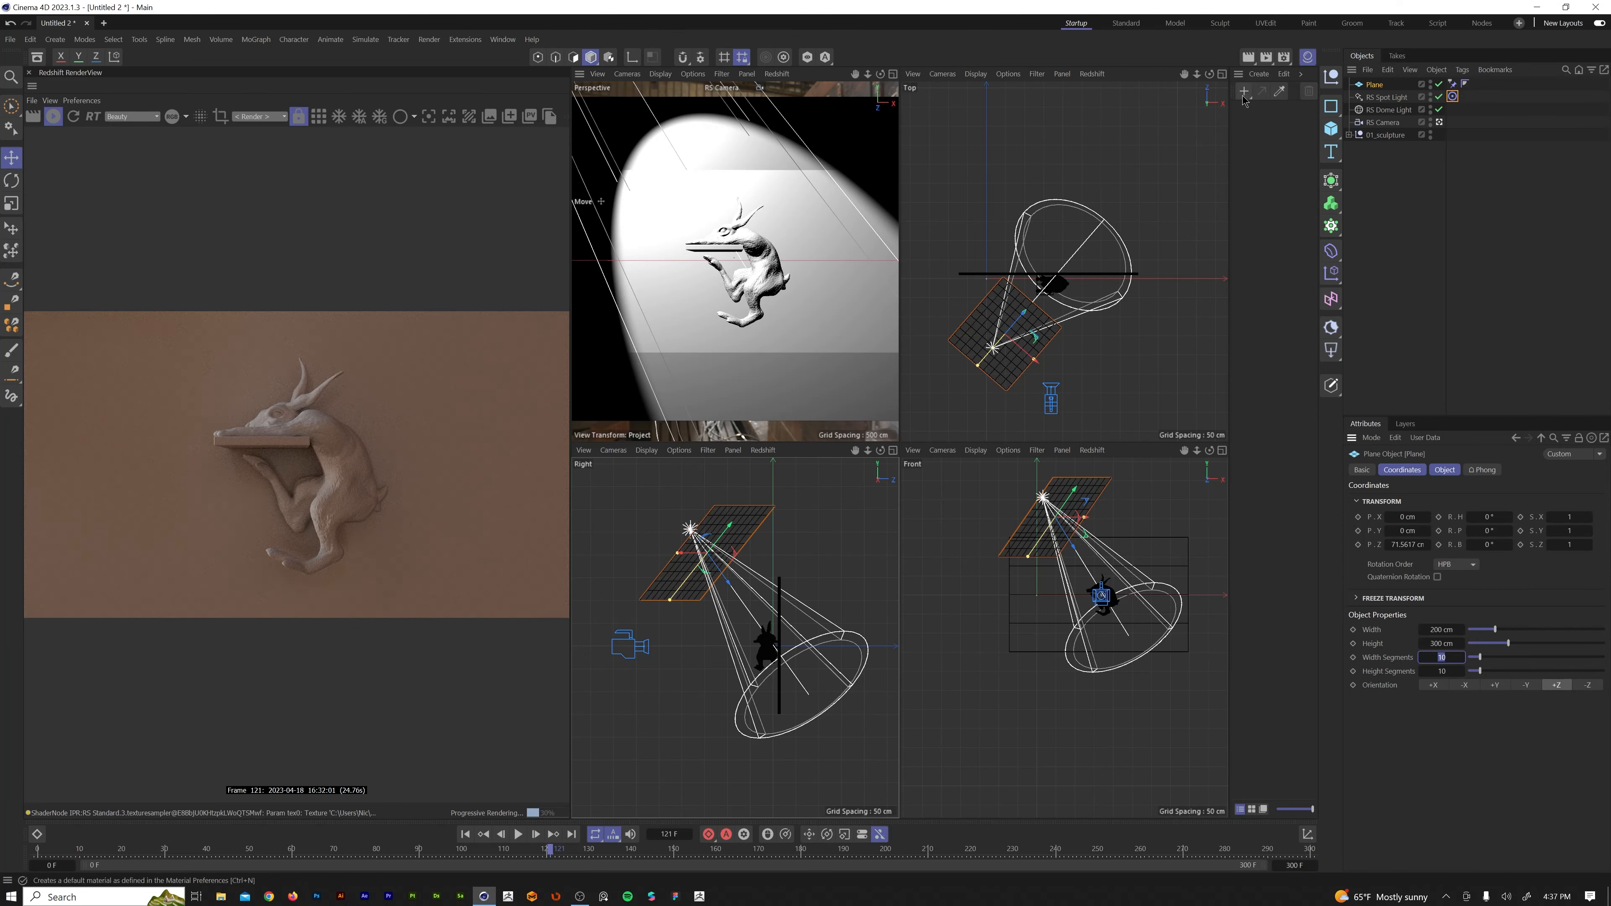
Create a new Redshift material and add a Texture node to its graph via the 'tex' search.
{"action": "left_click", "coordinate": [1244, 92]}
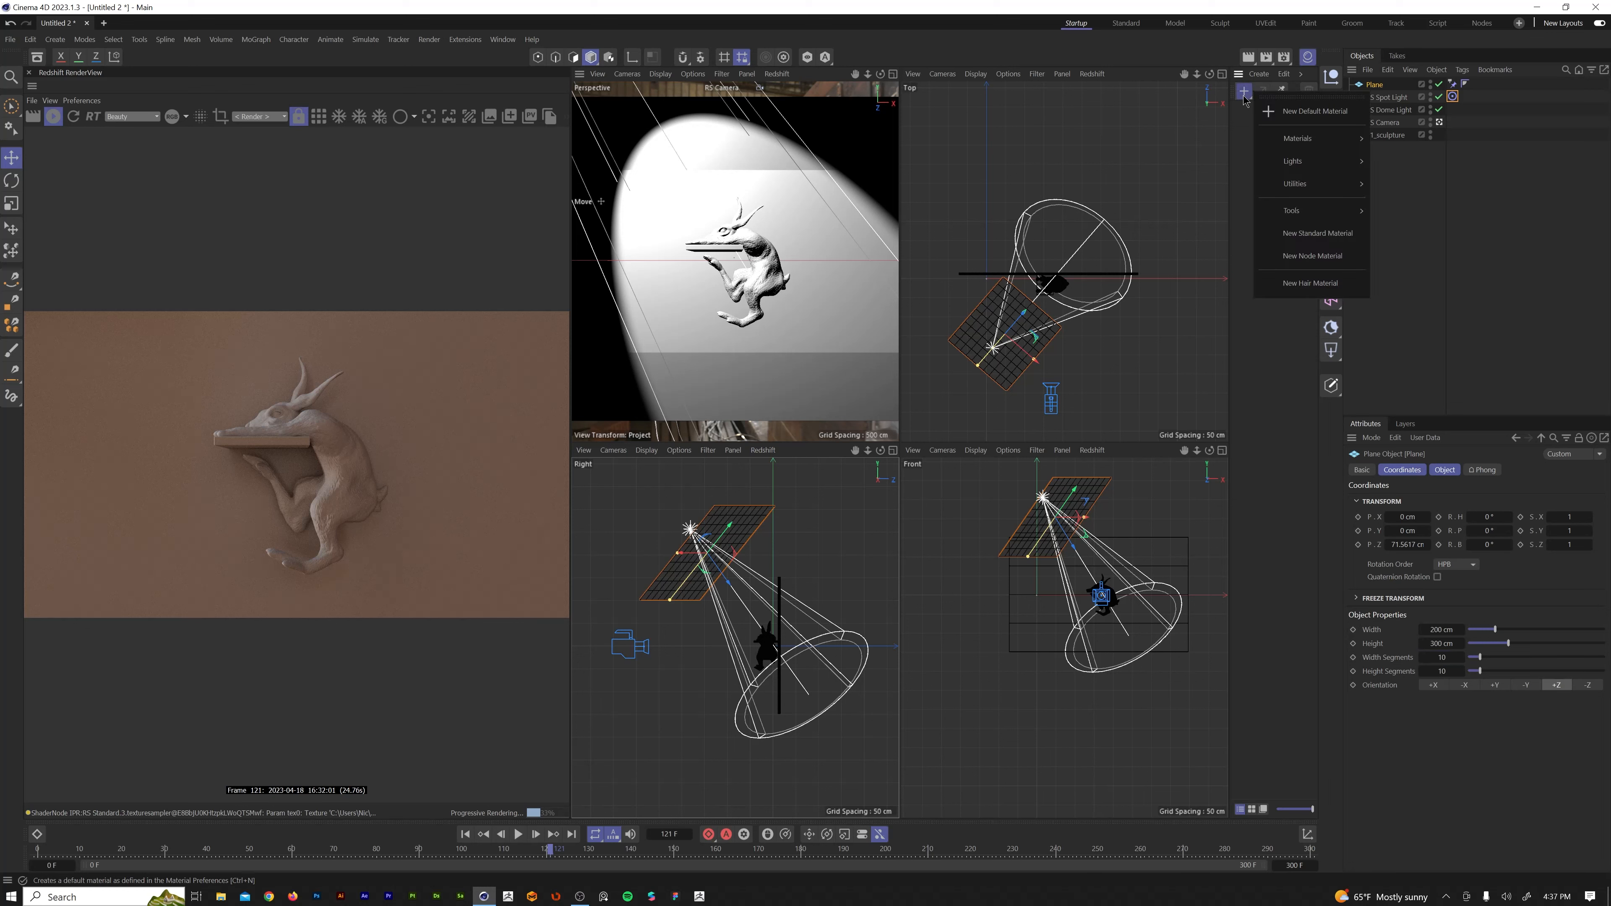
{"action": "left_click", "coordinate": [1315, 232]}
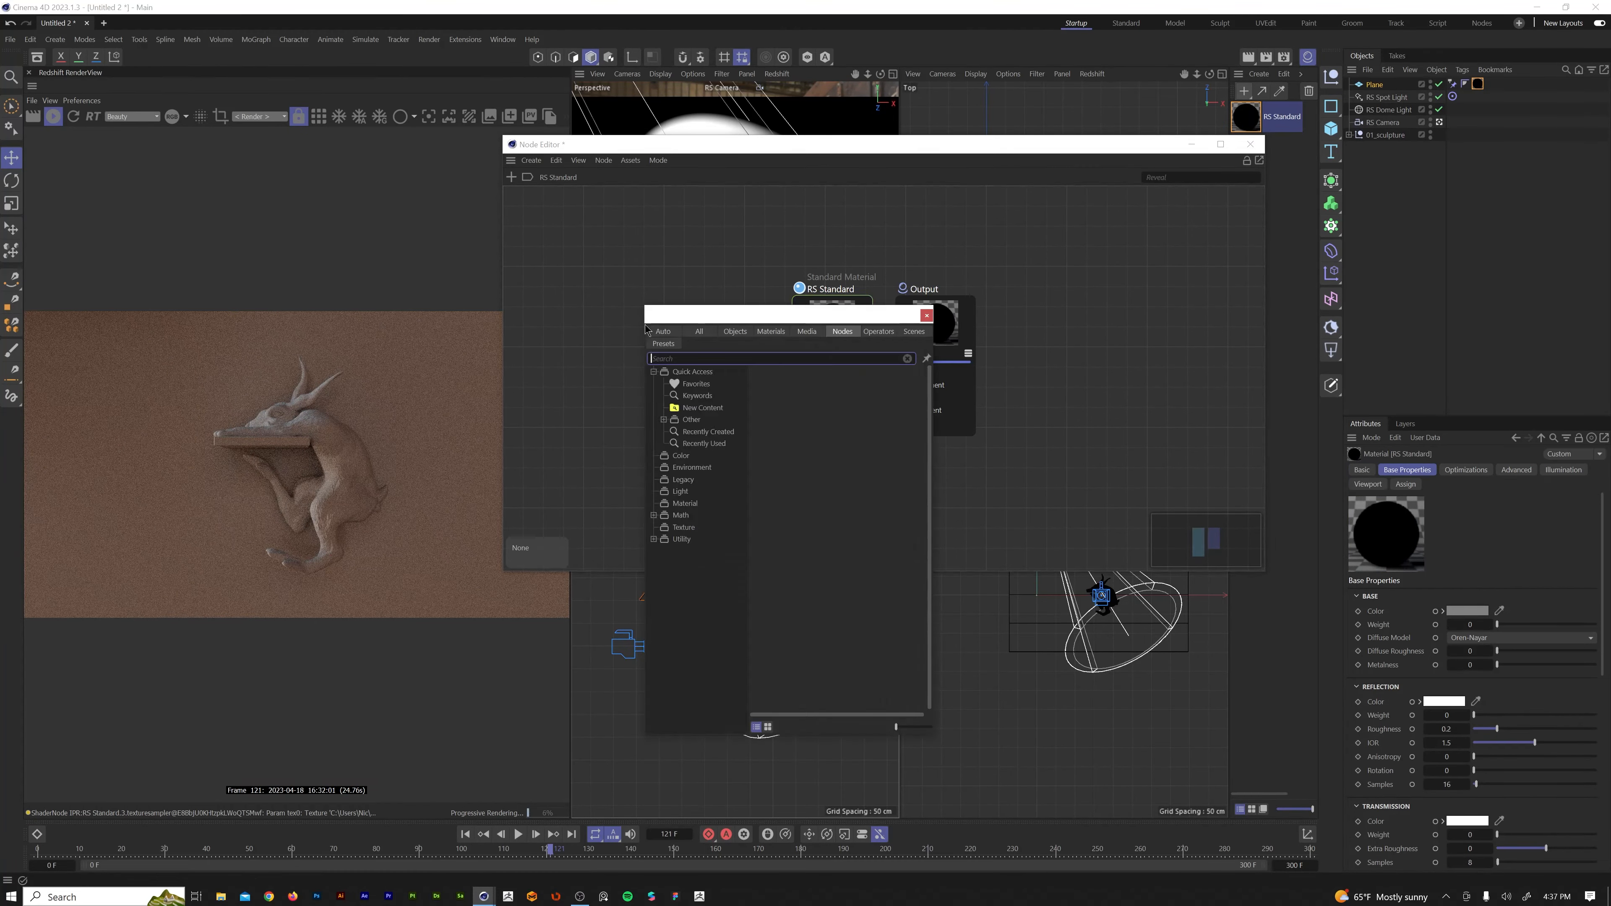
{"action": "type", "text": "text"}
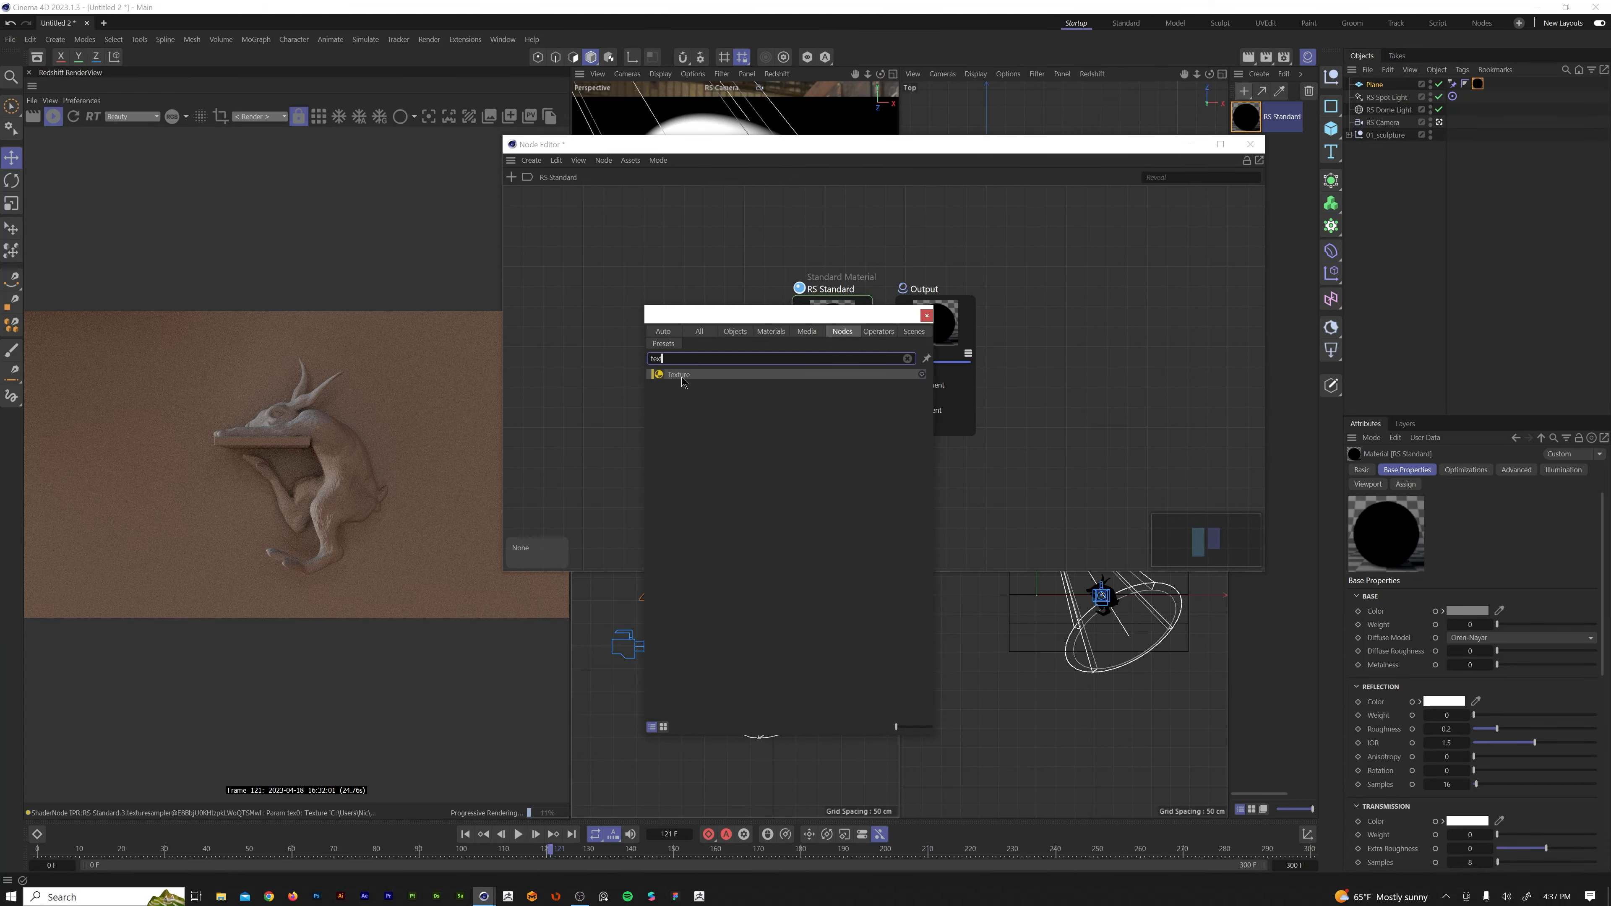
{"action": "left_click", "coordinate": [677, 375]}
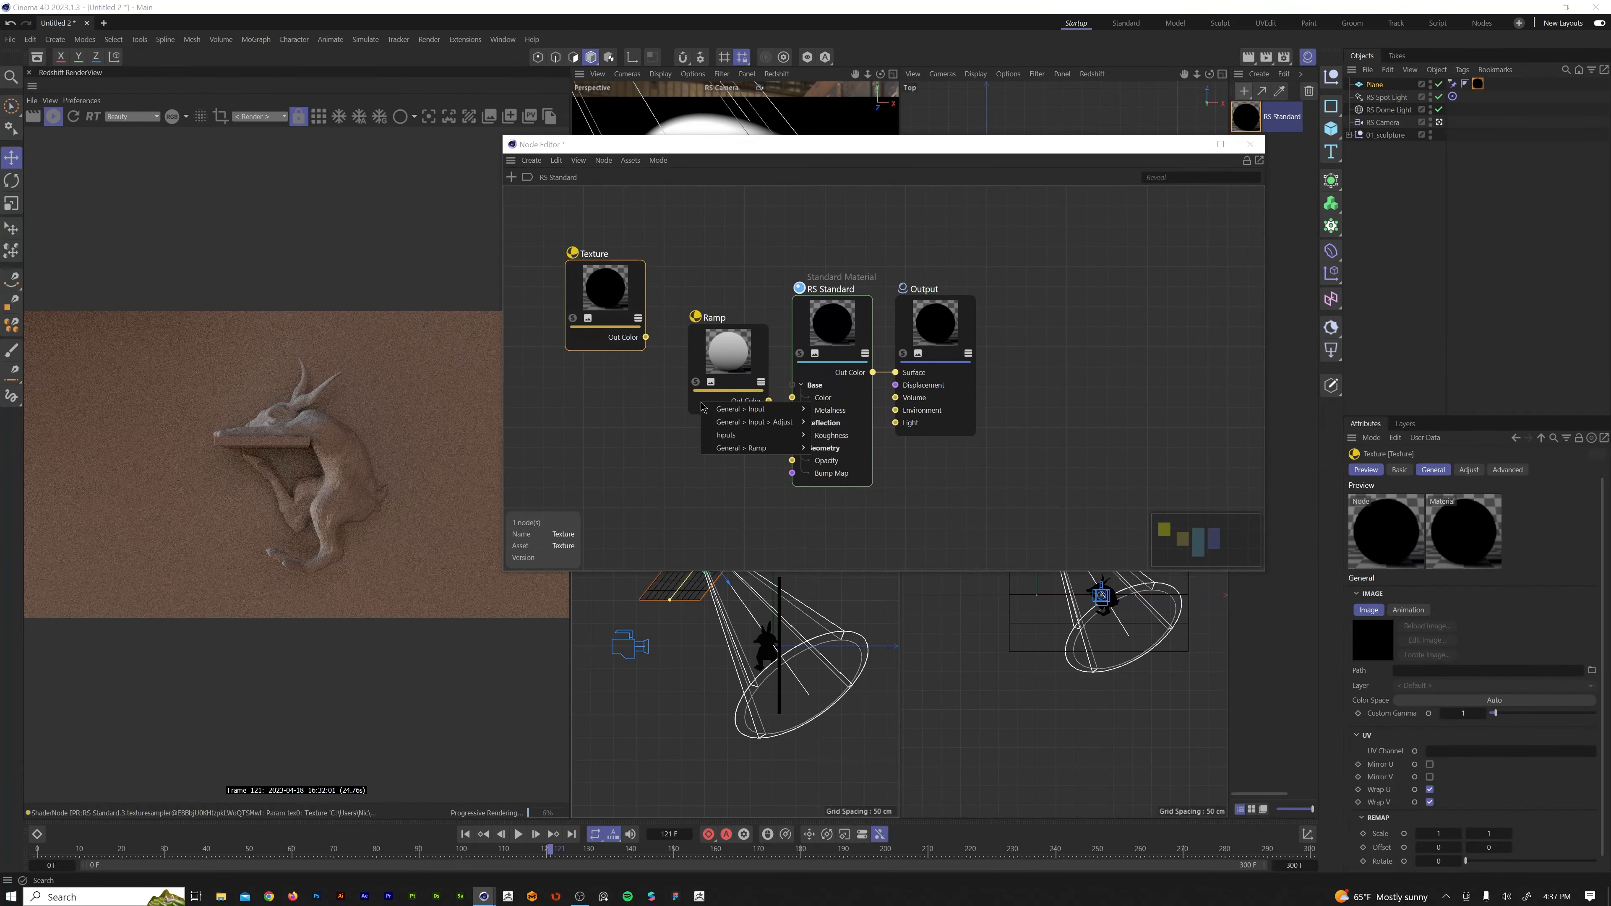
{"action": "mouse_move", "coordinate": [740, 408]}
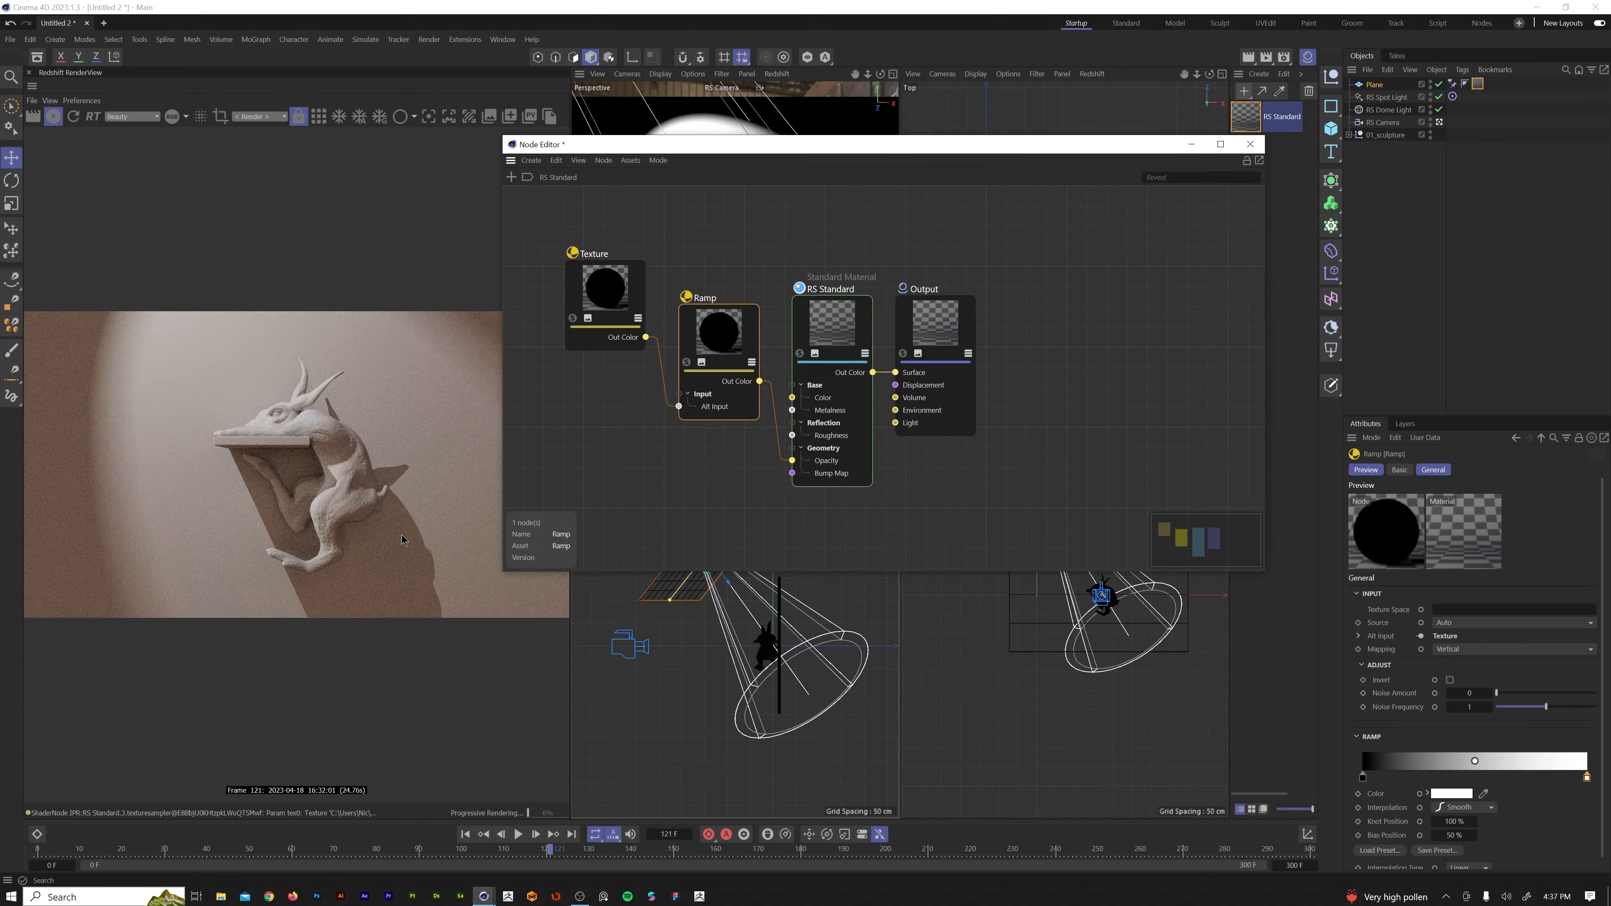
Browse the Texture node's path to Desktop > leaves_sequence and load leaves000.png.
{"action": "left_click", "coordinate": [604, 288]}
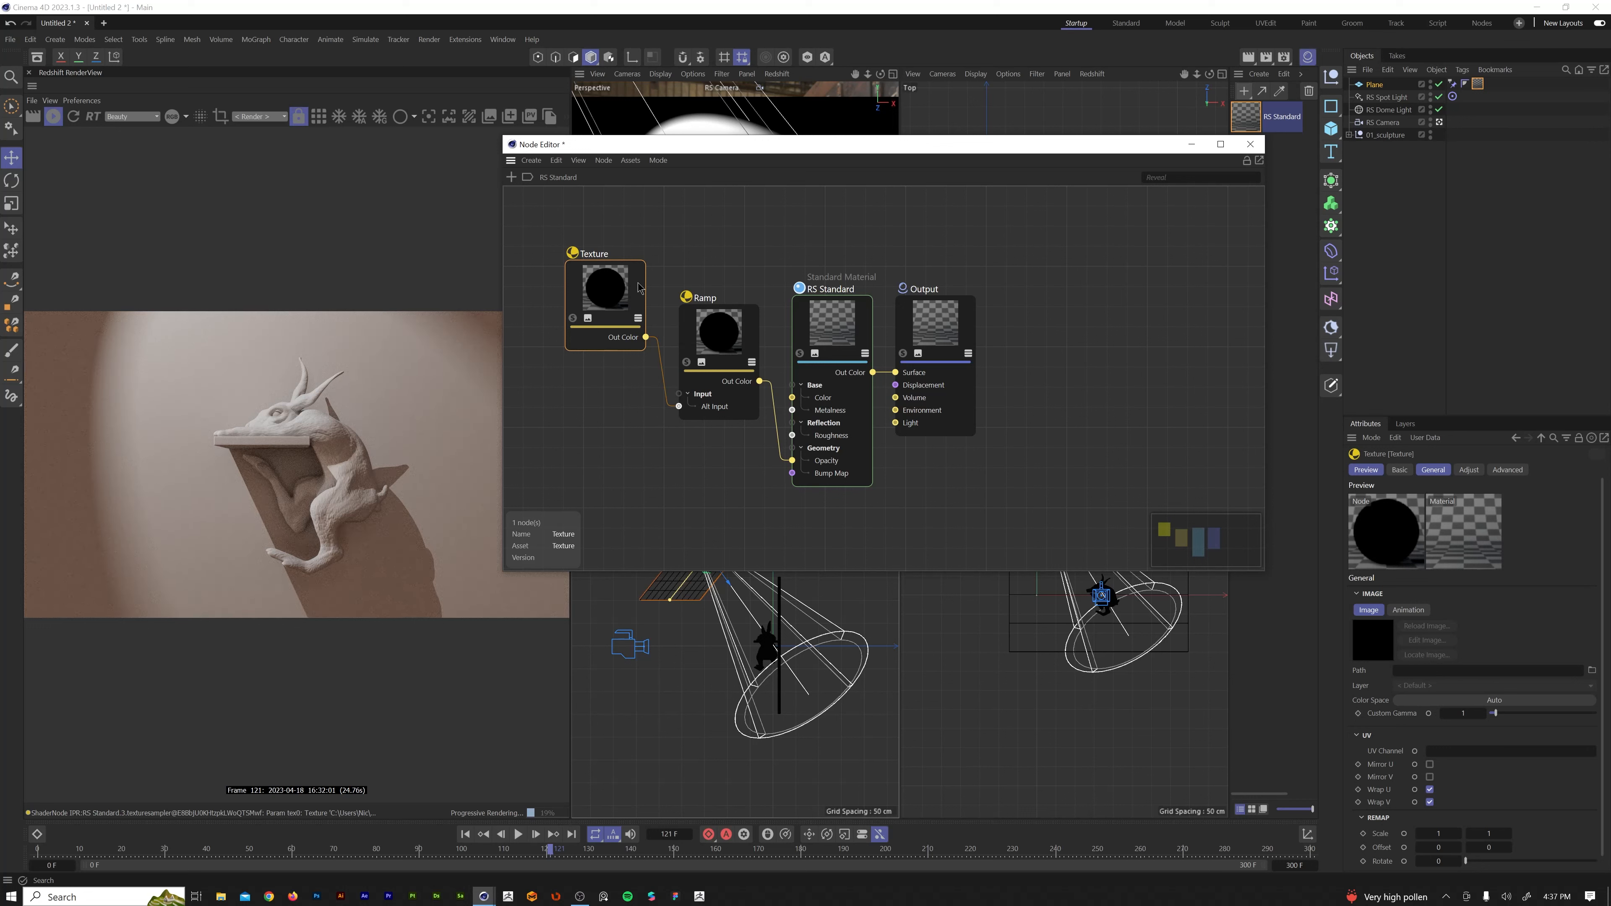
{"action": "mouse_move", "coordinate": [648, 321]}
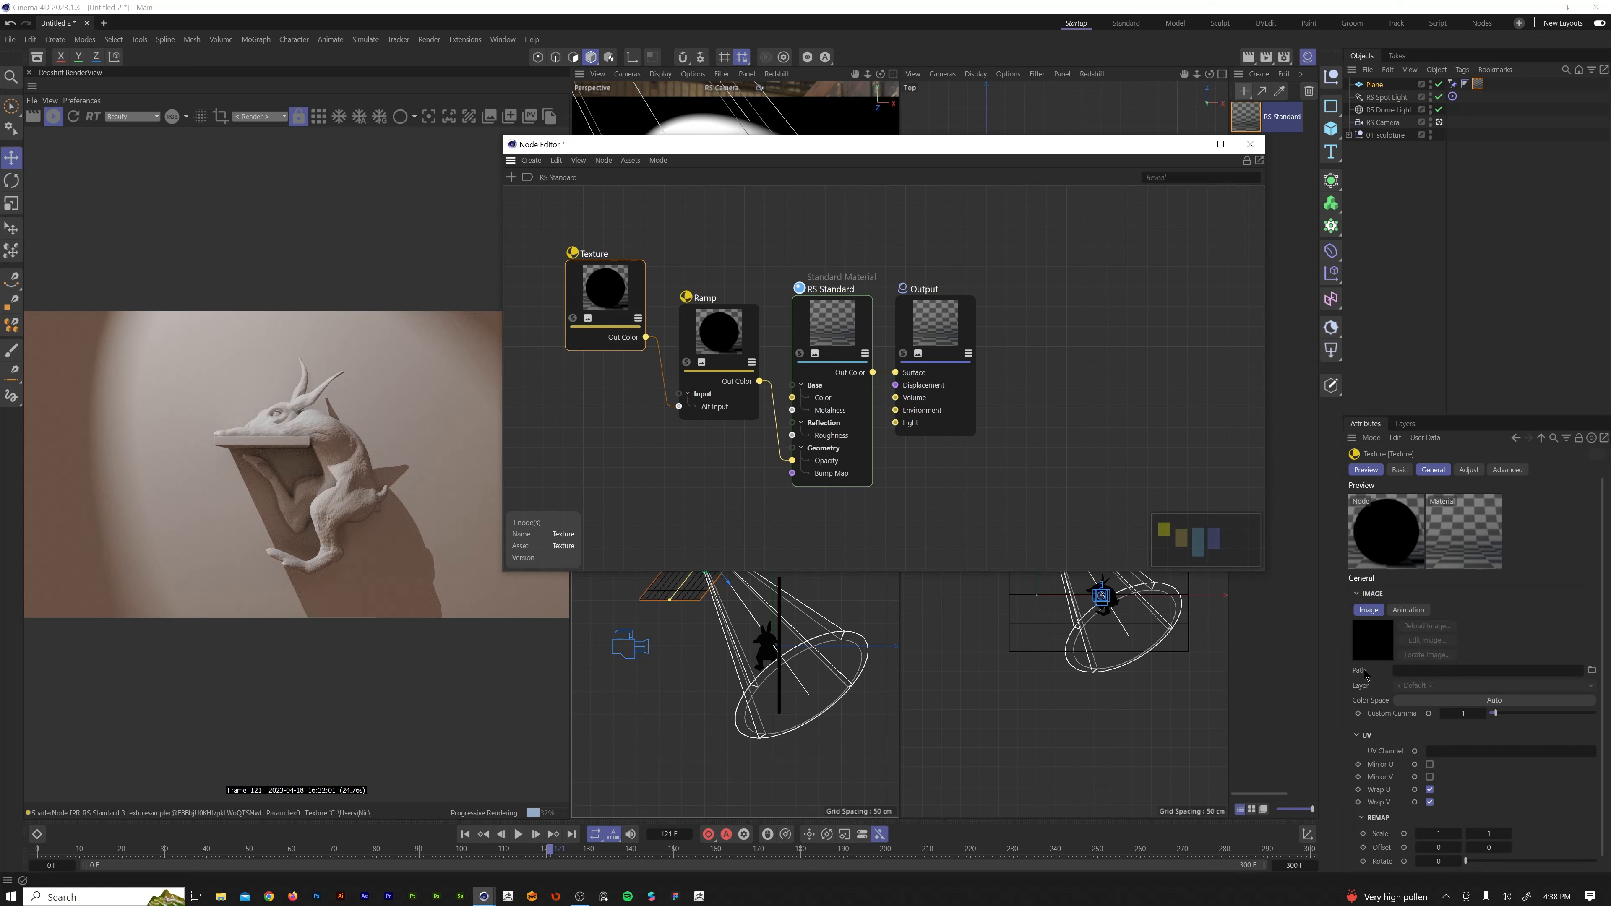
{"action": "mouse_move", "coordinate": [1579, 685]}
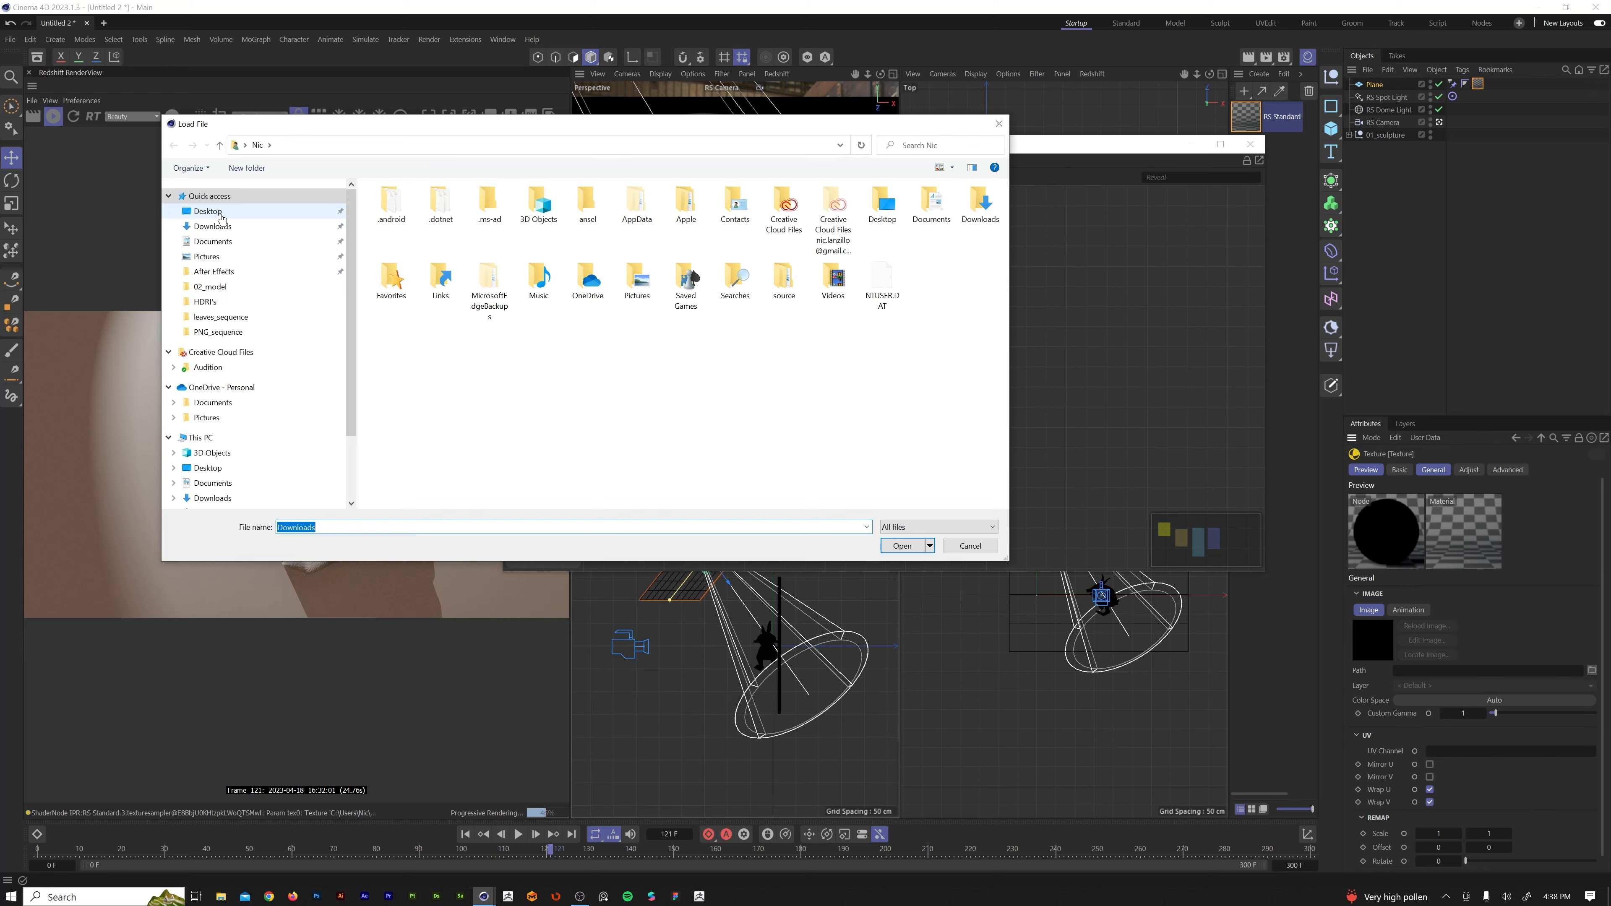
{"action": "double_click", "coordinate": [221, 316]}
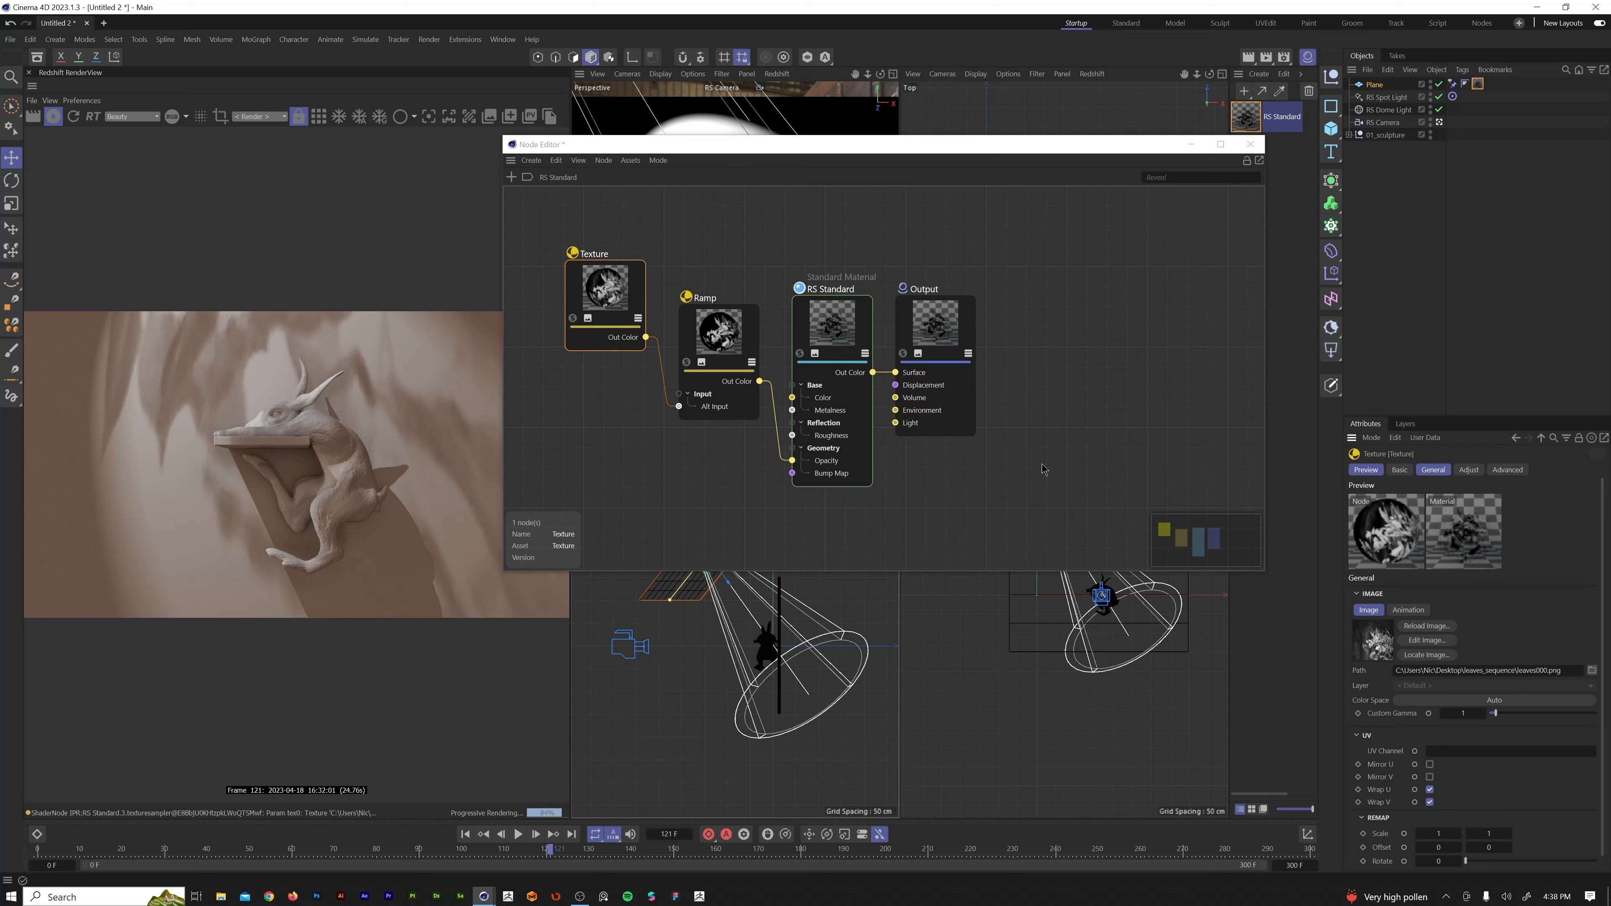
Tidy the Texture and Ramp nodes and change the Ramp's black knot to a grey.
{"action": "left_click_drag", "start_coordinate": [604, 287], "coordinate": [604, 279]}
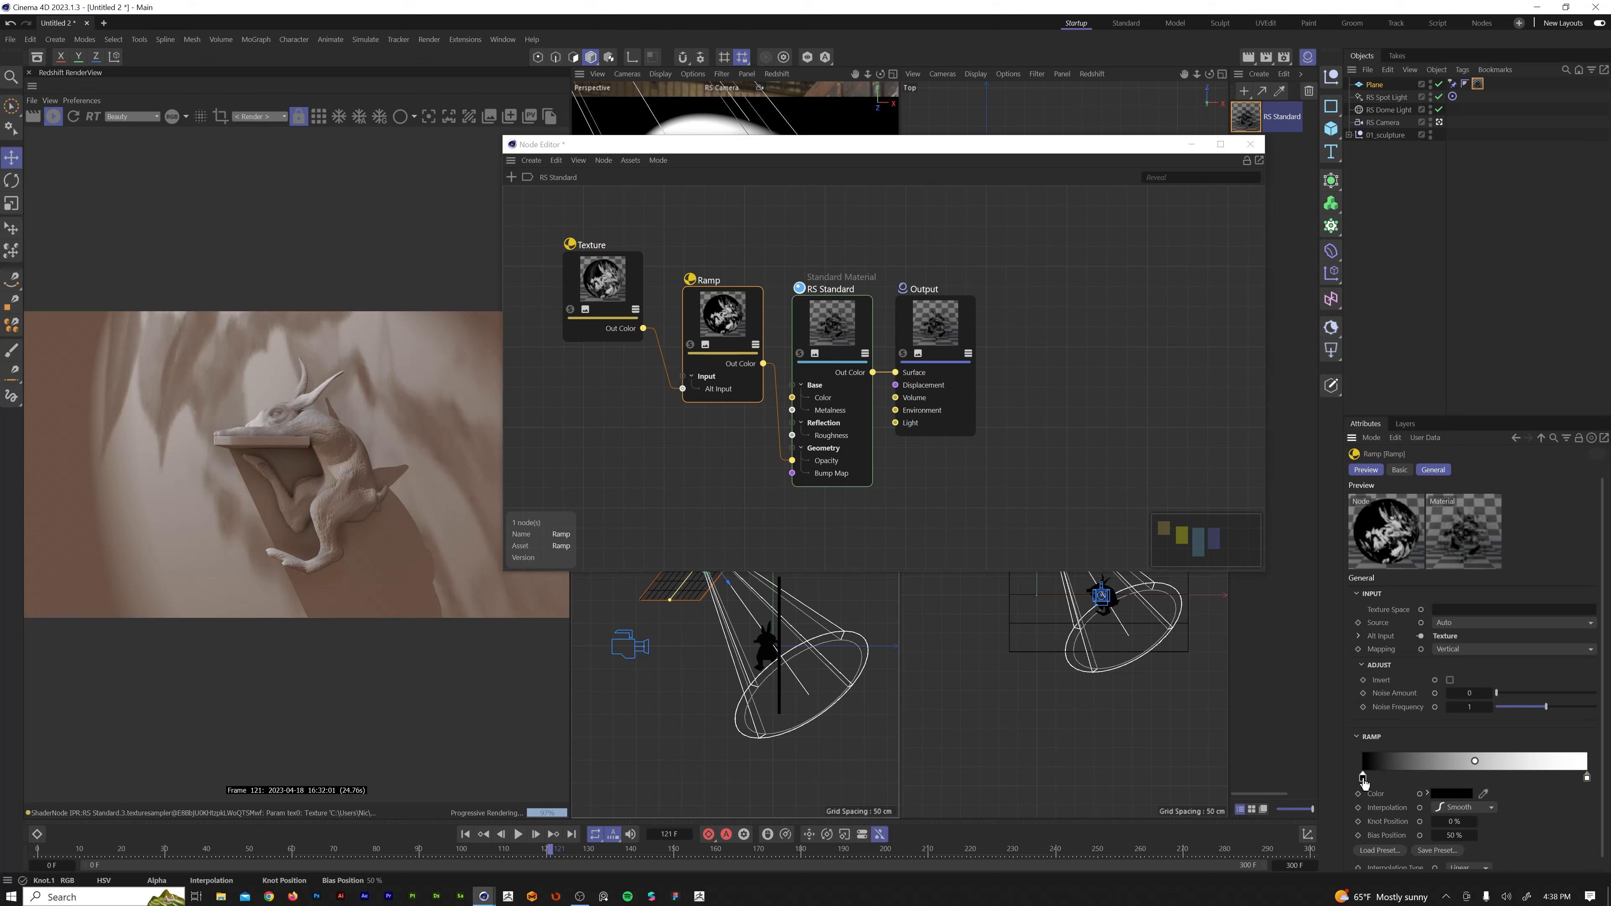
{"action": "left_click", "coordinate": [1450, 793]}
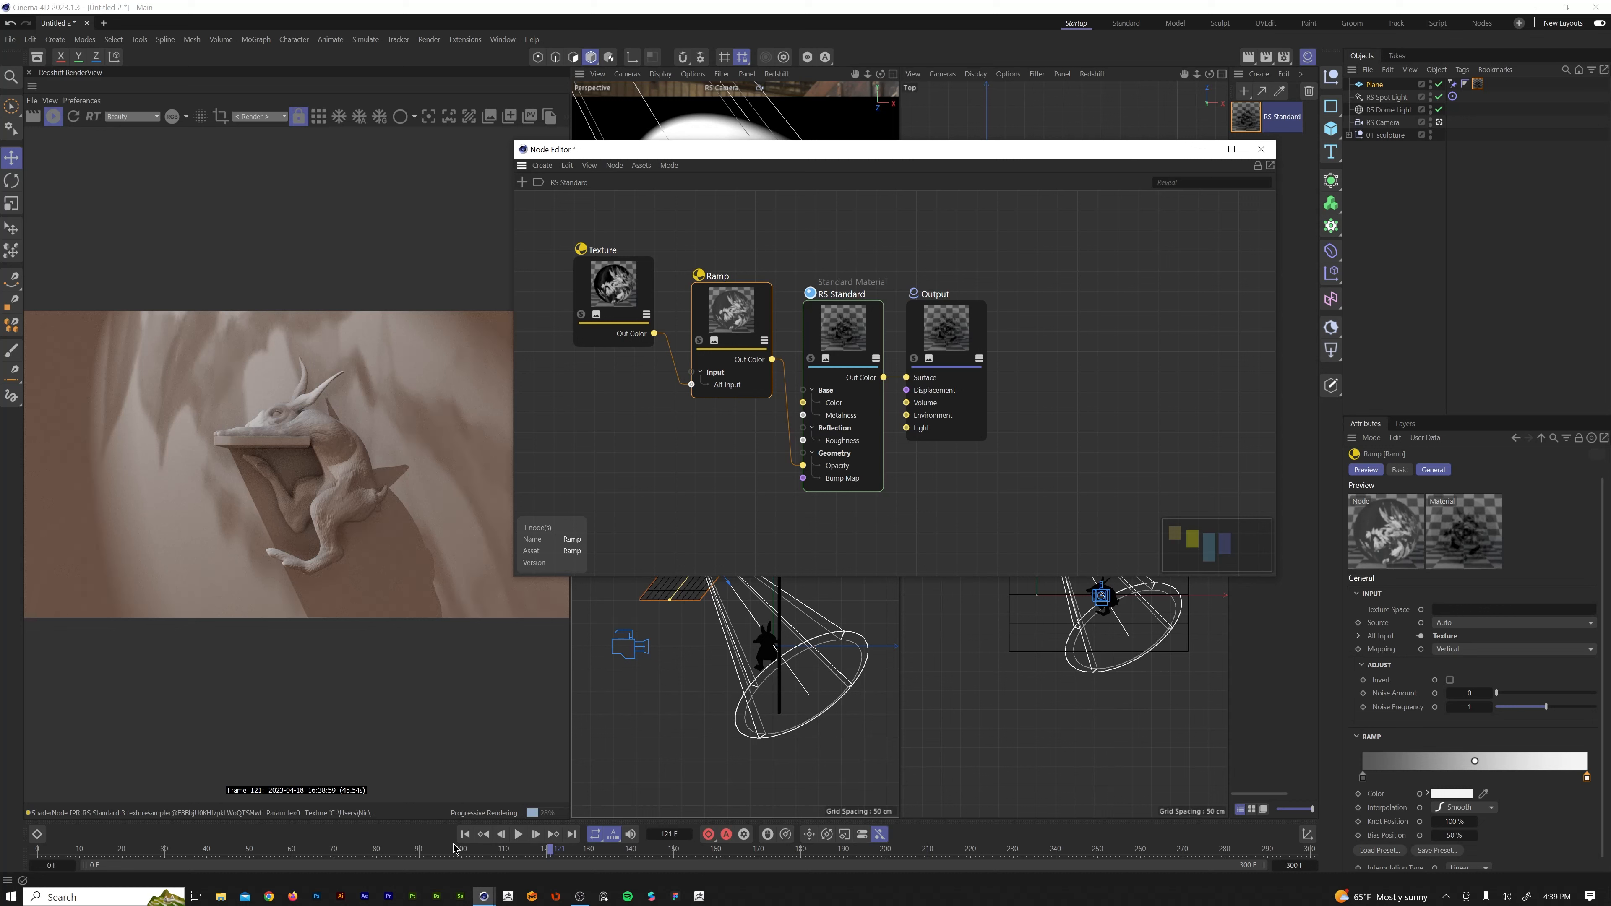
{"action": "mouse_move", "coordinate": [1264, 810]}
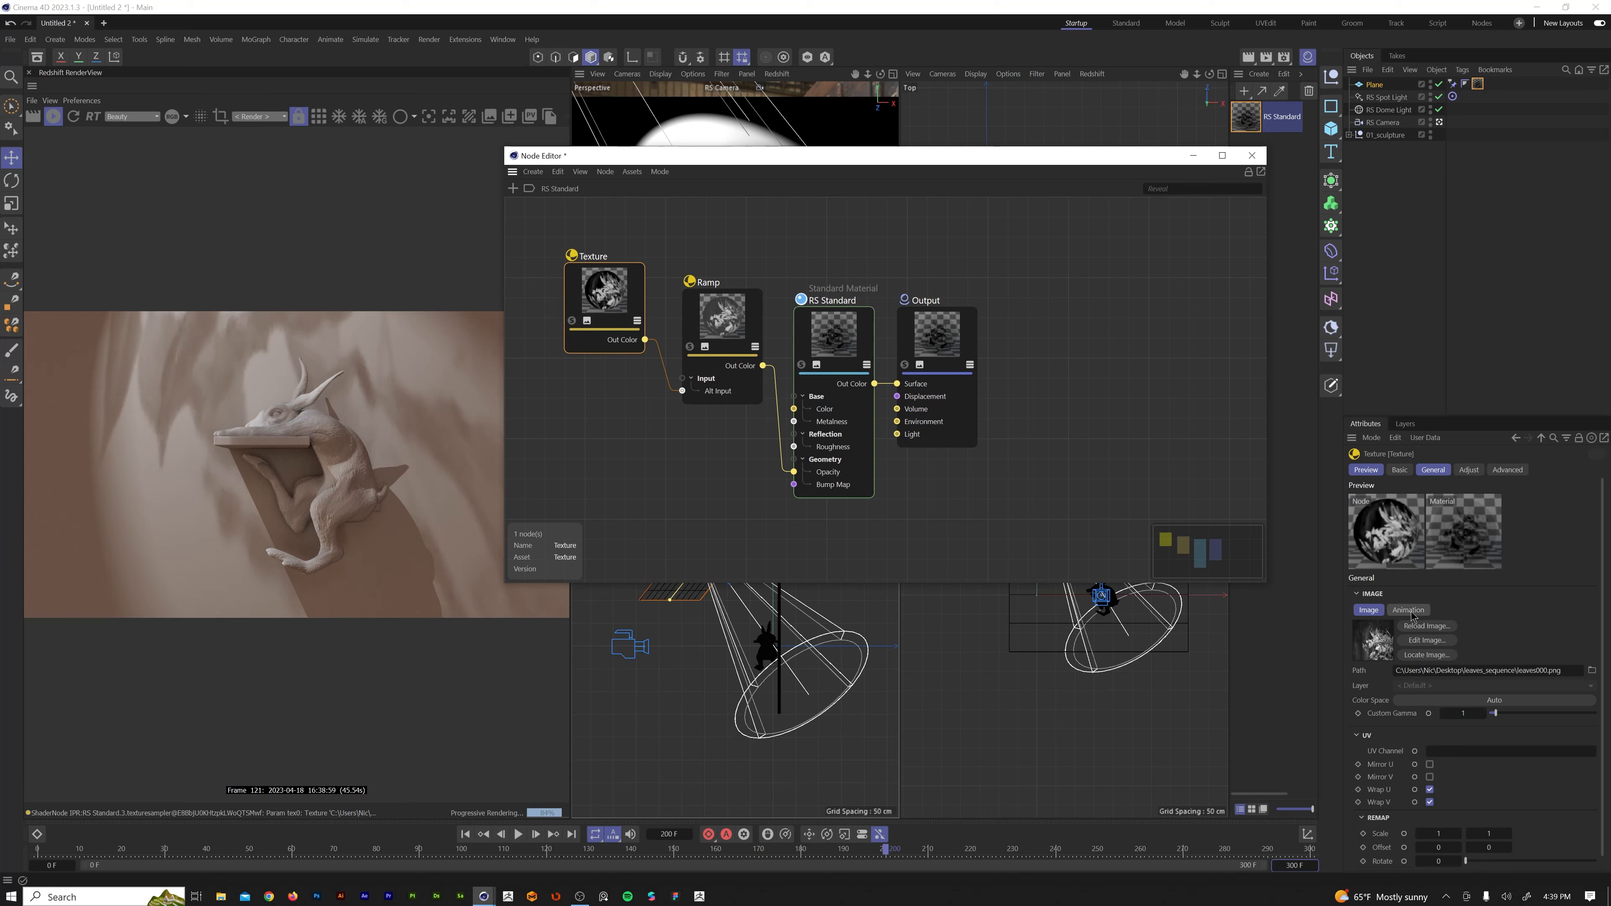
Set the Texture node's animation mode to Loop, detect its 271 frames and play the timeline.
{"action": "left_click", "coordinate": [1408, 609]}
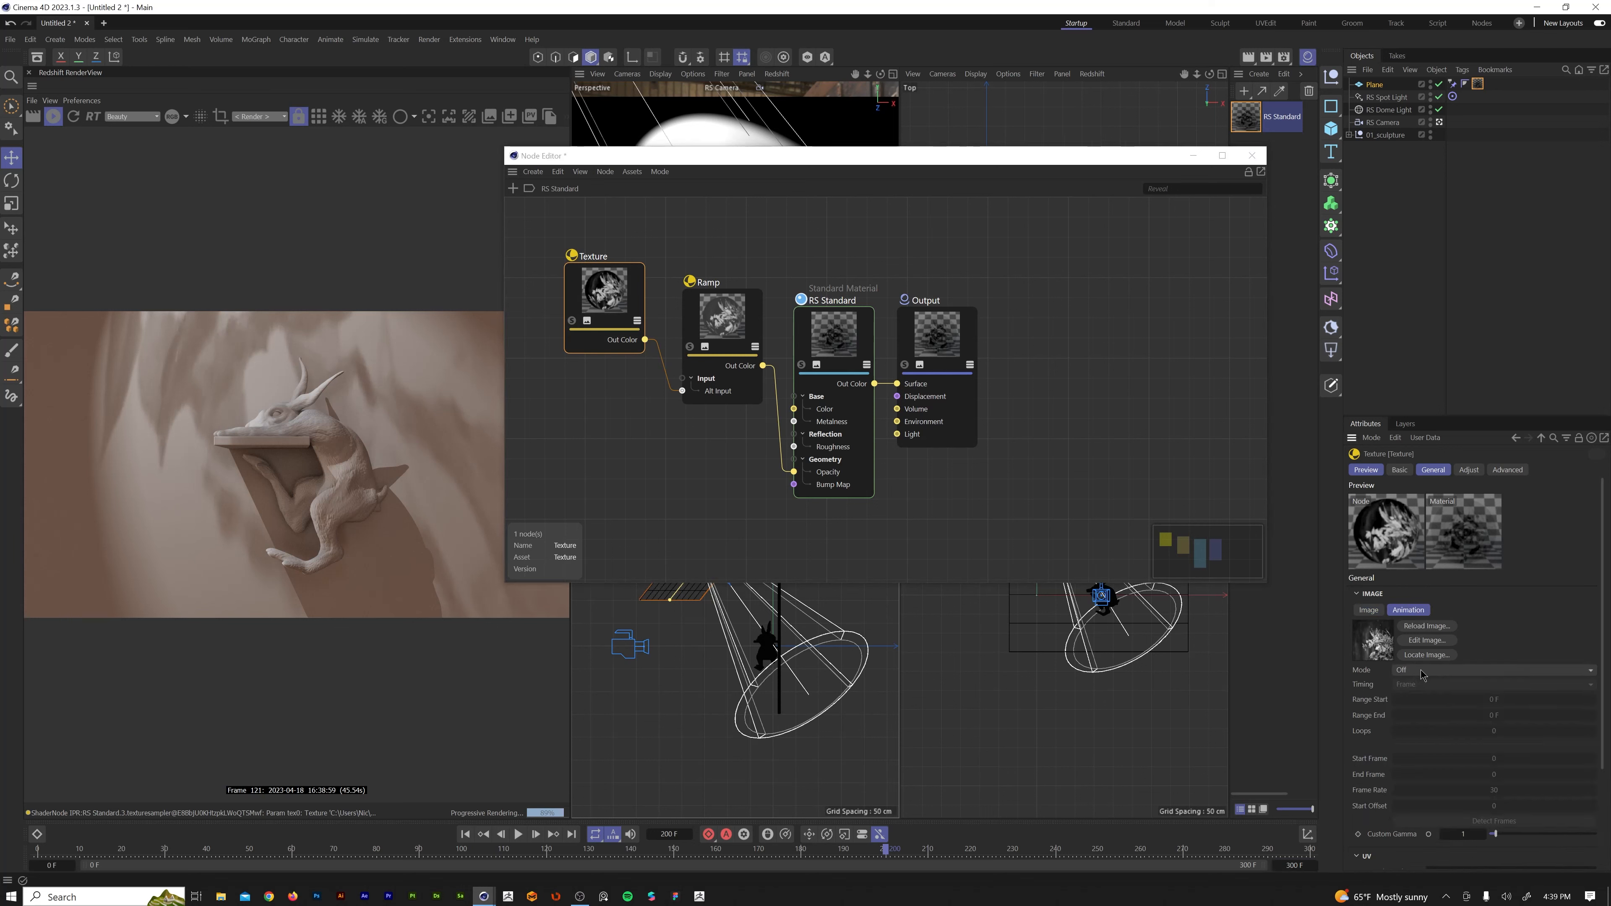
{"action": "left_click", "coordinate": [1490, 669]}
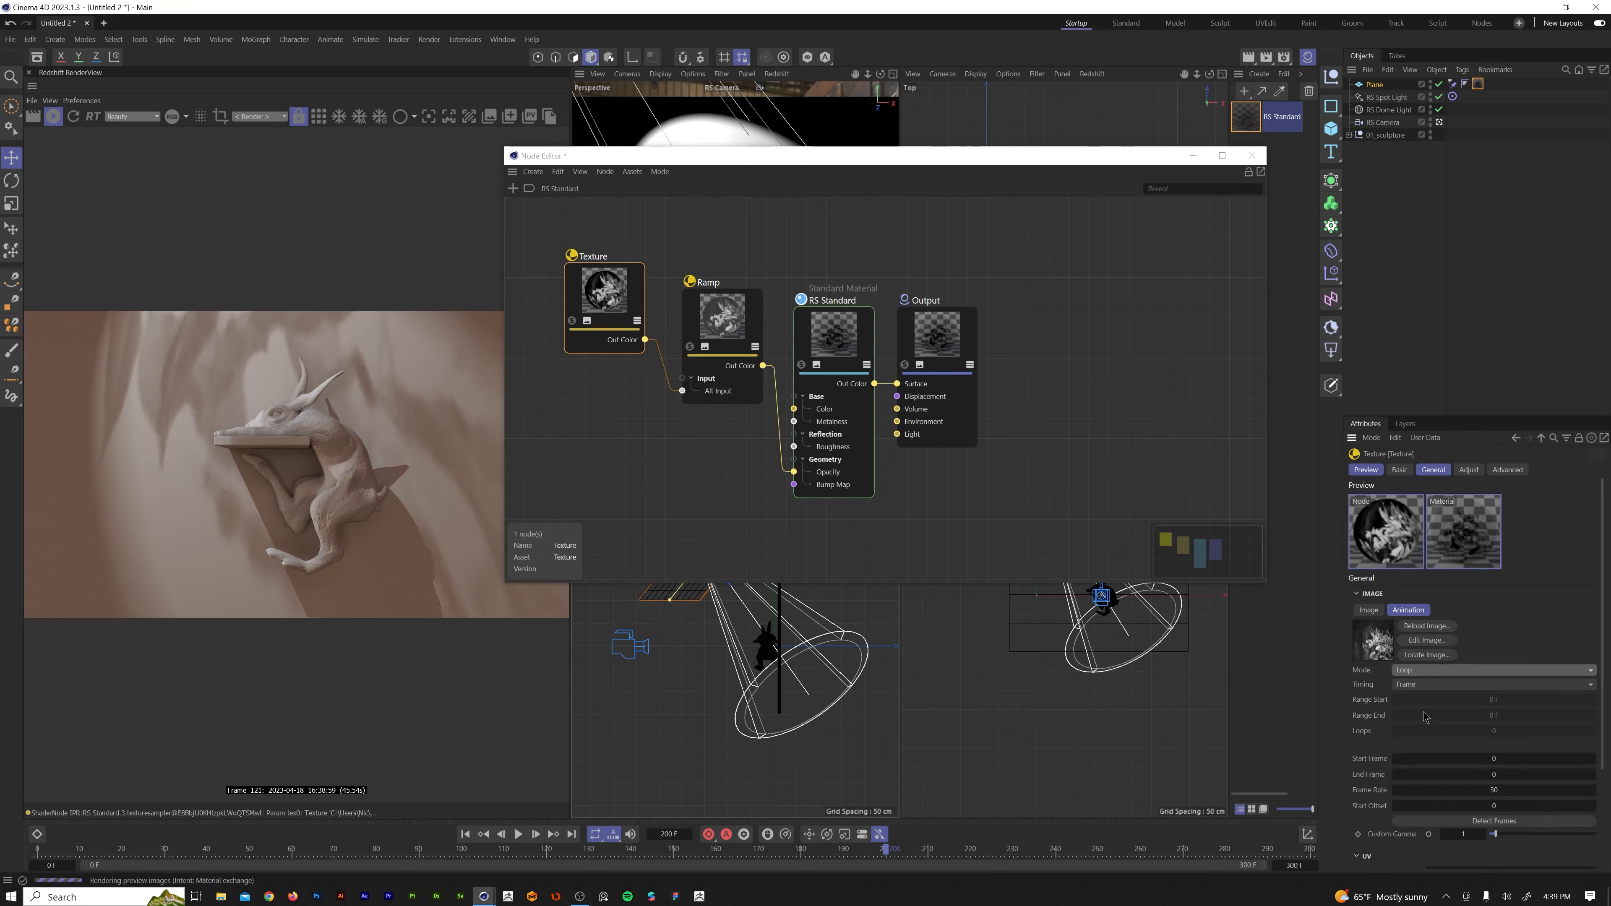
{"action": "left_click", "coordinate": [1490, 670]}
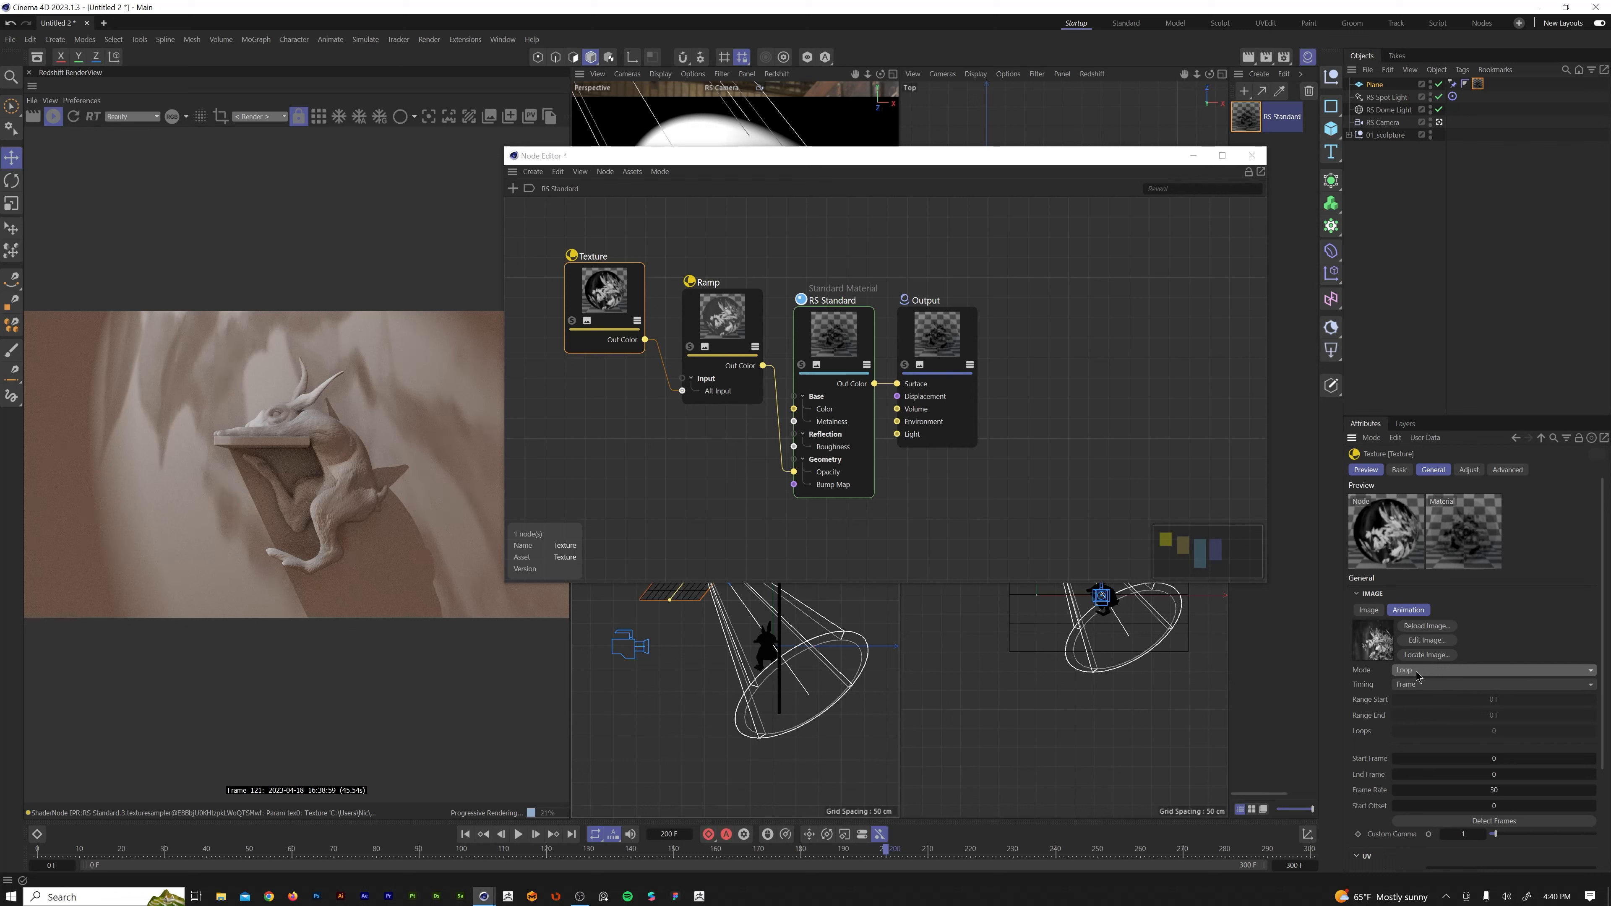
{"action": "mouse_move", "coordinate": [1463, 828]}
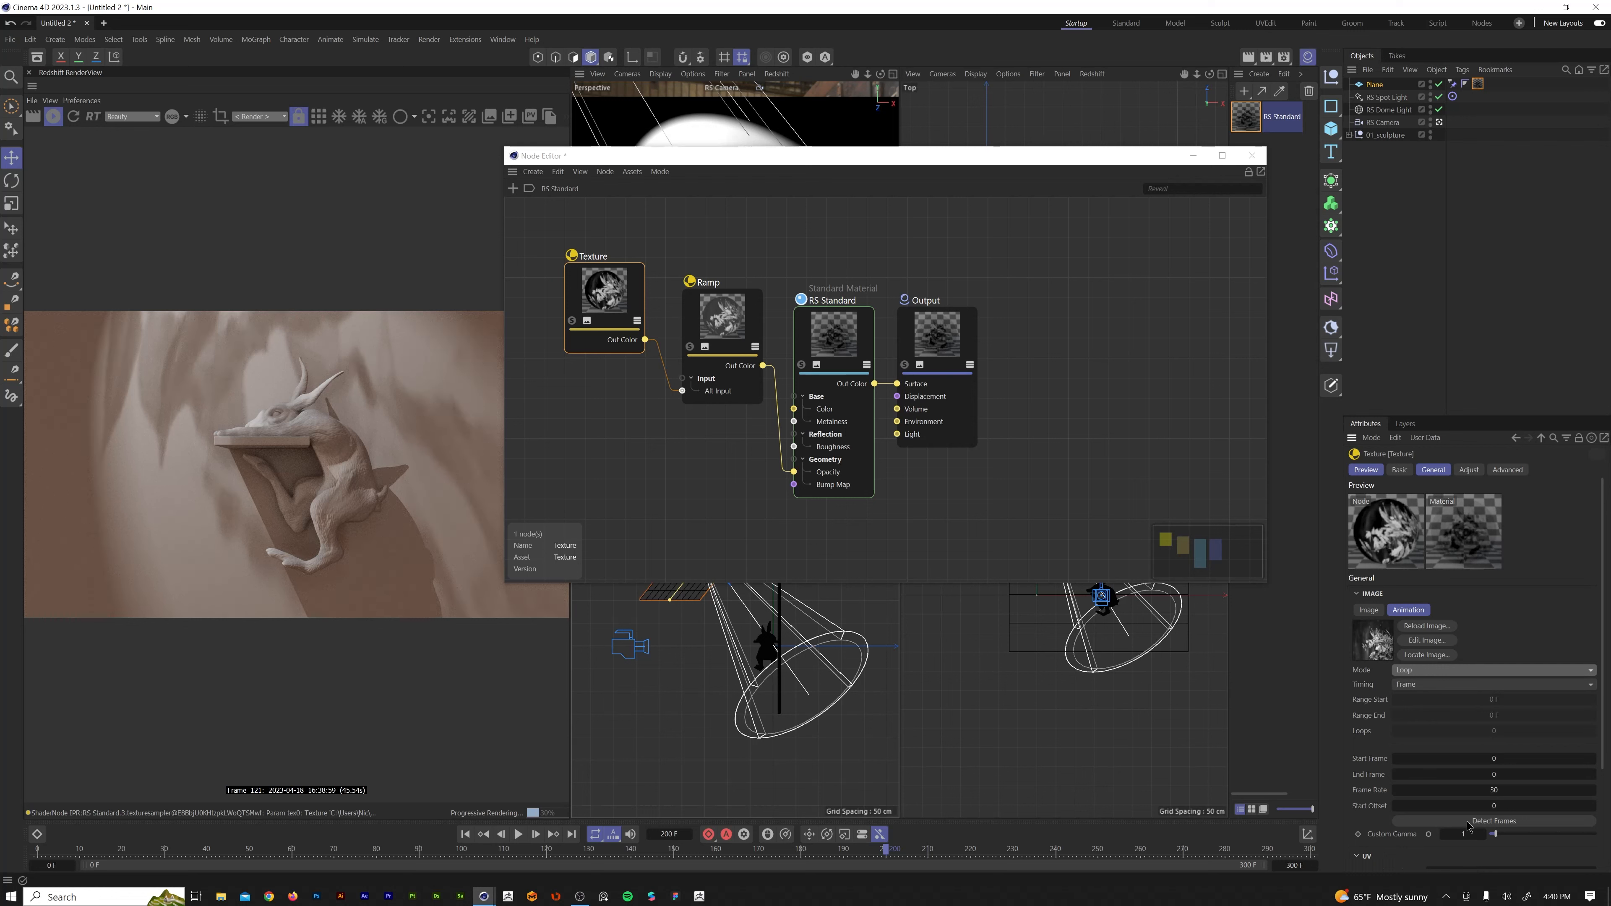
{"action": "left_click", "coordinate": [1492, 819]}
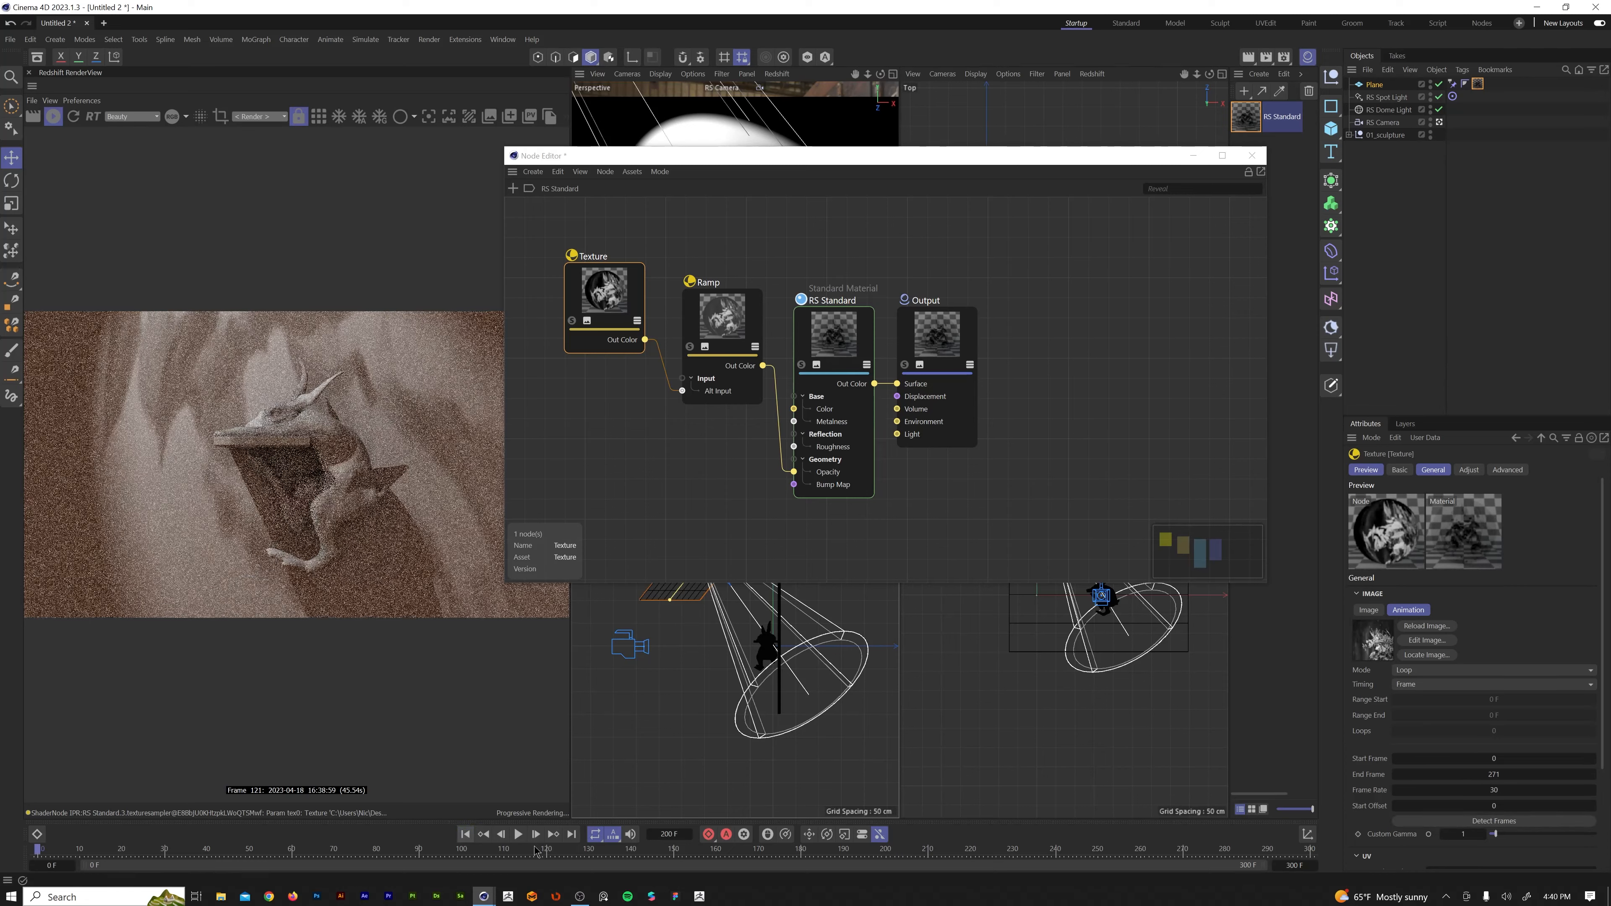
{"action": "left_click", "coordinate": [518, 834]}
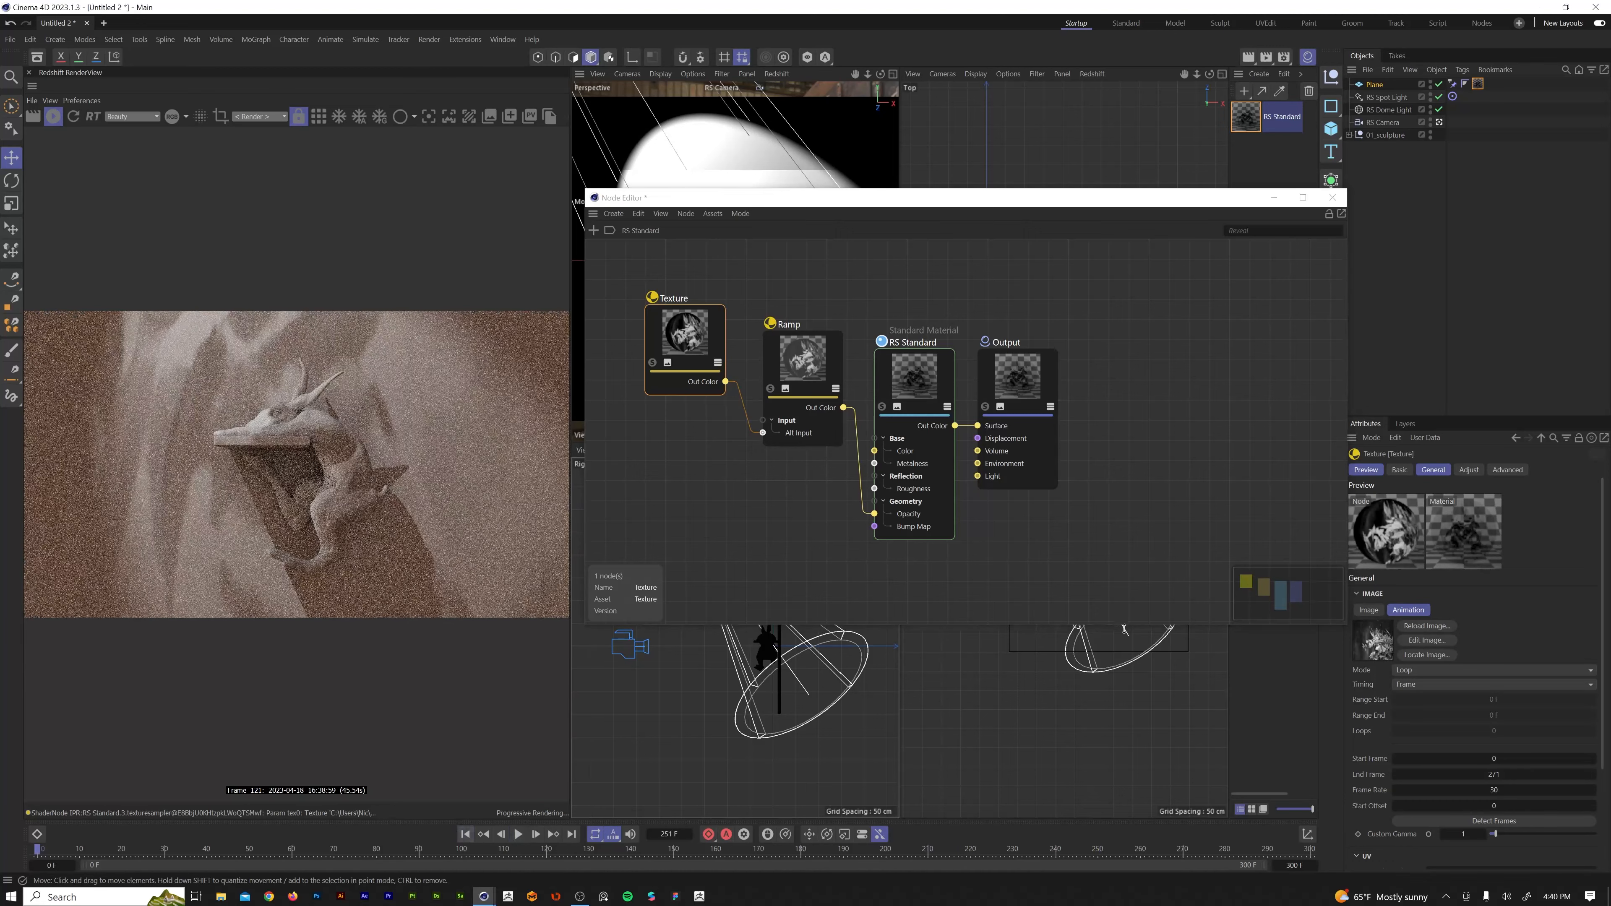
Move the Ramp node's dark knot to the 0% position to strengthen the leaf shadows.
{"action": "left_click", "coordinate": [1368, 609]}
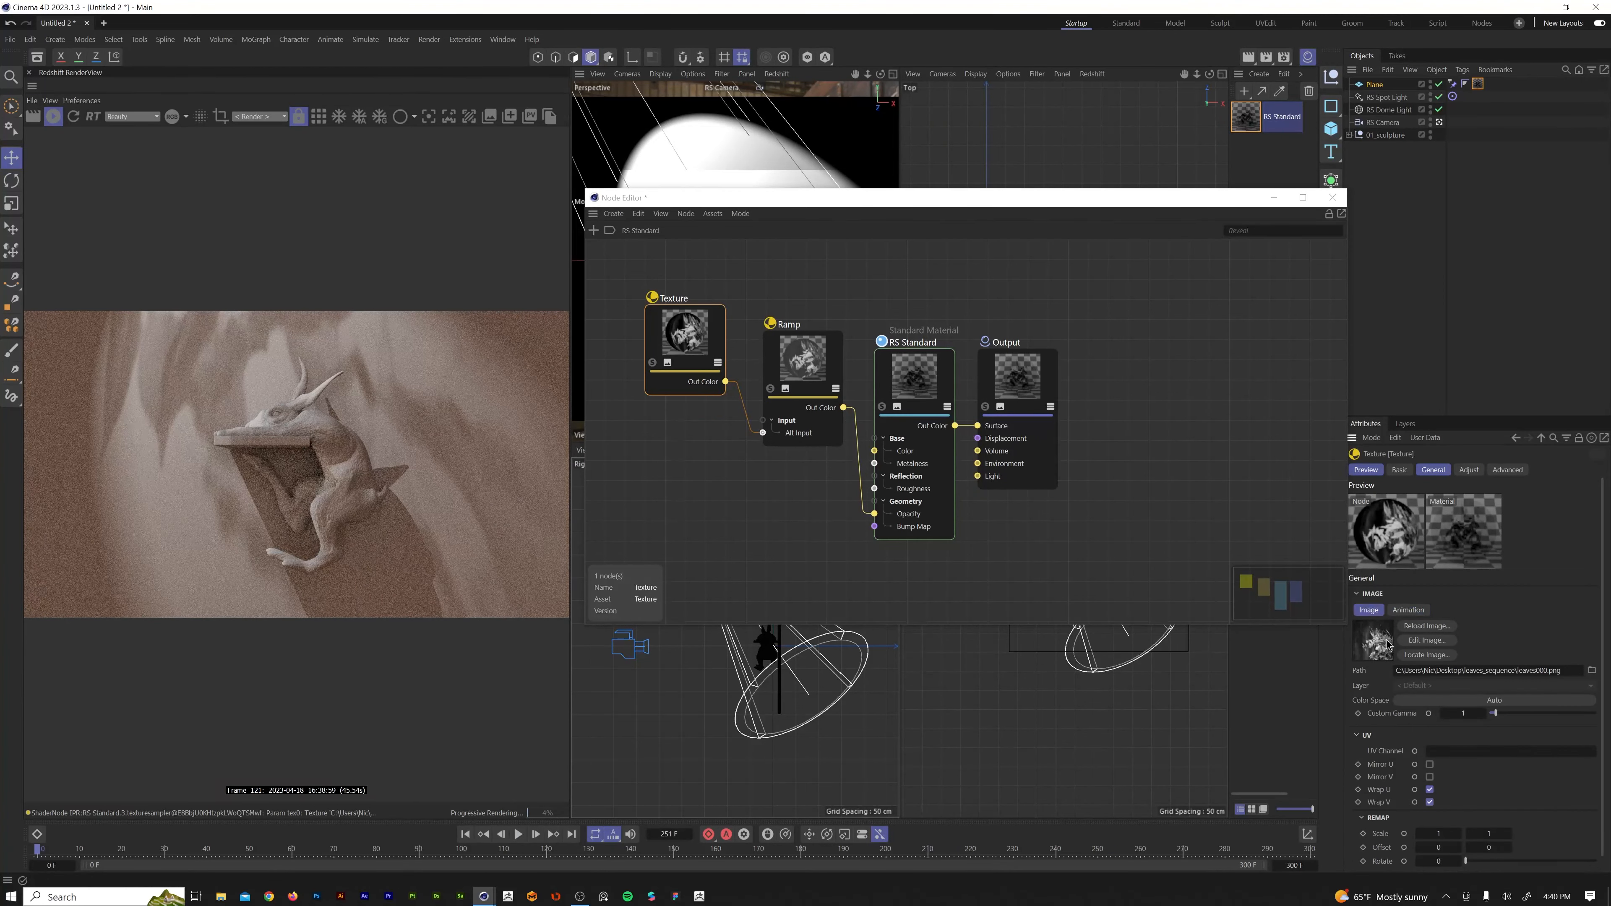
{"action": "left_click", "coordinate": [1494, 699]}
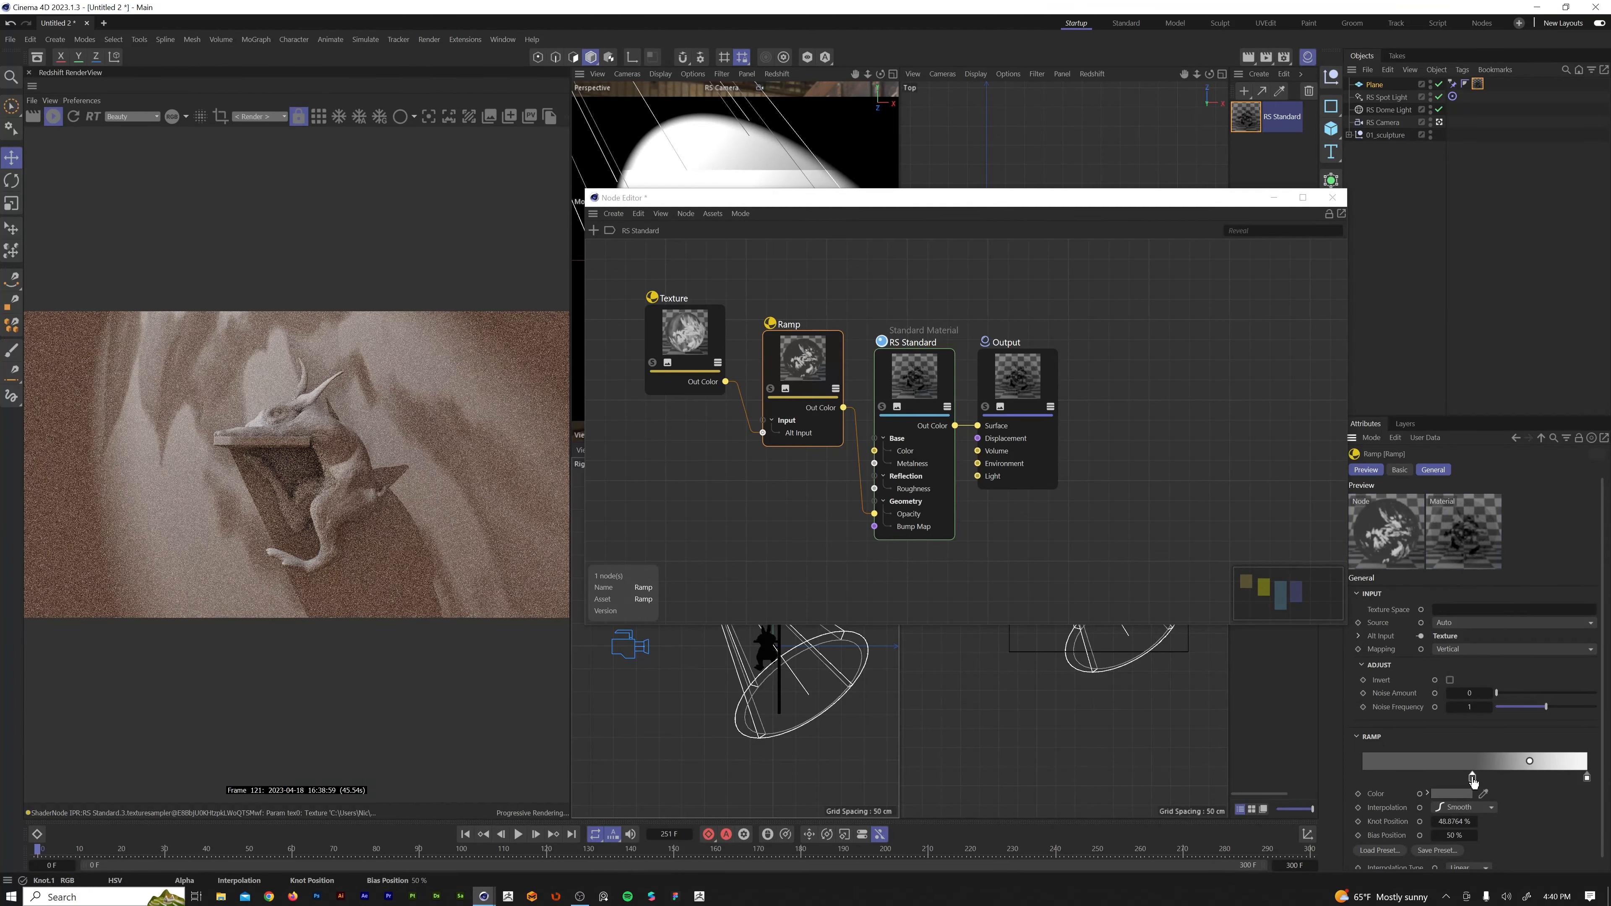
{"action": "left_click_drag", "start_coordinate": [1528, 761], "coordinate": [1479, 761]}
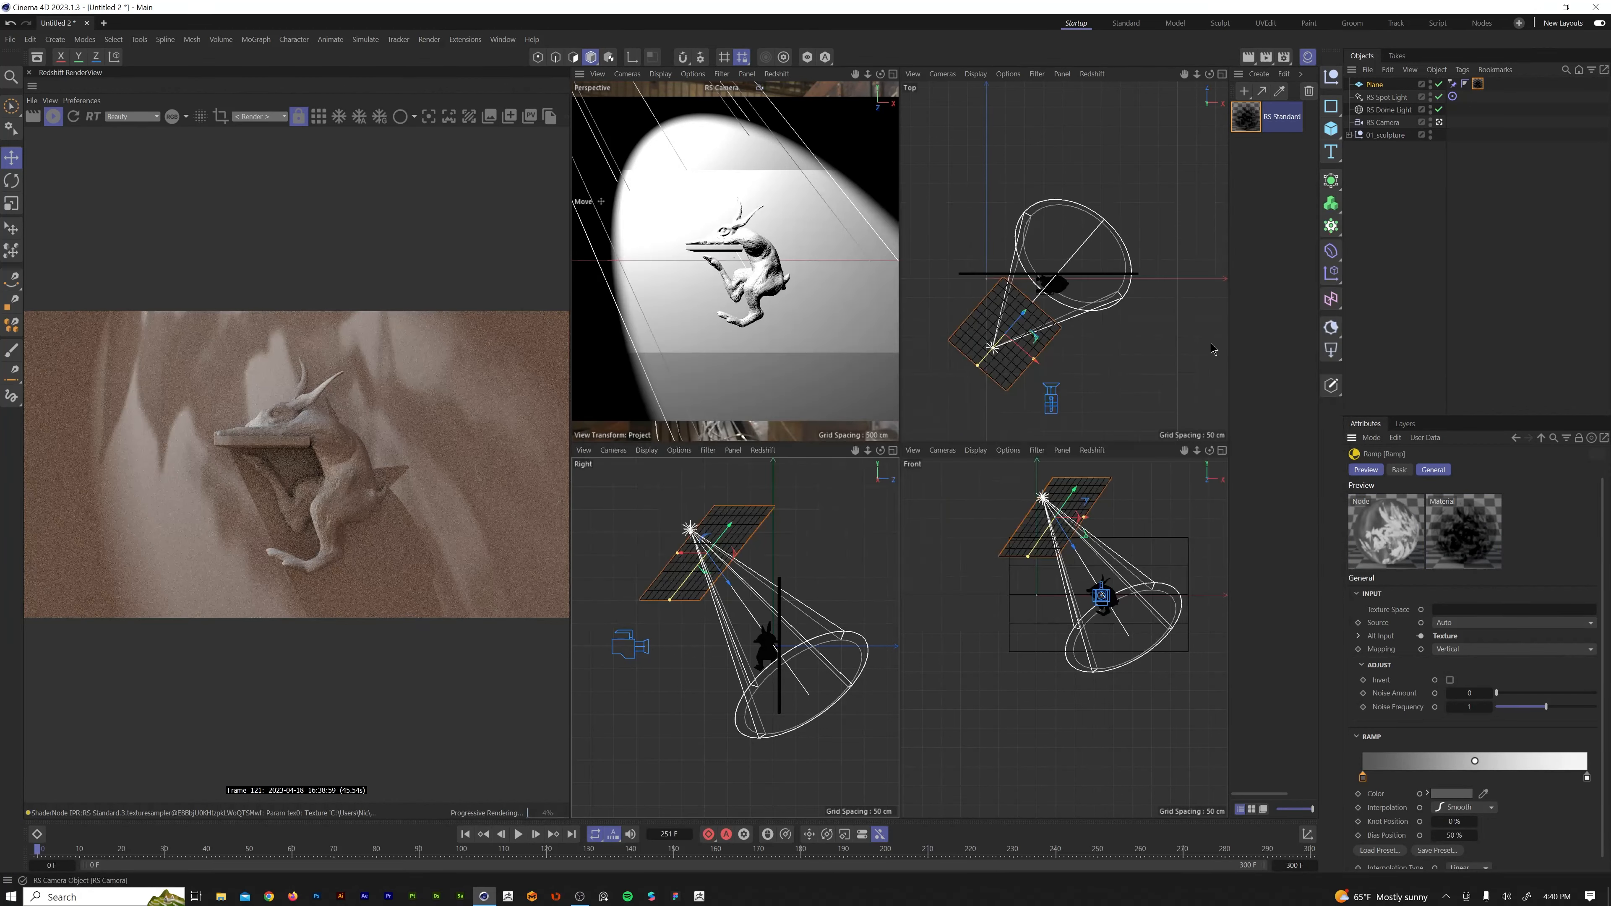
Push the leaf gobo Plane along its Z axis to about 253 cm toward the sculpture.
{"action": "left_click", "coordinate": [1388, 97]}
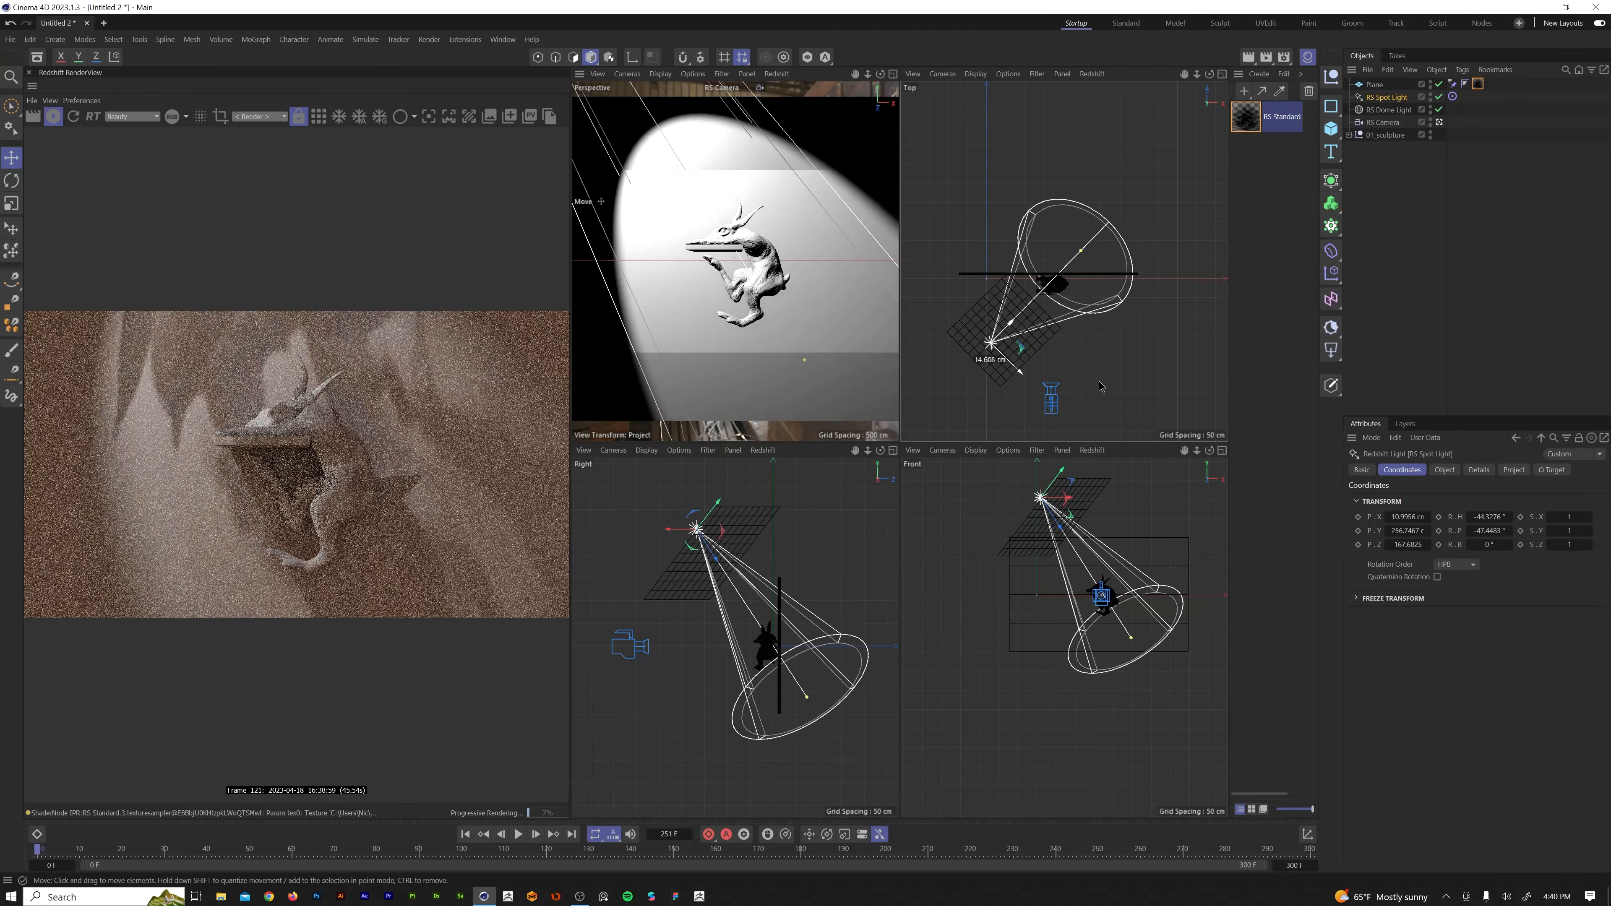
{"action": "left_click", "coordinate": [1374, 84]}
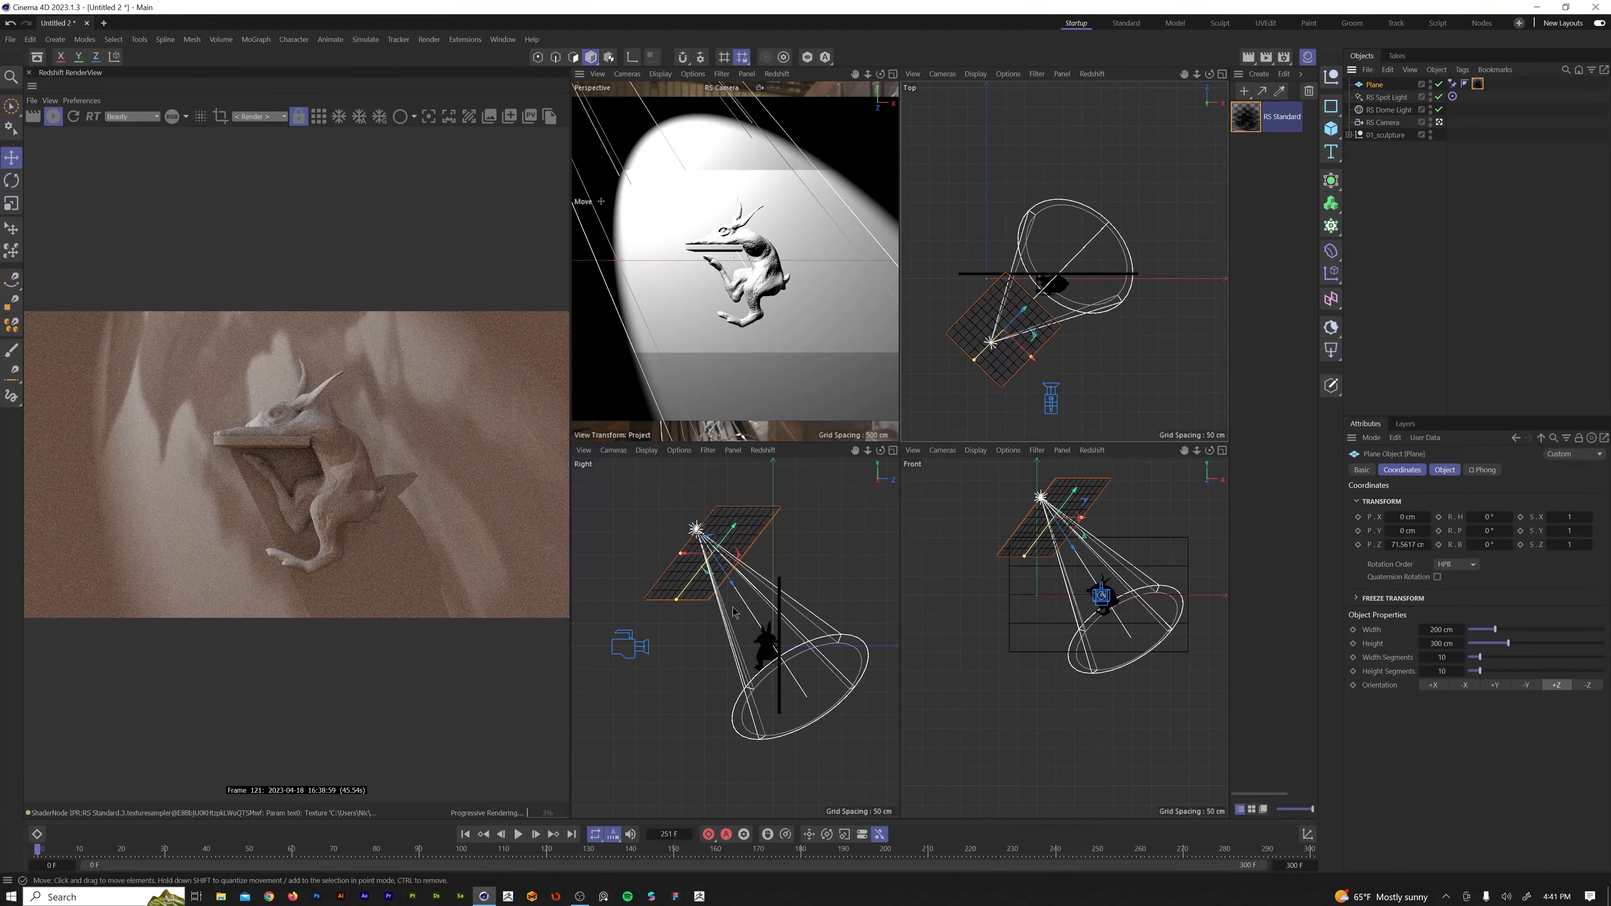
{"action": "left_click_drag", "start_coordinate": [699, 529], "coordinate": [745, 612]}
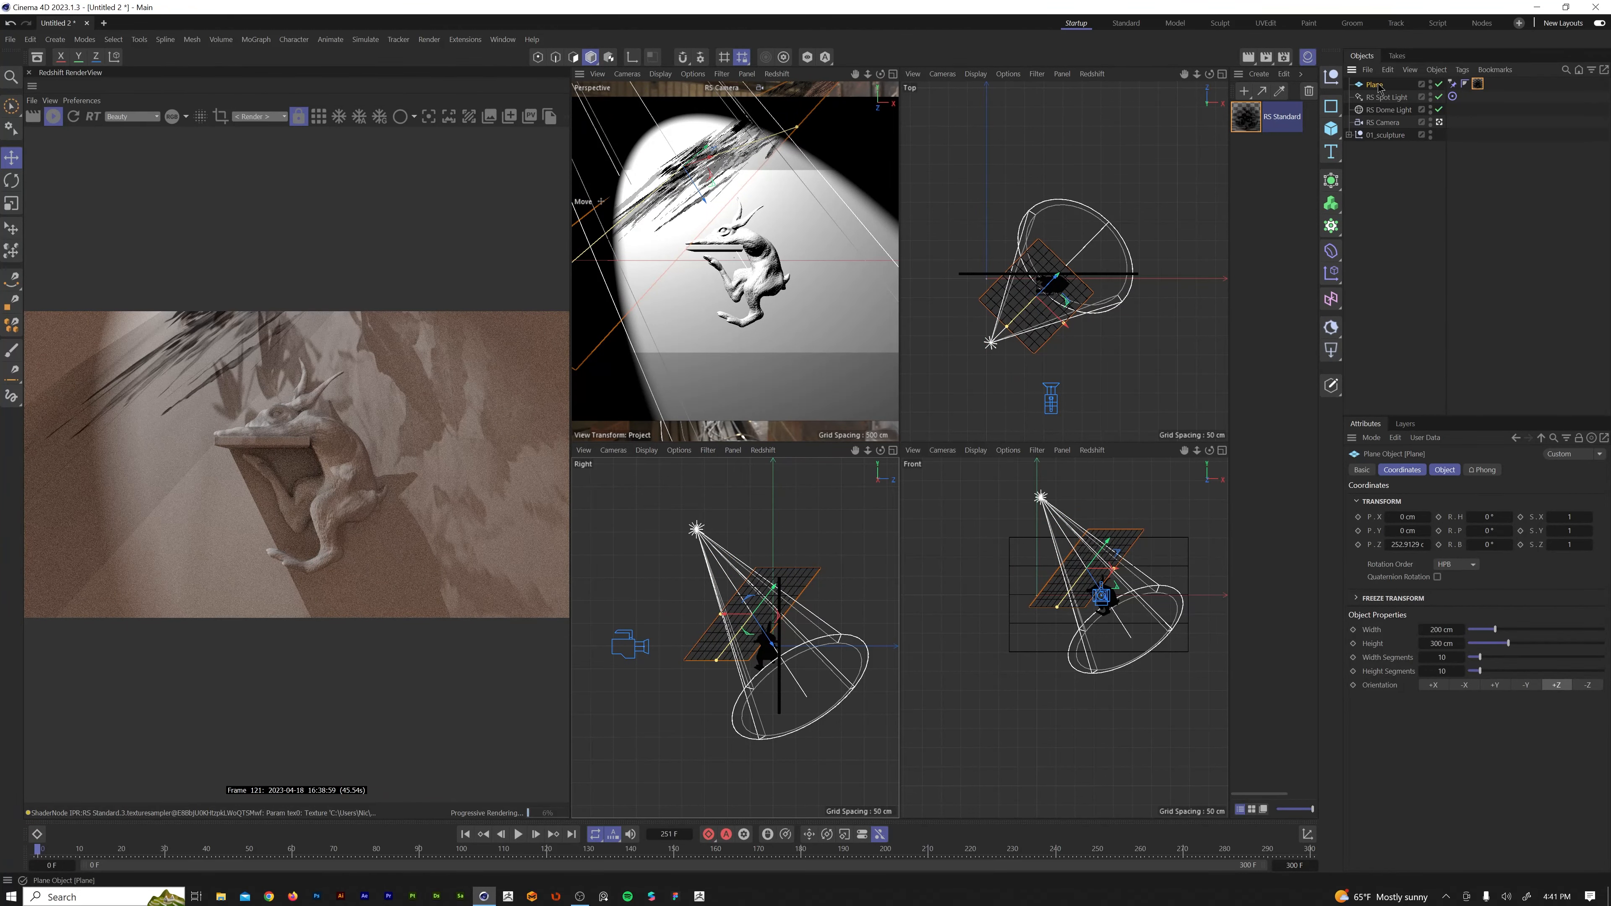
Add an RS Object tag to the Plane, set its visibility and bring it back near 122 cm by the spotlight.
{"action": "right_click", "coordinate": [1373, 84]}
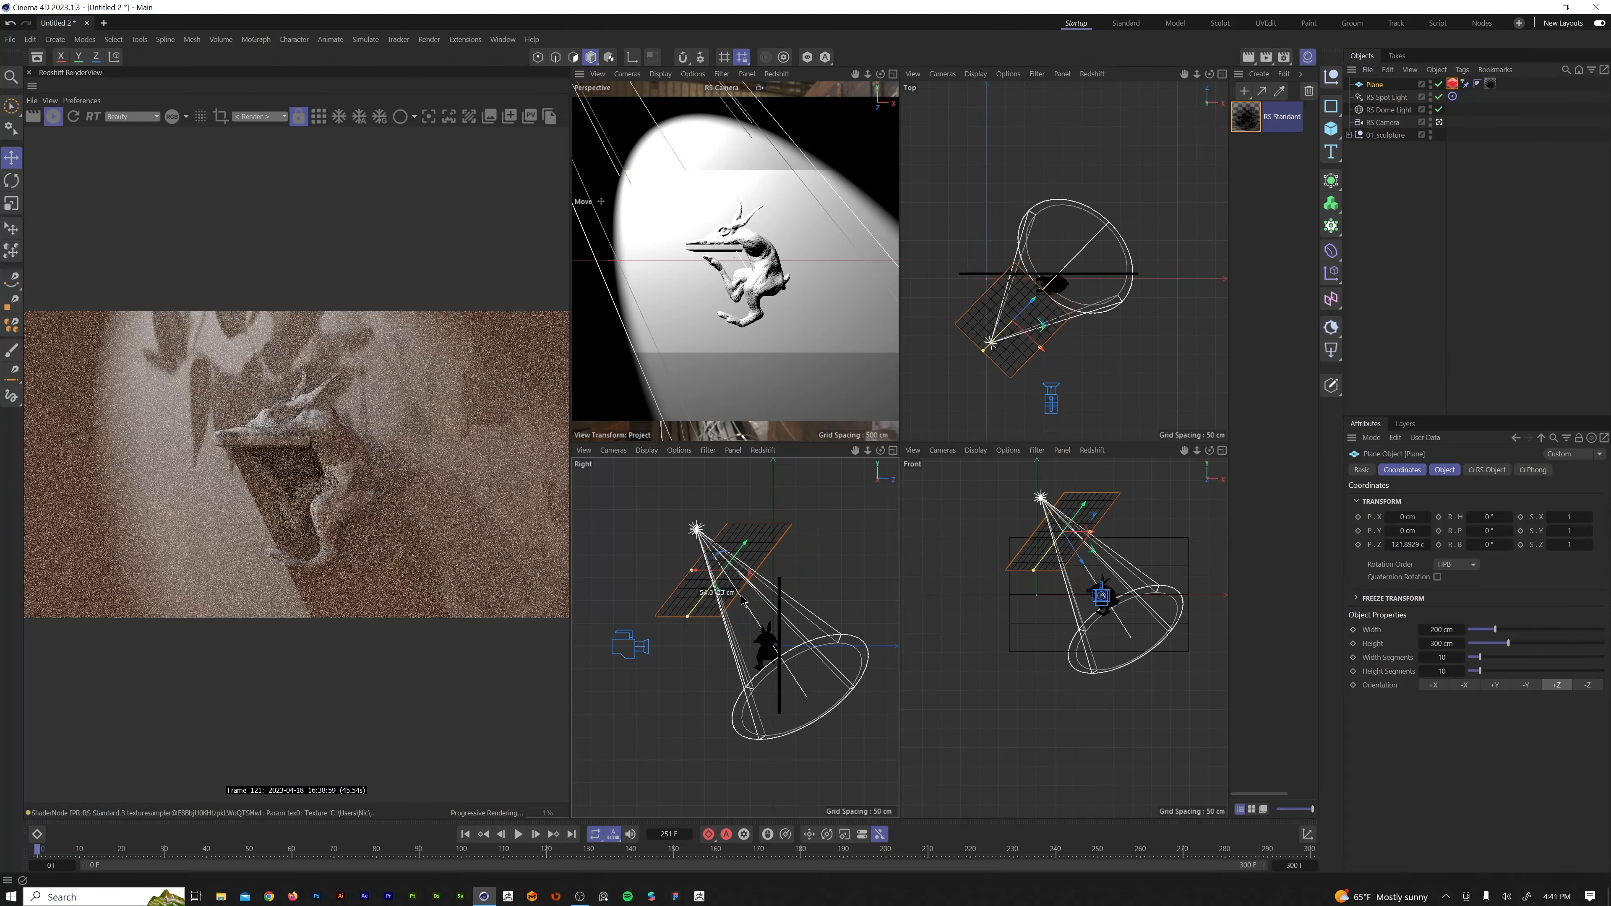
{"action": "left_click", "coordinate": [1389, 97]}
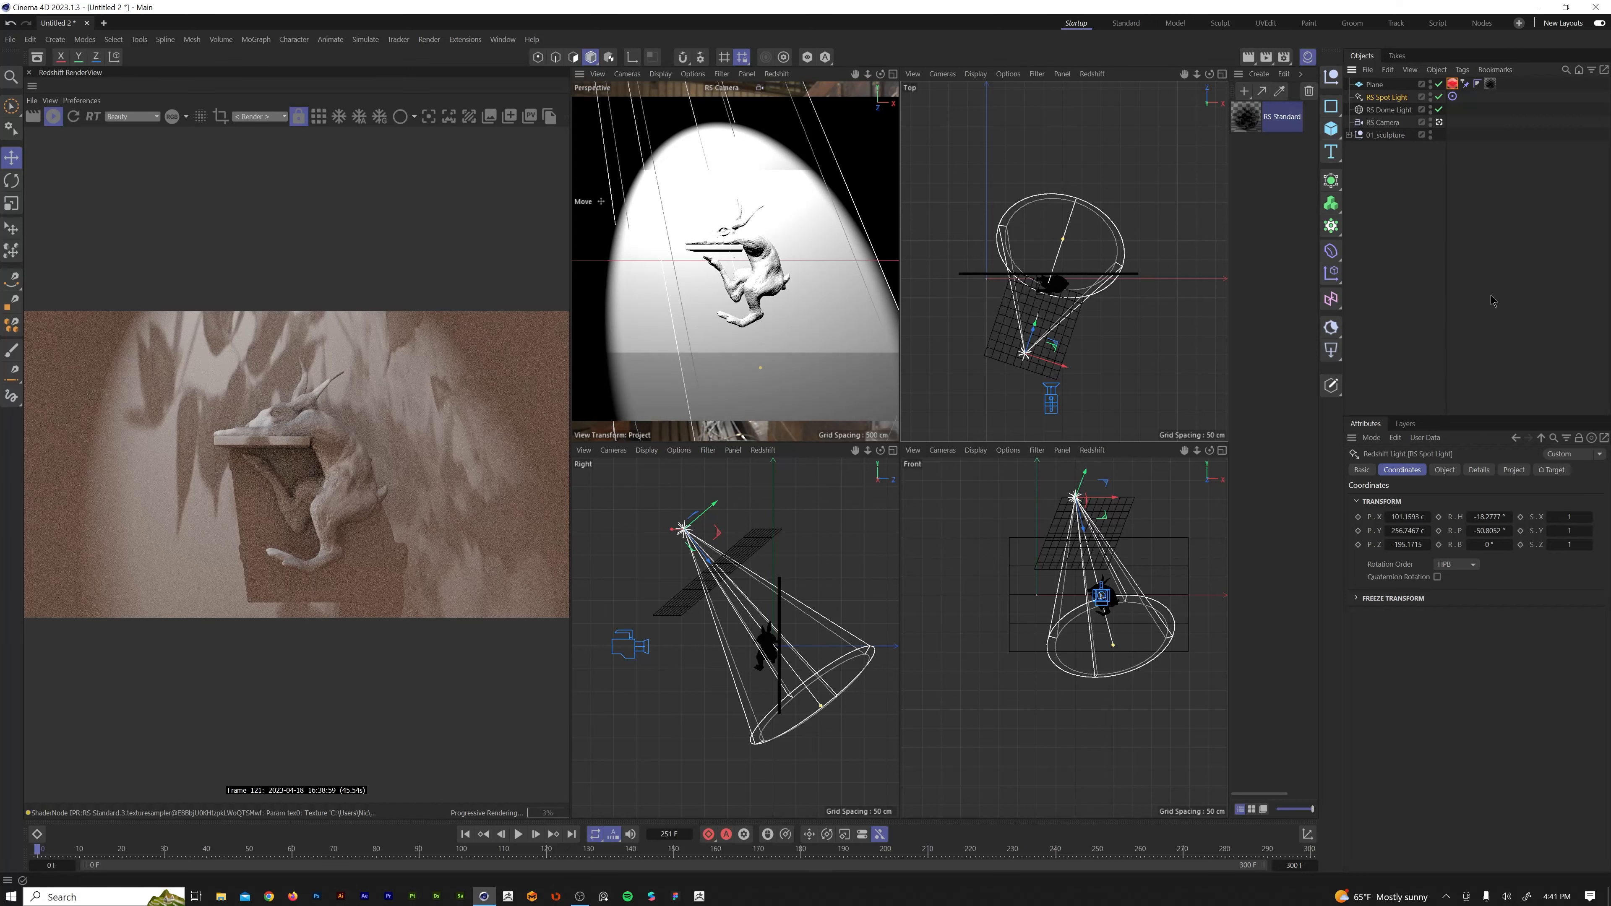
Set the RS Spot Light's Cone Angle to about 61.1° and Falloff Curve to 5.47.
{"action": "left_click", "coordinate": [1445, 470]}
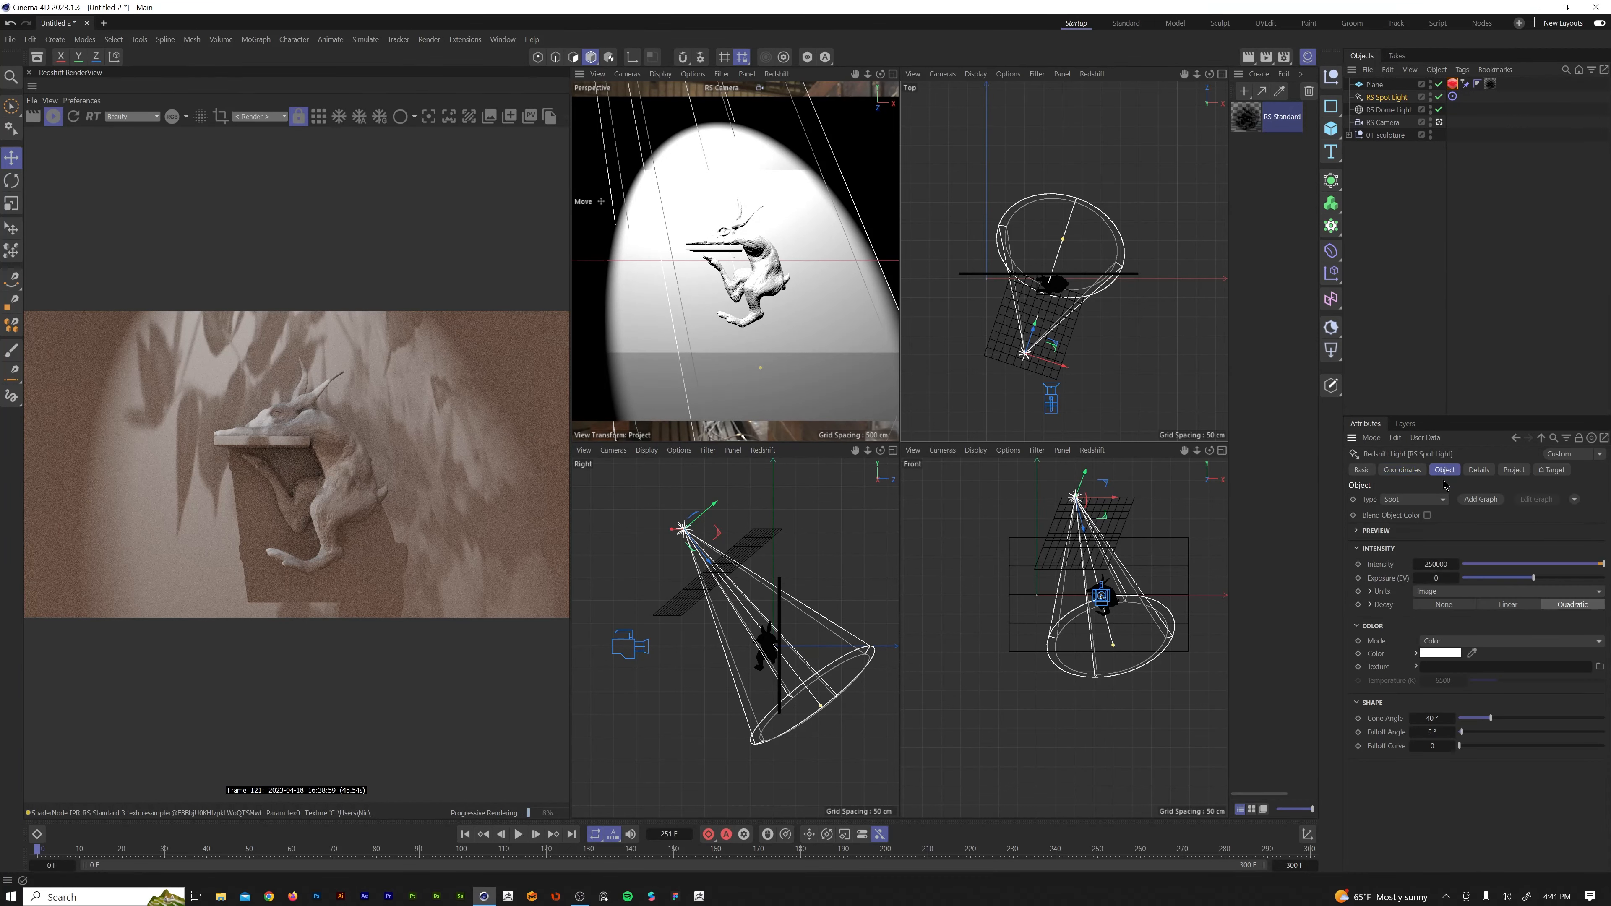
{"action": "left_click_drag", "start_coordinate": [1459, 718], "coordinate": [1491, 717]}
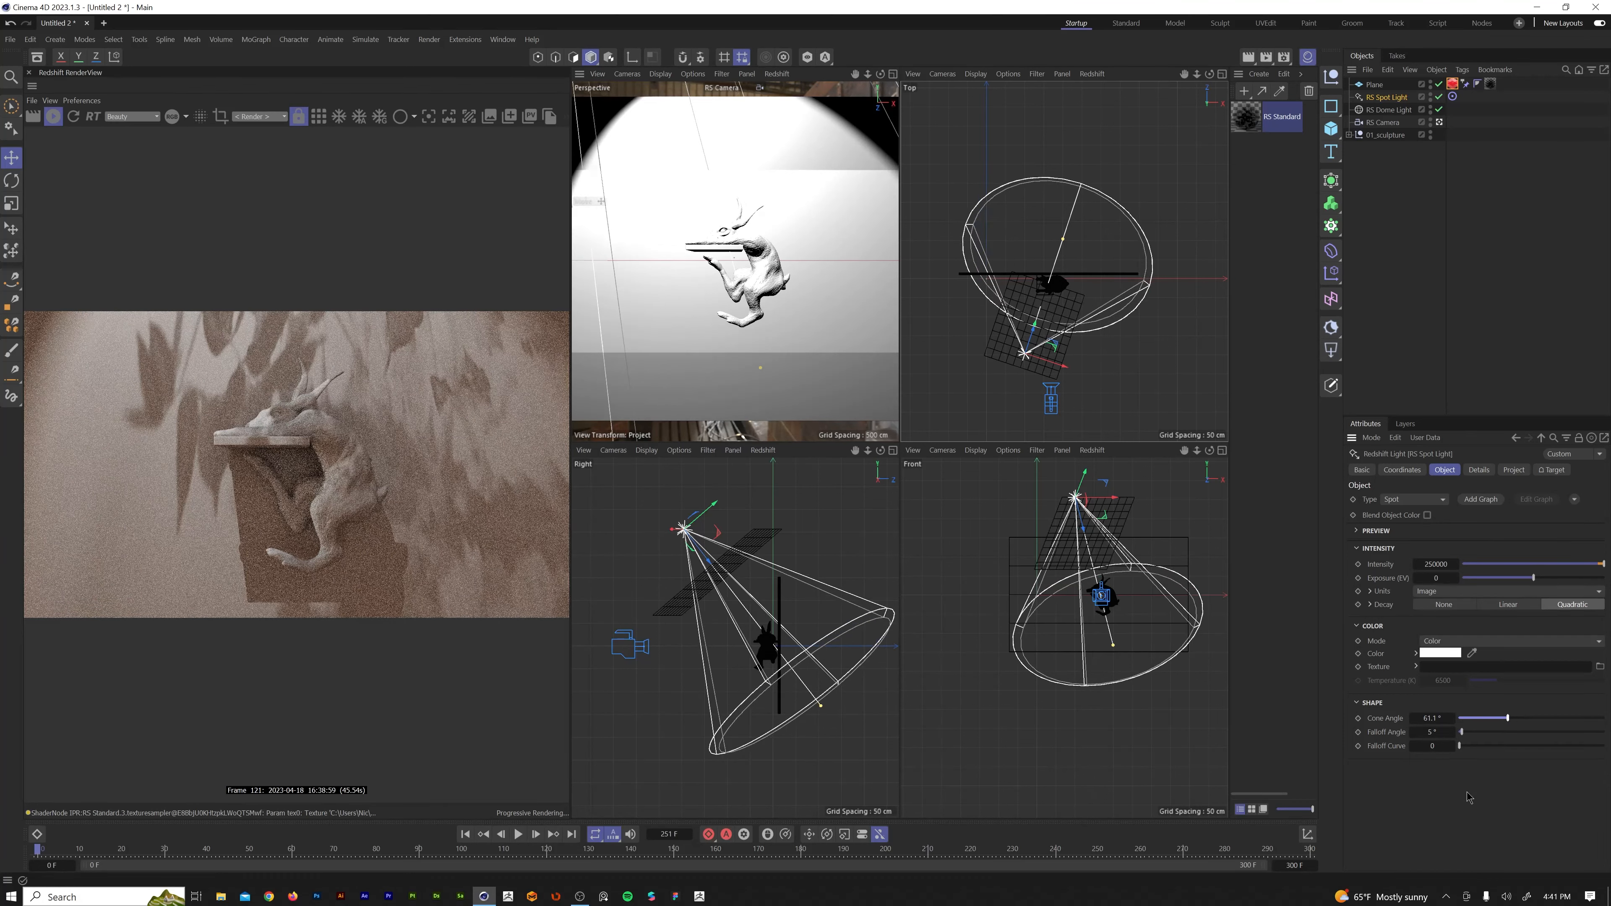
{"action": "left_click_drag", "start_coordinate": [1460, 746], "coordinate": [1538, 746]}
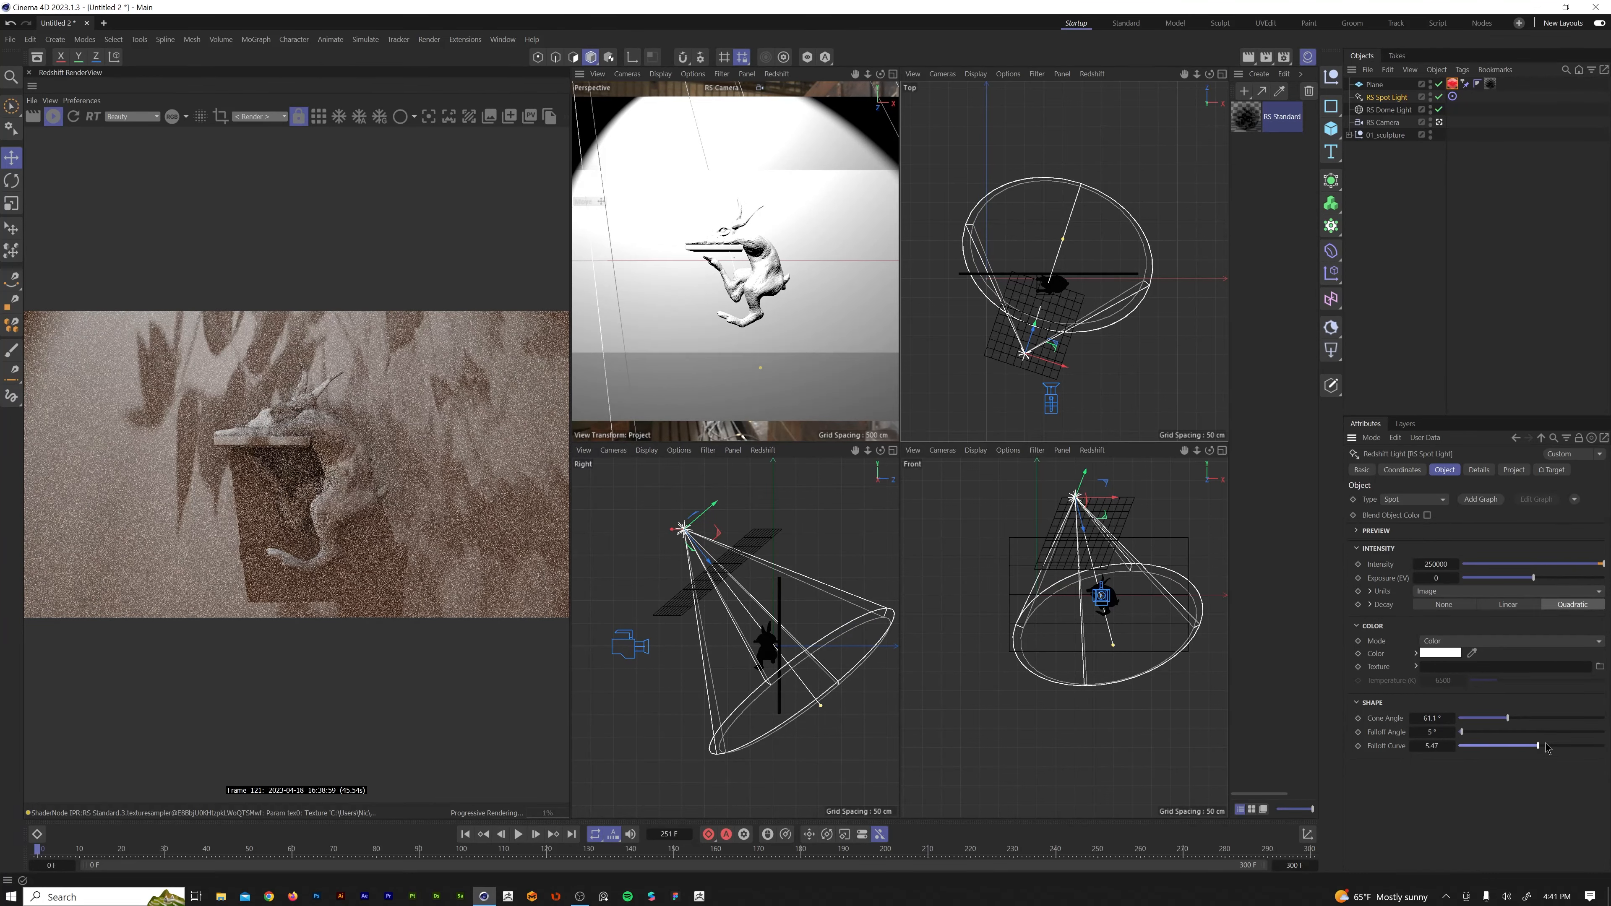
Soften the spotlight's shadows with Shadow Softness around 0.001 in Details.
{"action": "left_click", "coordinate": [1479, 470]}
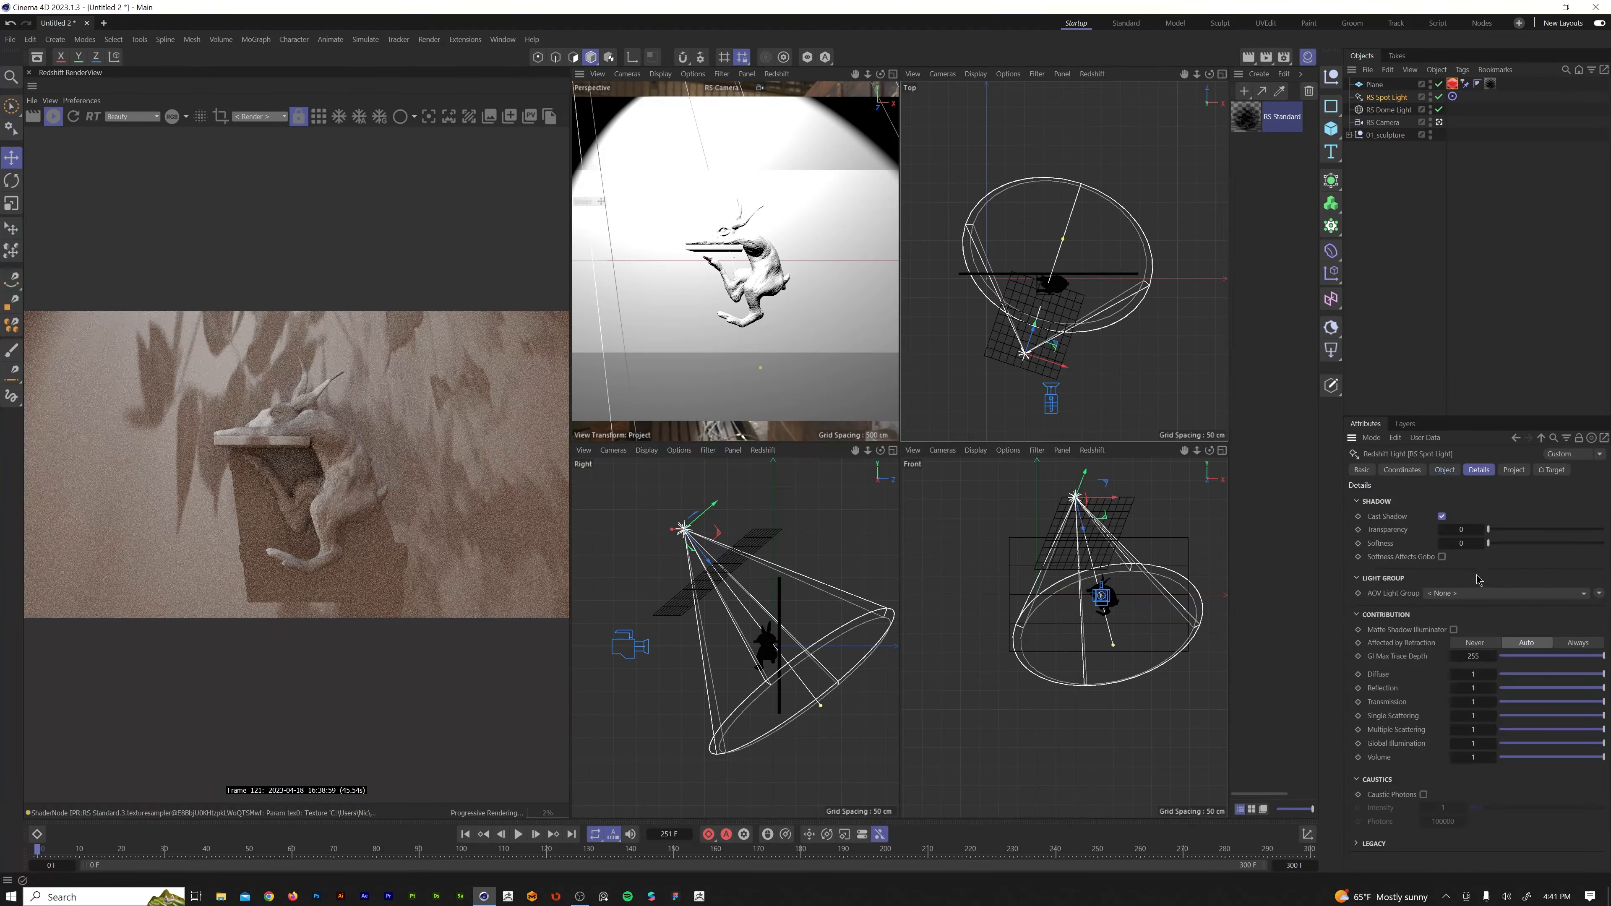
{"action": "left_click_drag", "start_coordinate": [1487, 543], "coordinate": [1490, 543]}
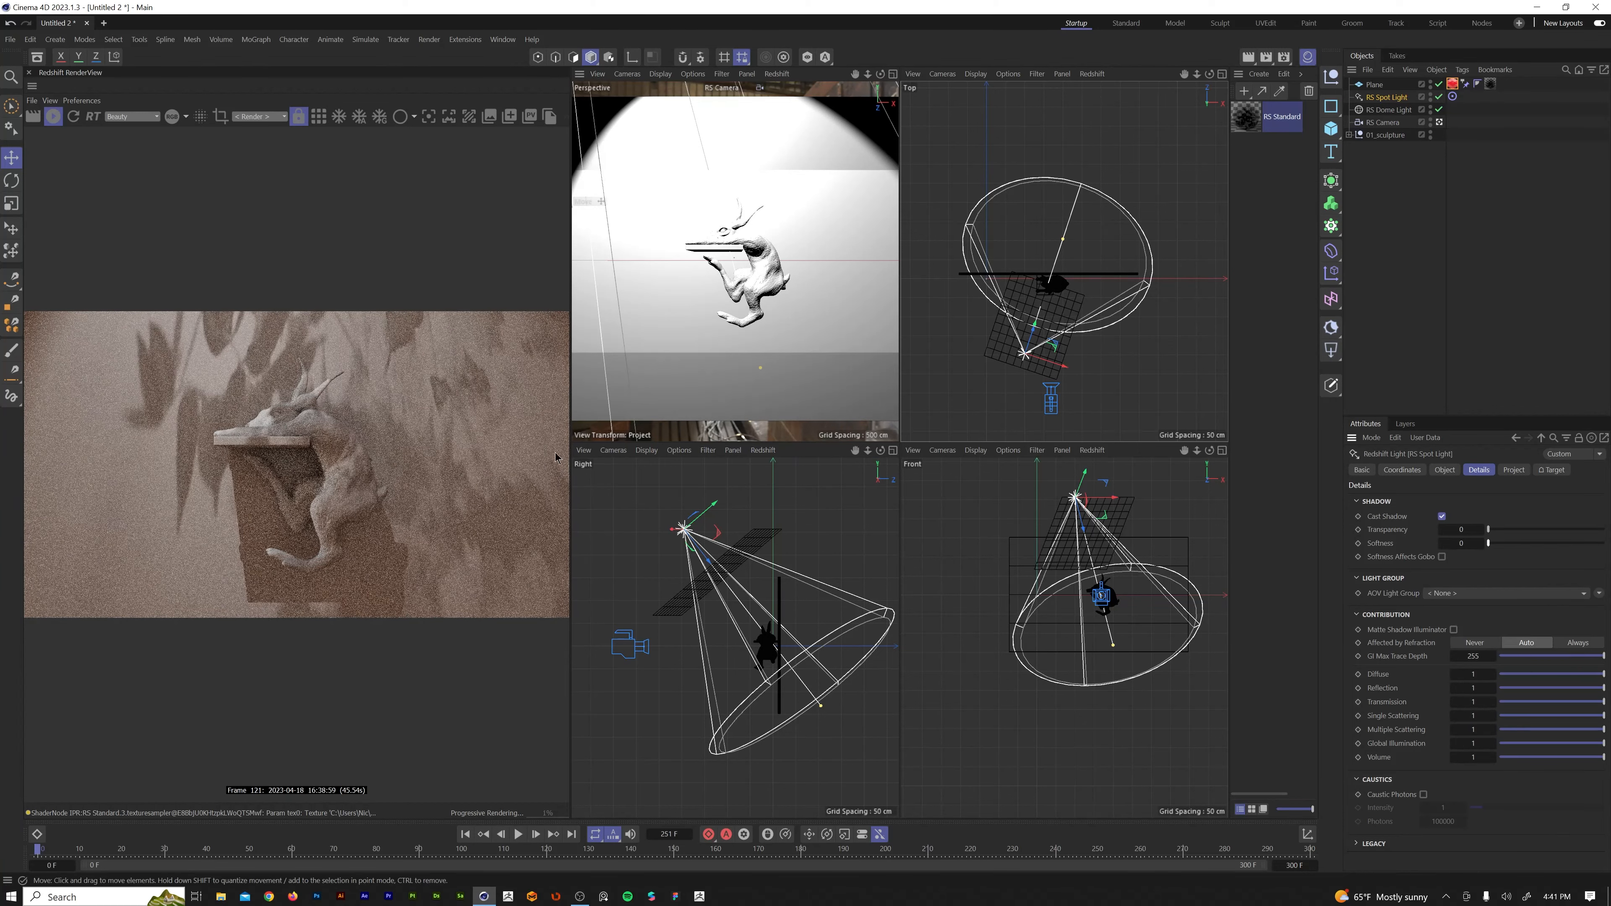
{"action": "mouse_move", "coordinate": [1530, 569]}
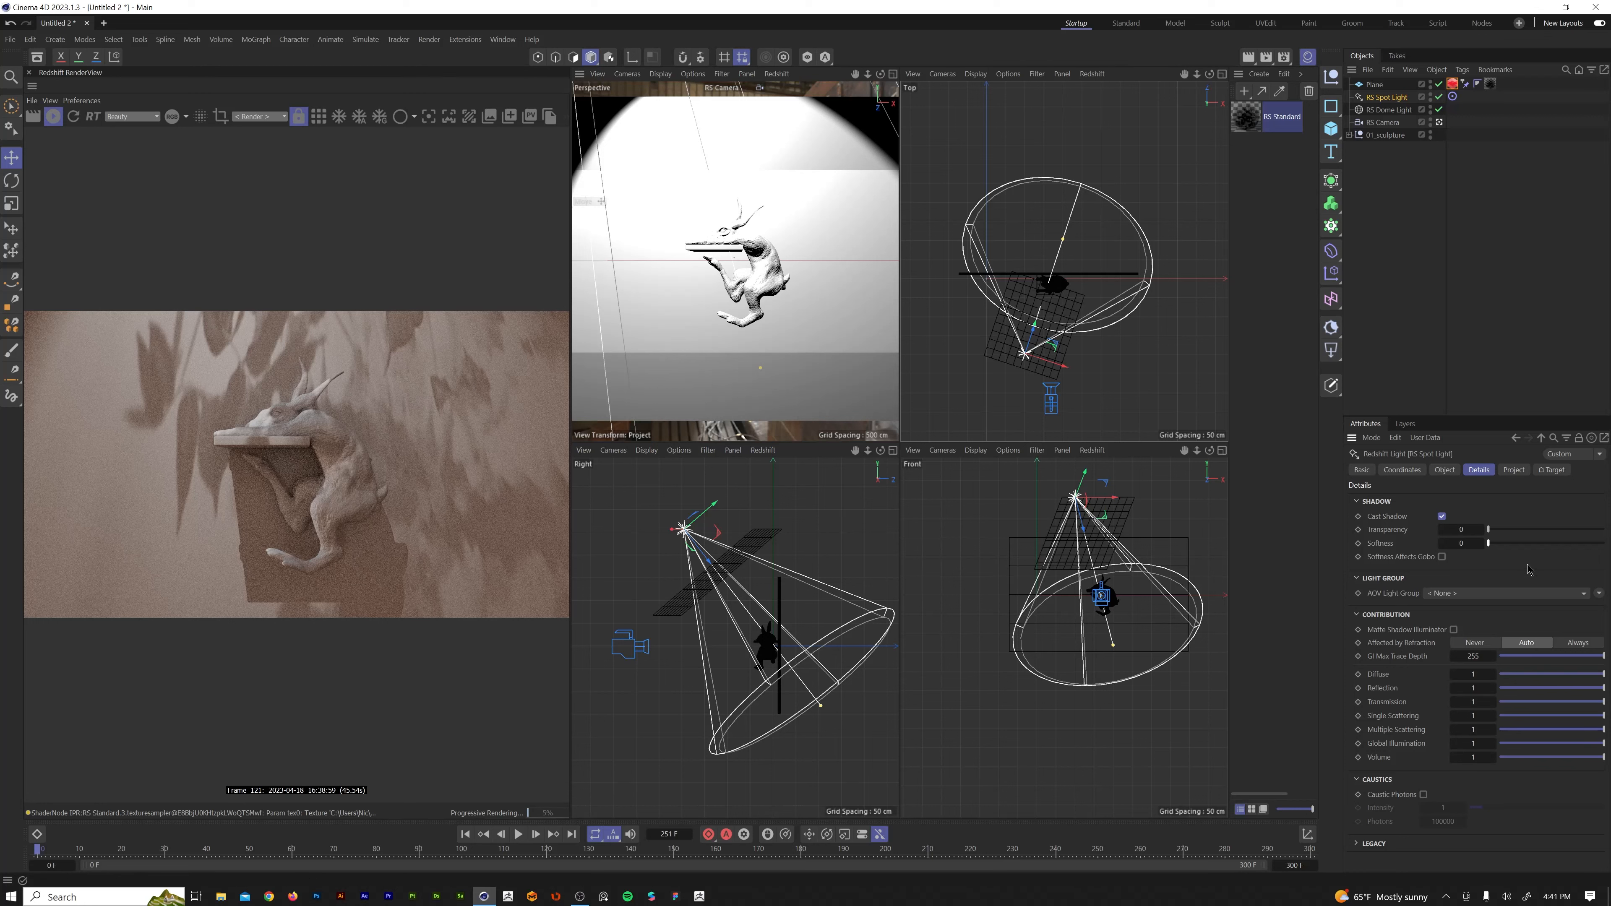
{"action": "left_click_drag", "start_coordinate": [1488, 543], "coordinate": [1492, 543]}
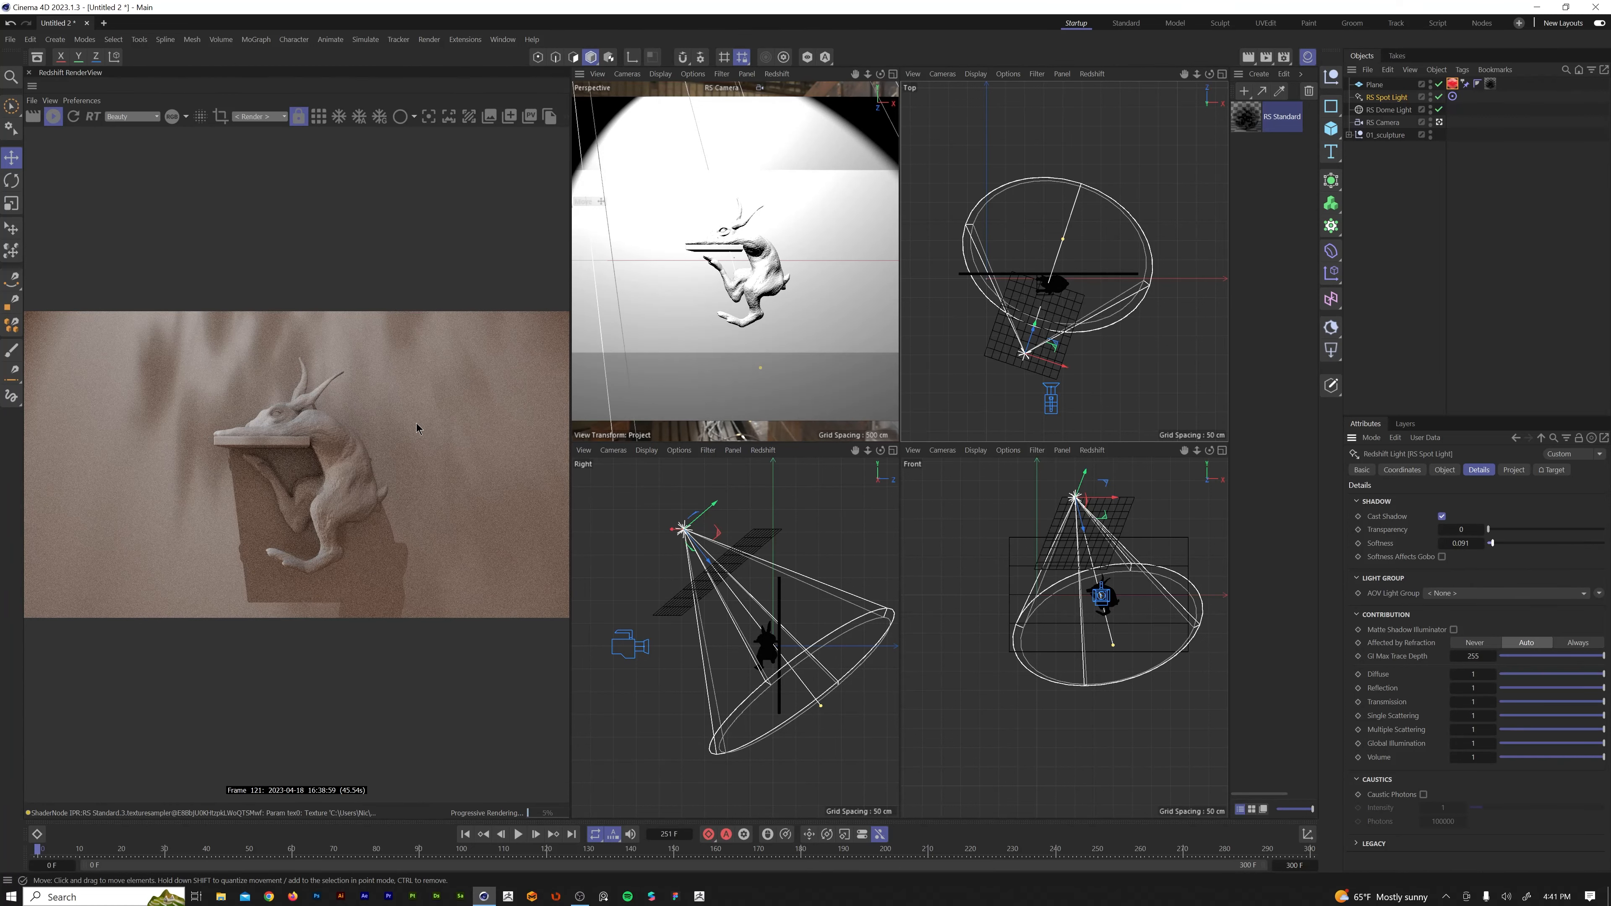
{"action": "mouse_move", "coordinate": [411, 503]}
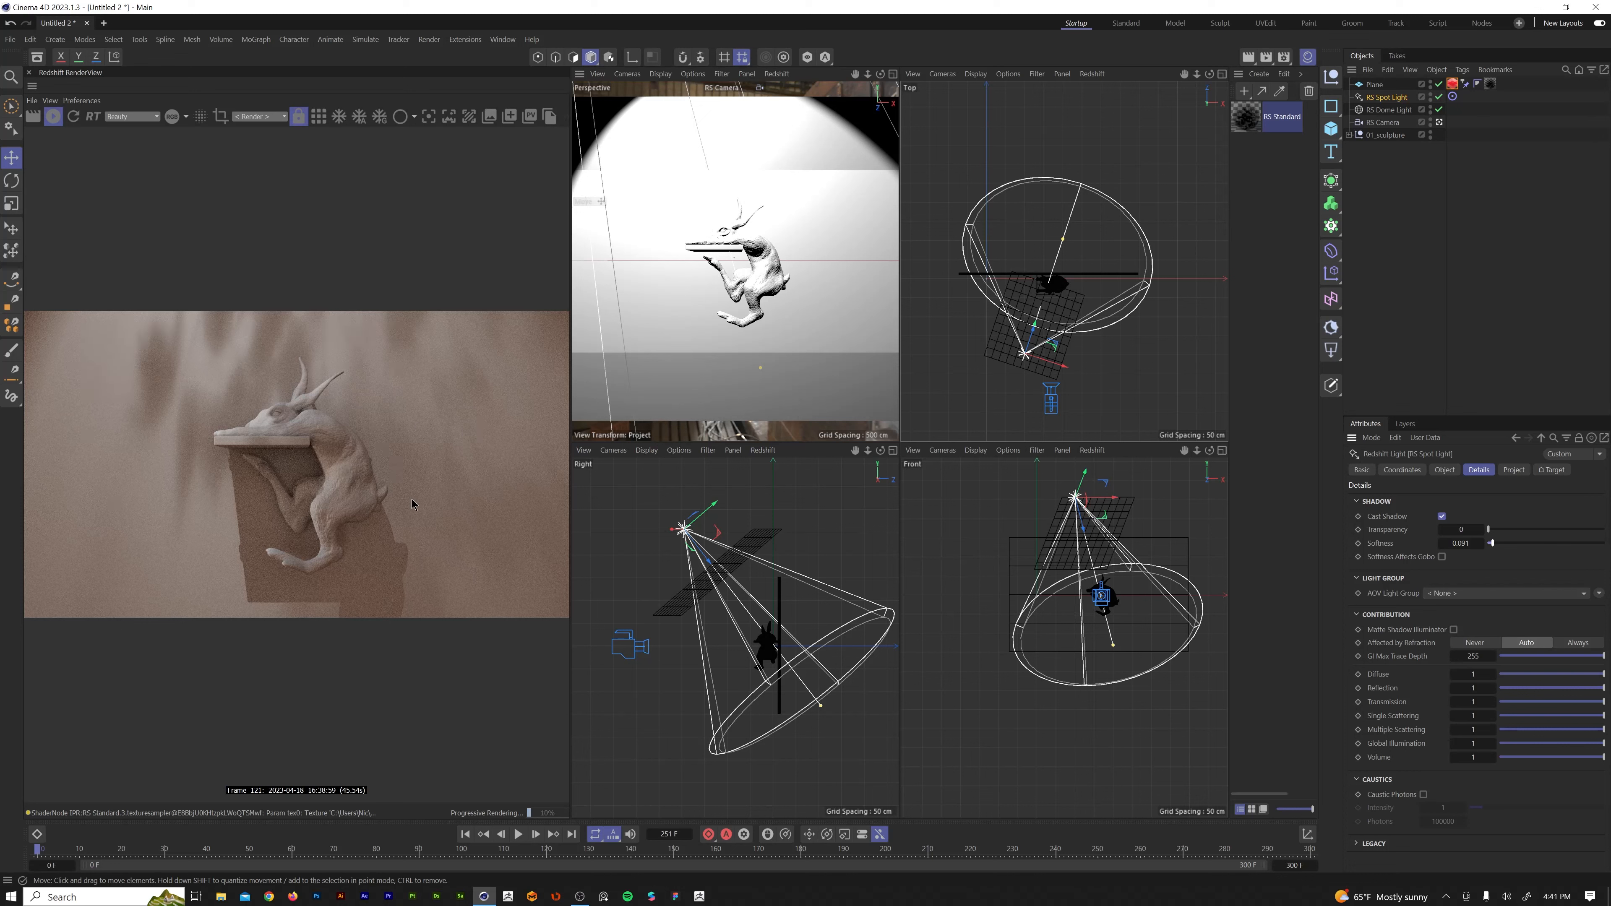
{"action": "mouse_move", "coordinate": [1094, 381]}
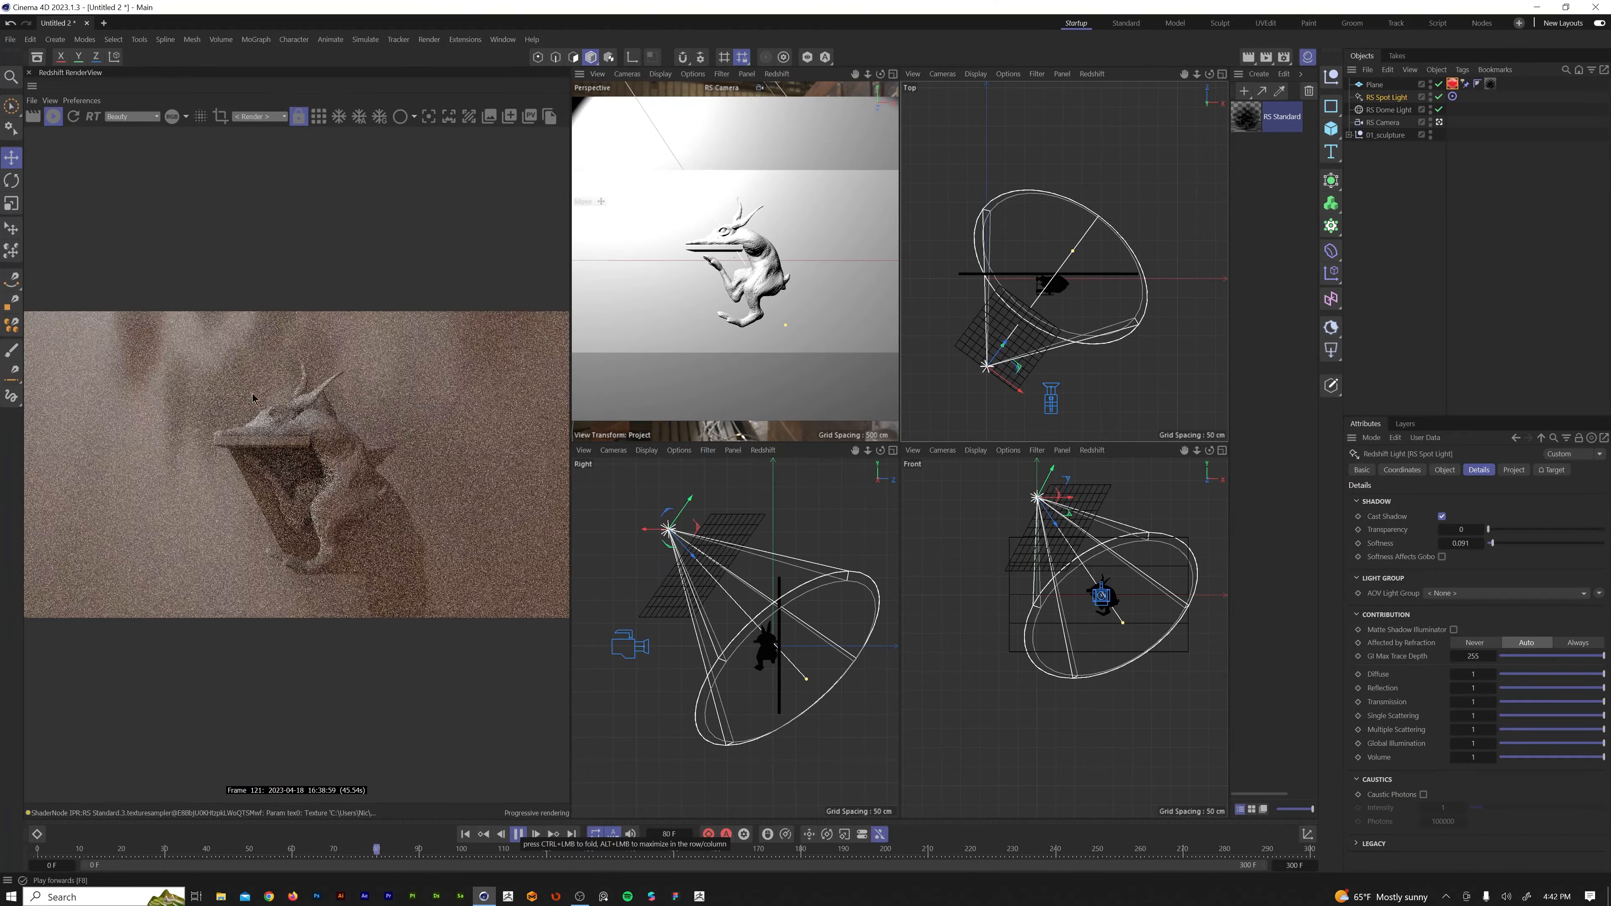
Play the timeline to watch the leaf shadows animate across the wall.
{"action": "left_click", "coordinate": [518, 833]}
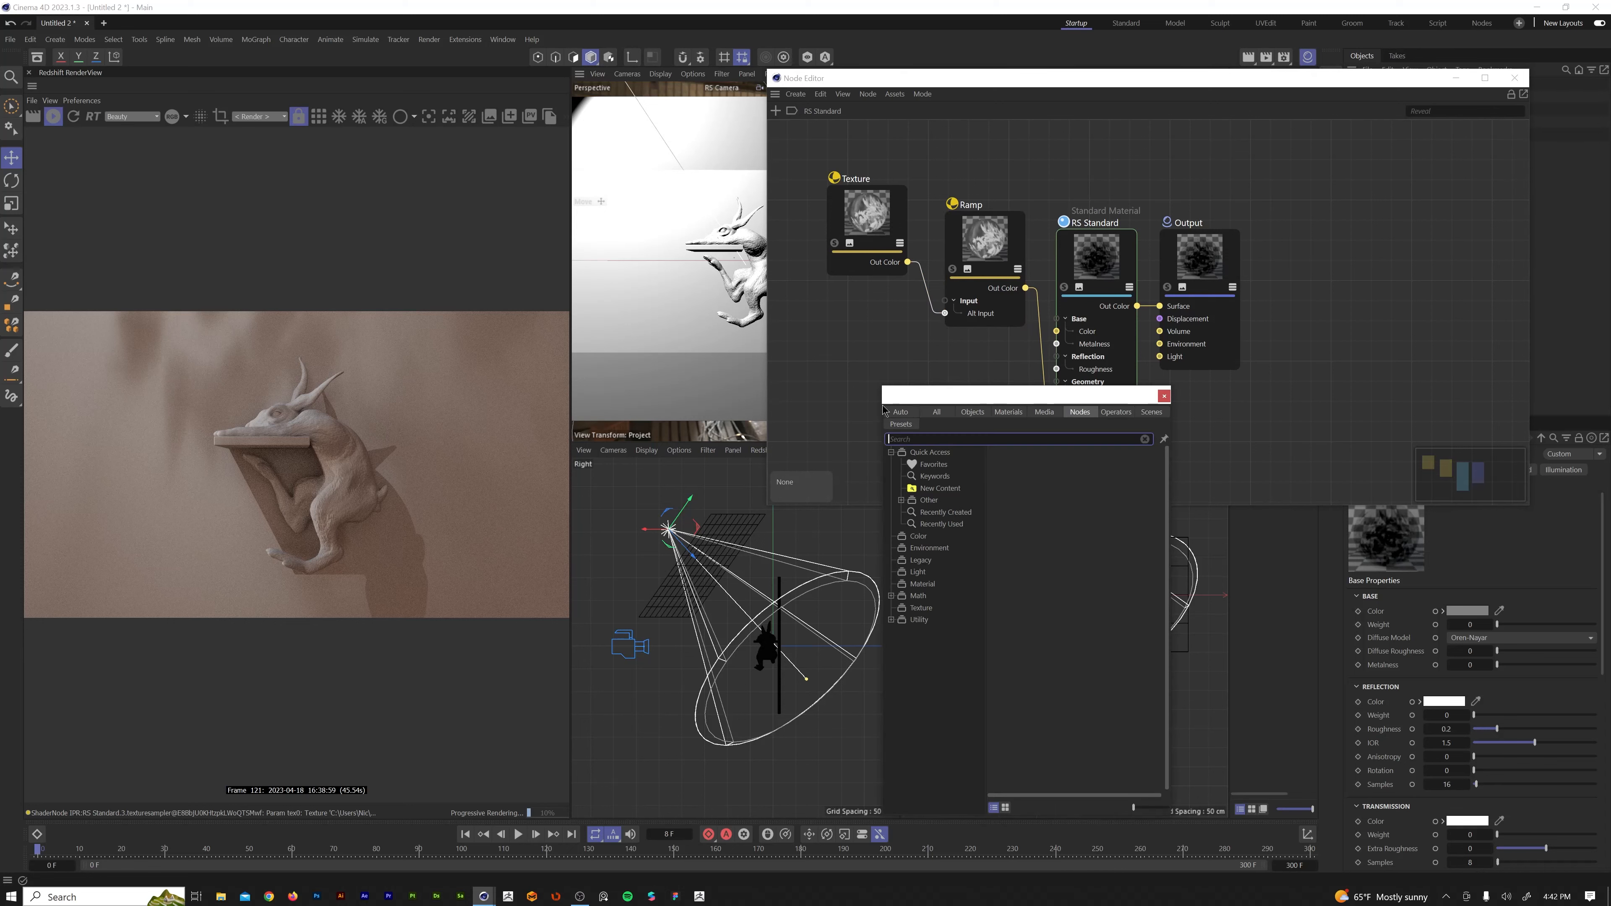
Add a Maxon Noise node via the 'maxon' search and position it near the opacity chain.
{"action": "type", "text": "maxon"}
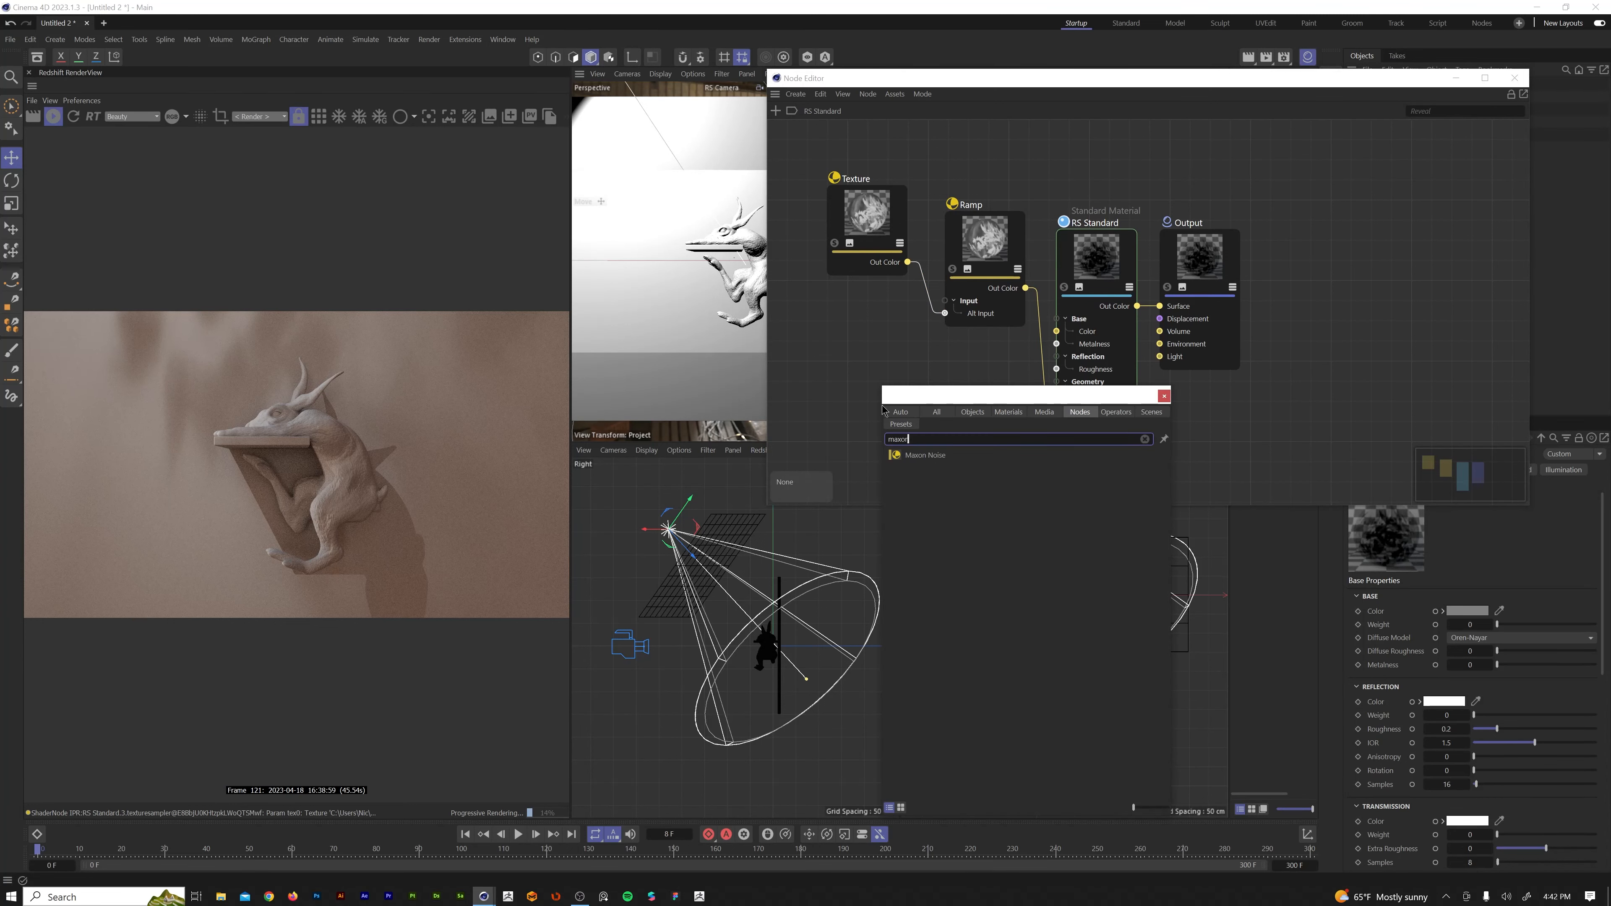
{"action": "left_click", "coordinate": [925, 455]}
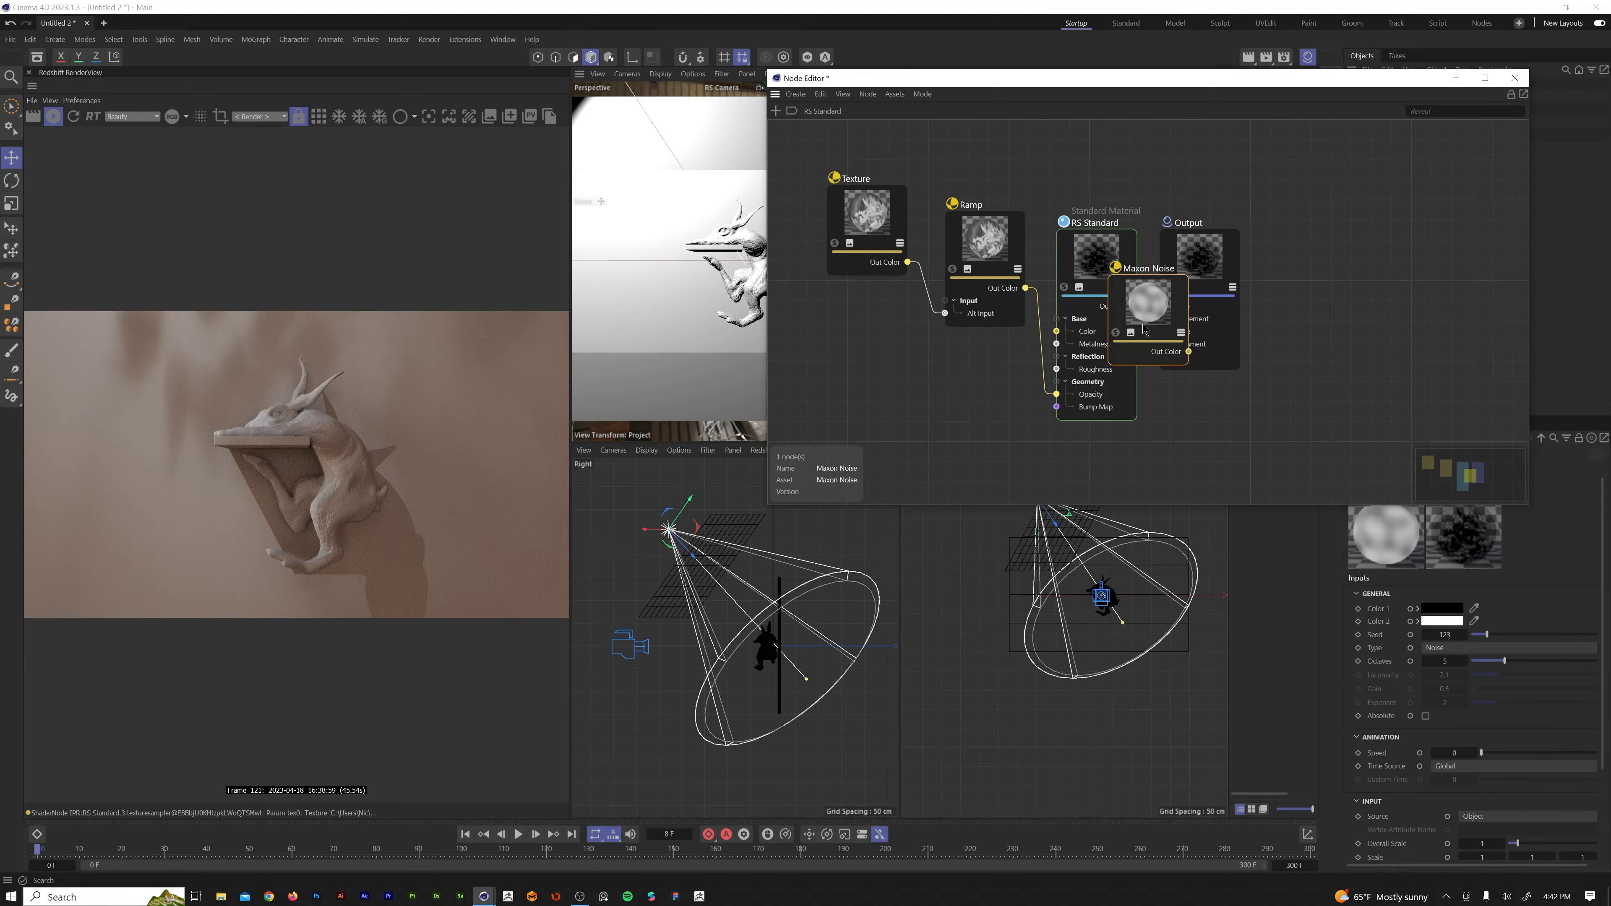
{"action": "left_click_drag", "start_coordinate": [1144, 298], "coordinate": [874, 401]}
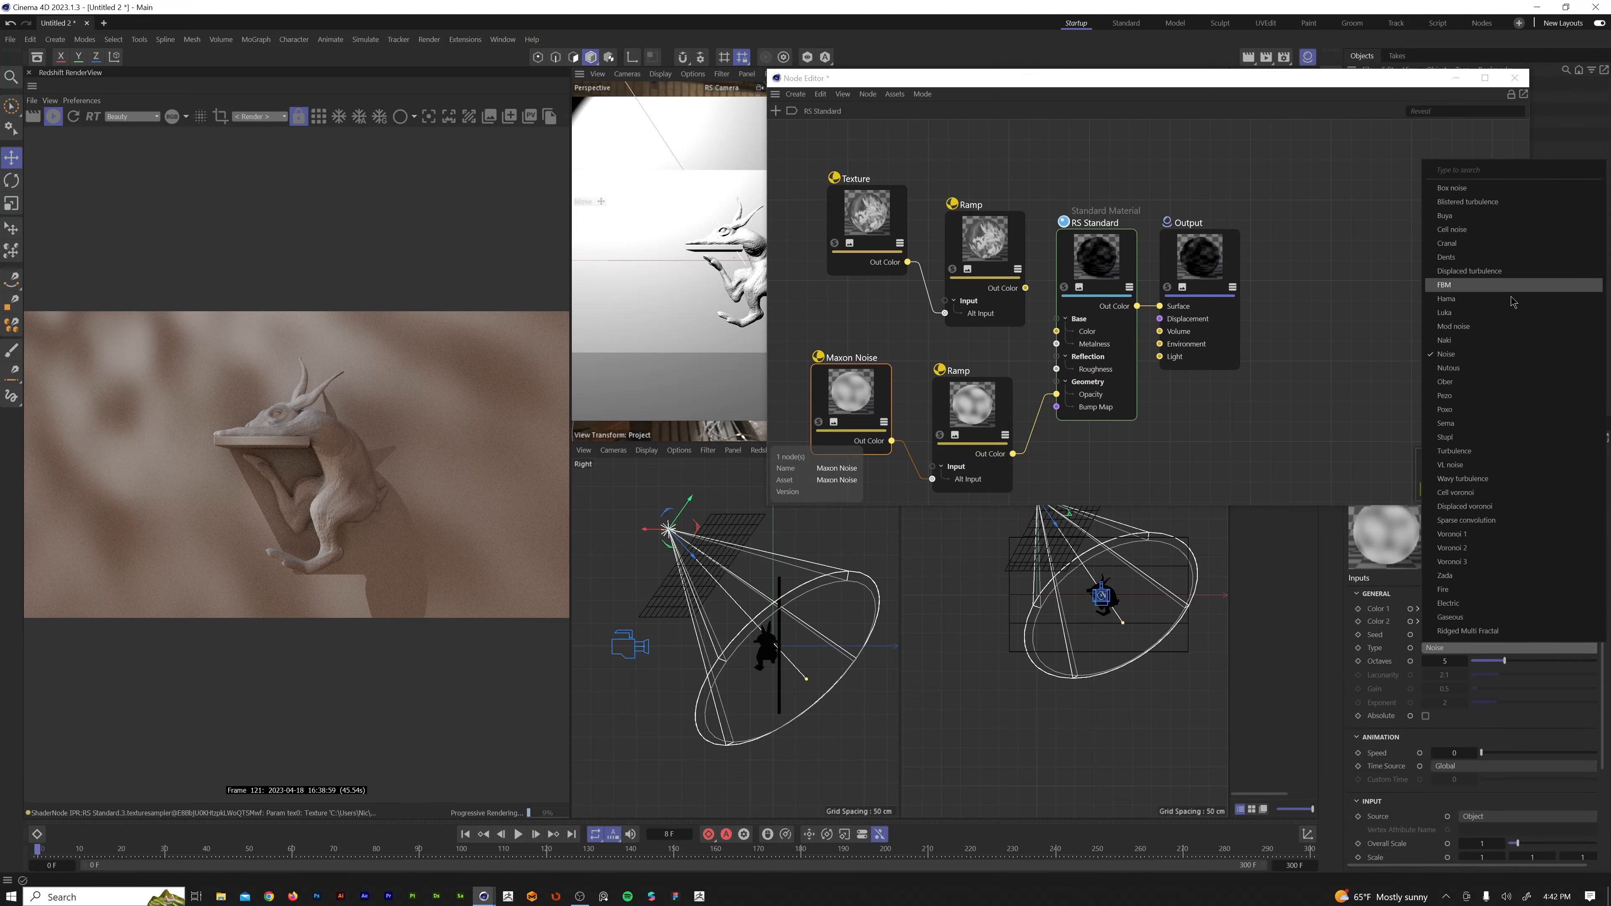
Set Maxon Noise to Displaced Turbulence, Overall Scale 3 and Animation Speed 1.
{"action": "left_click", "coordinate": [1461, 478]}
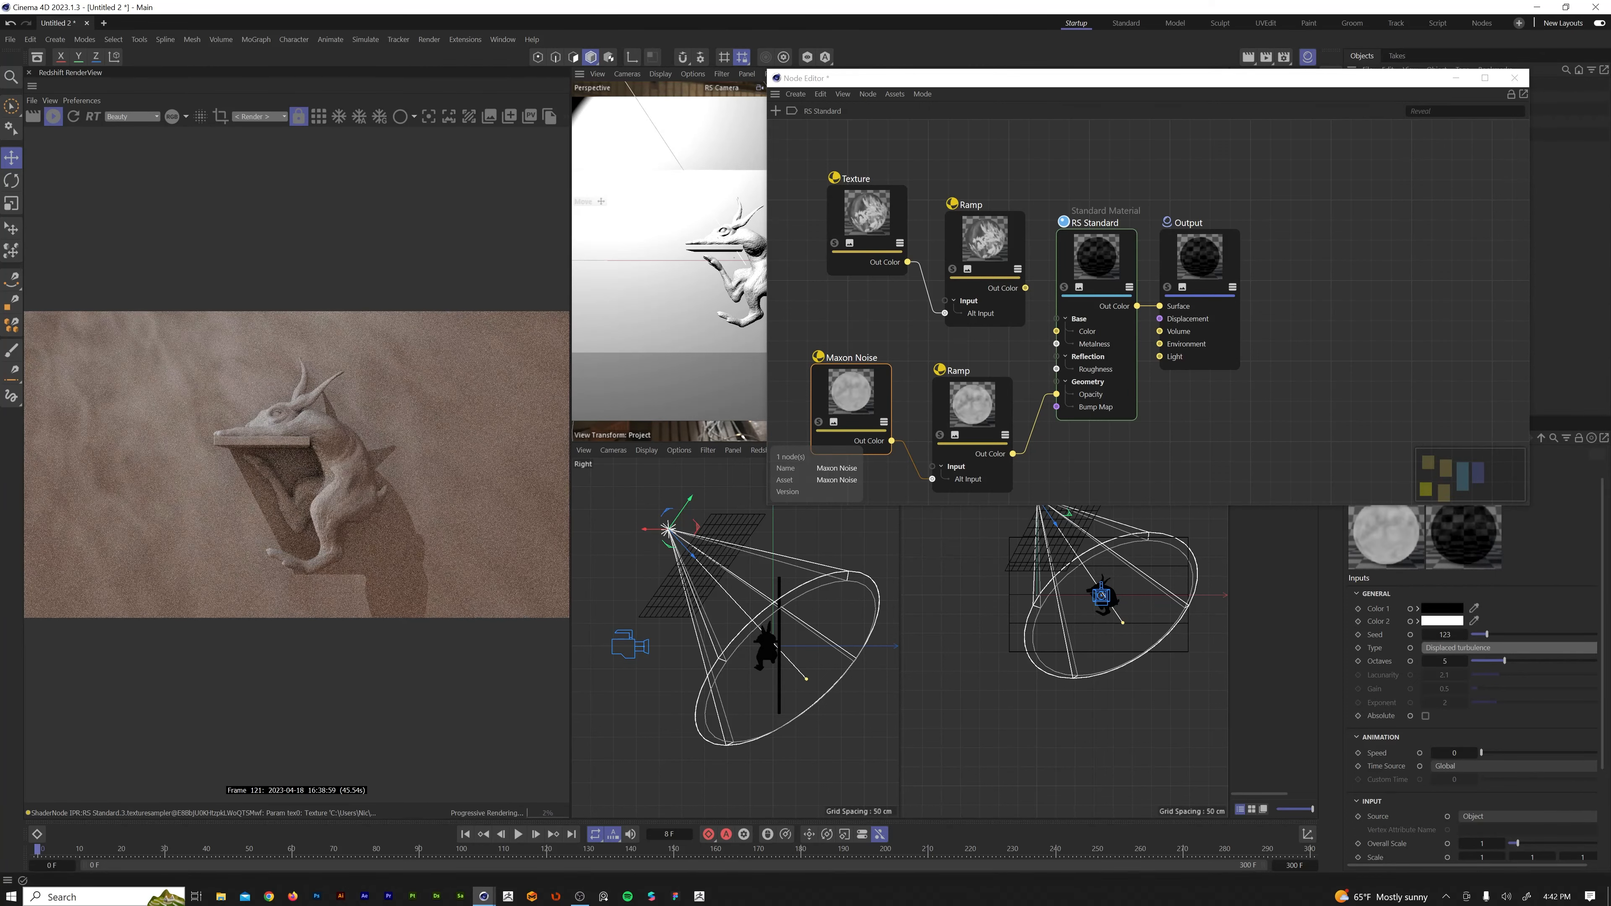
{"action": "scroll", "scroll_direction": "down", "scroll_amount": 3}
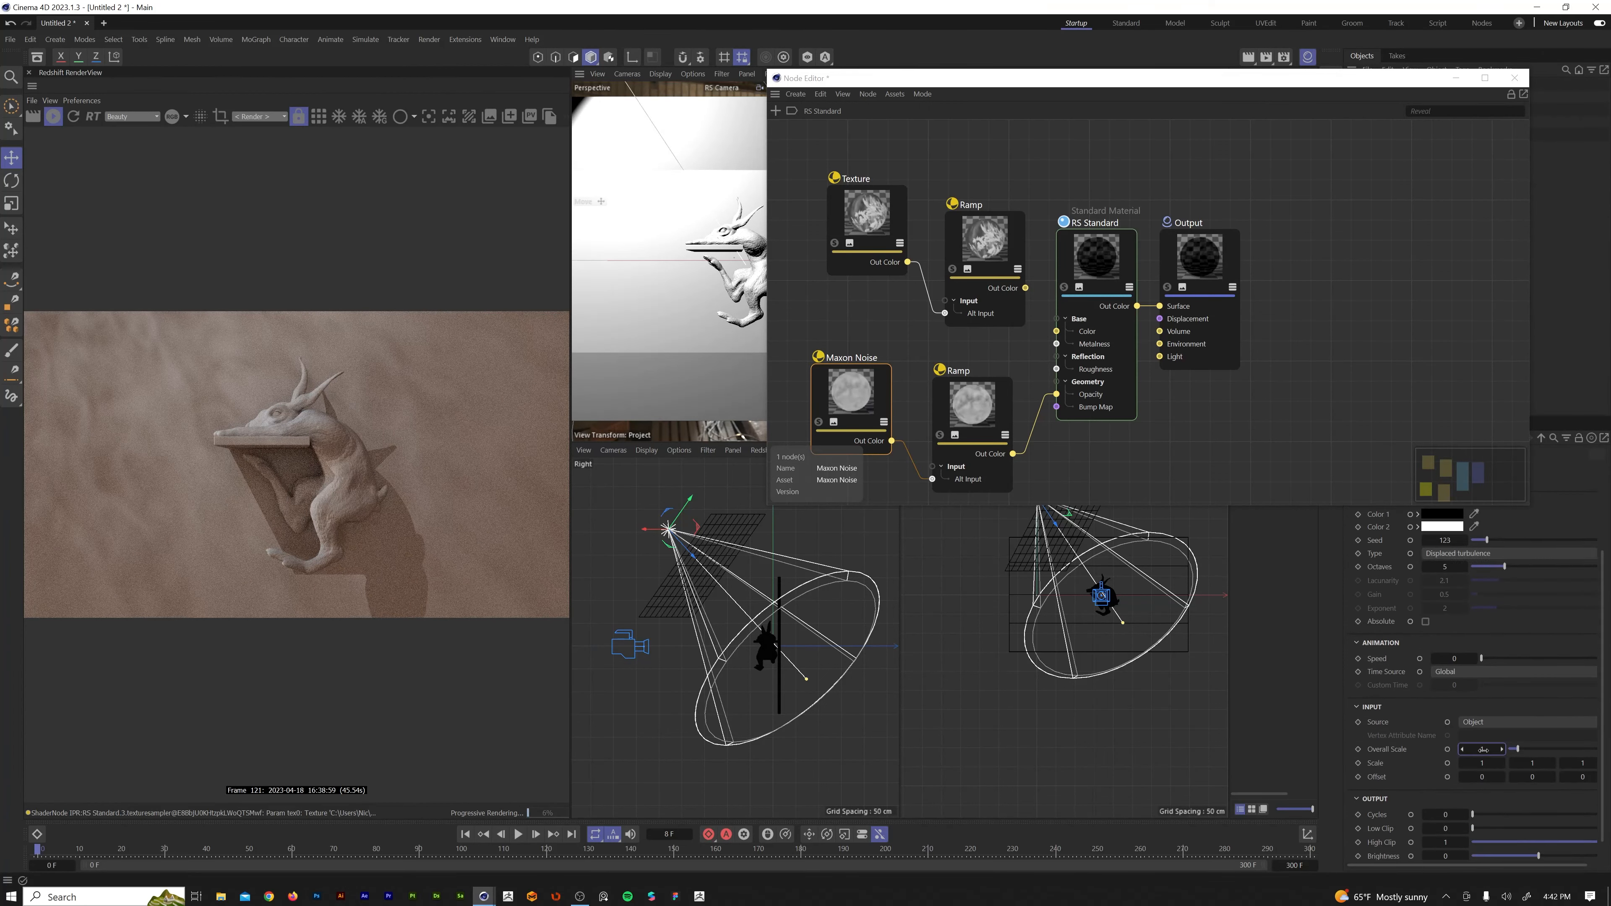
{"action": "type", "text": "3"}
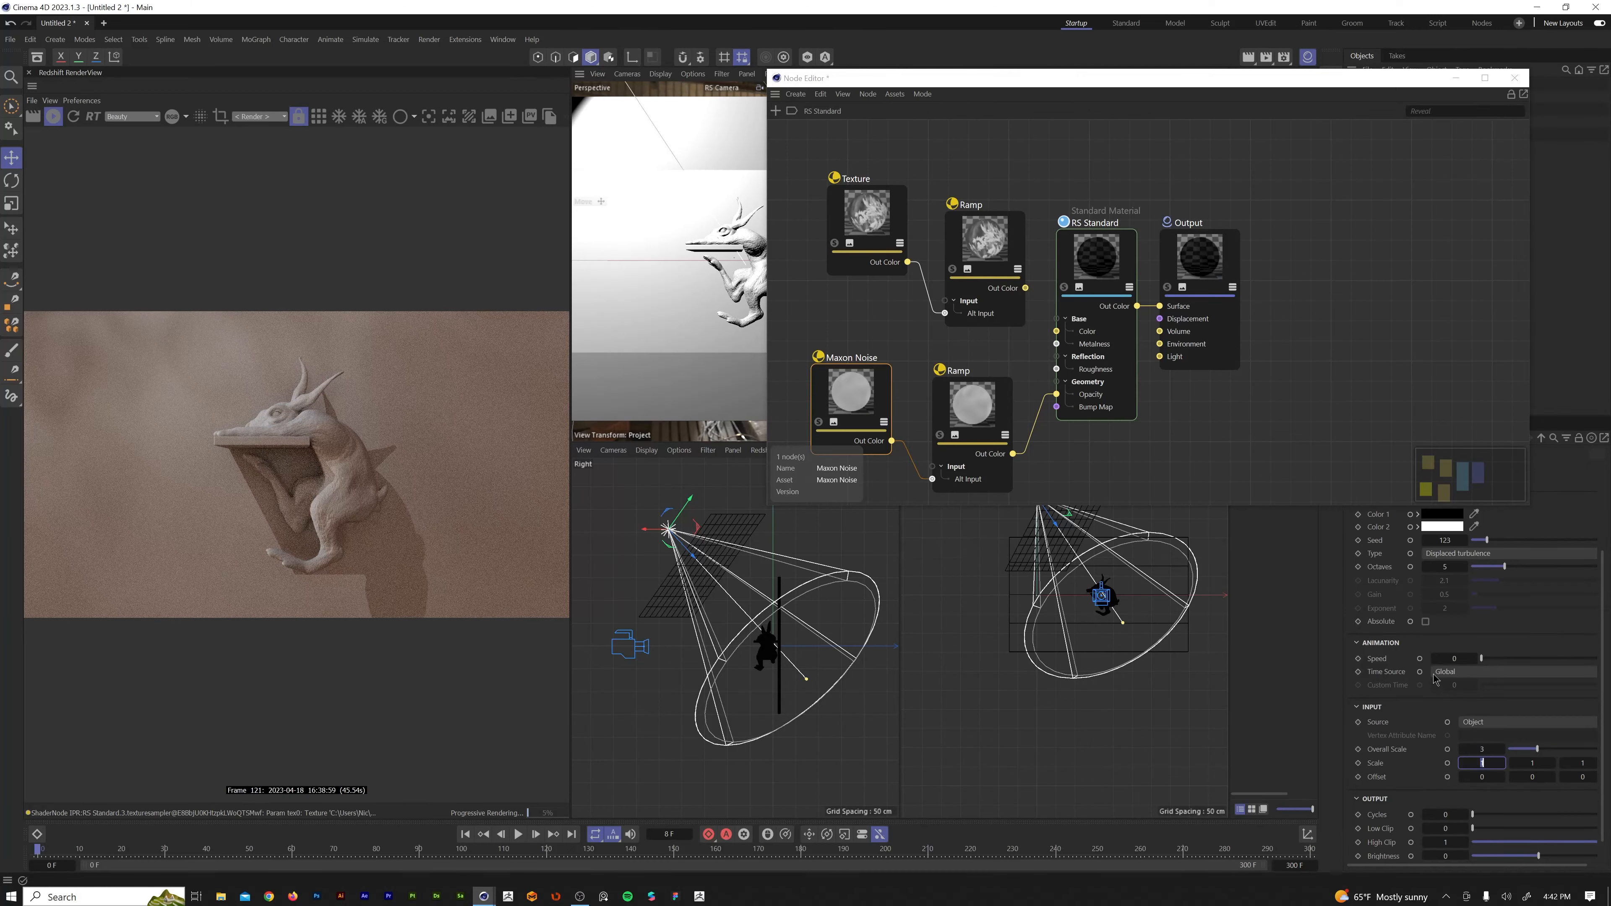
{"action": "left_click", "coordinate": [1456, 657]}
{"action": "type", "text": "1"}
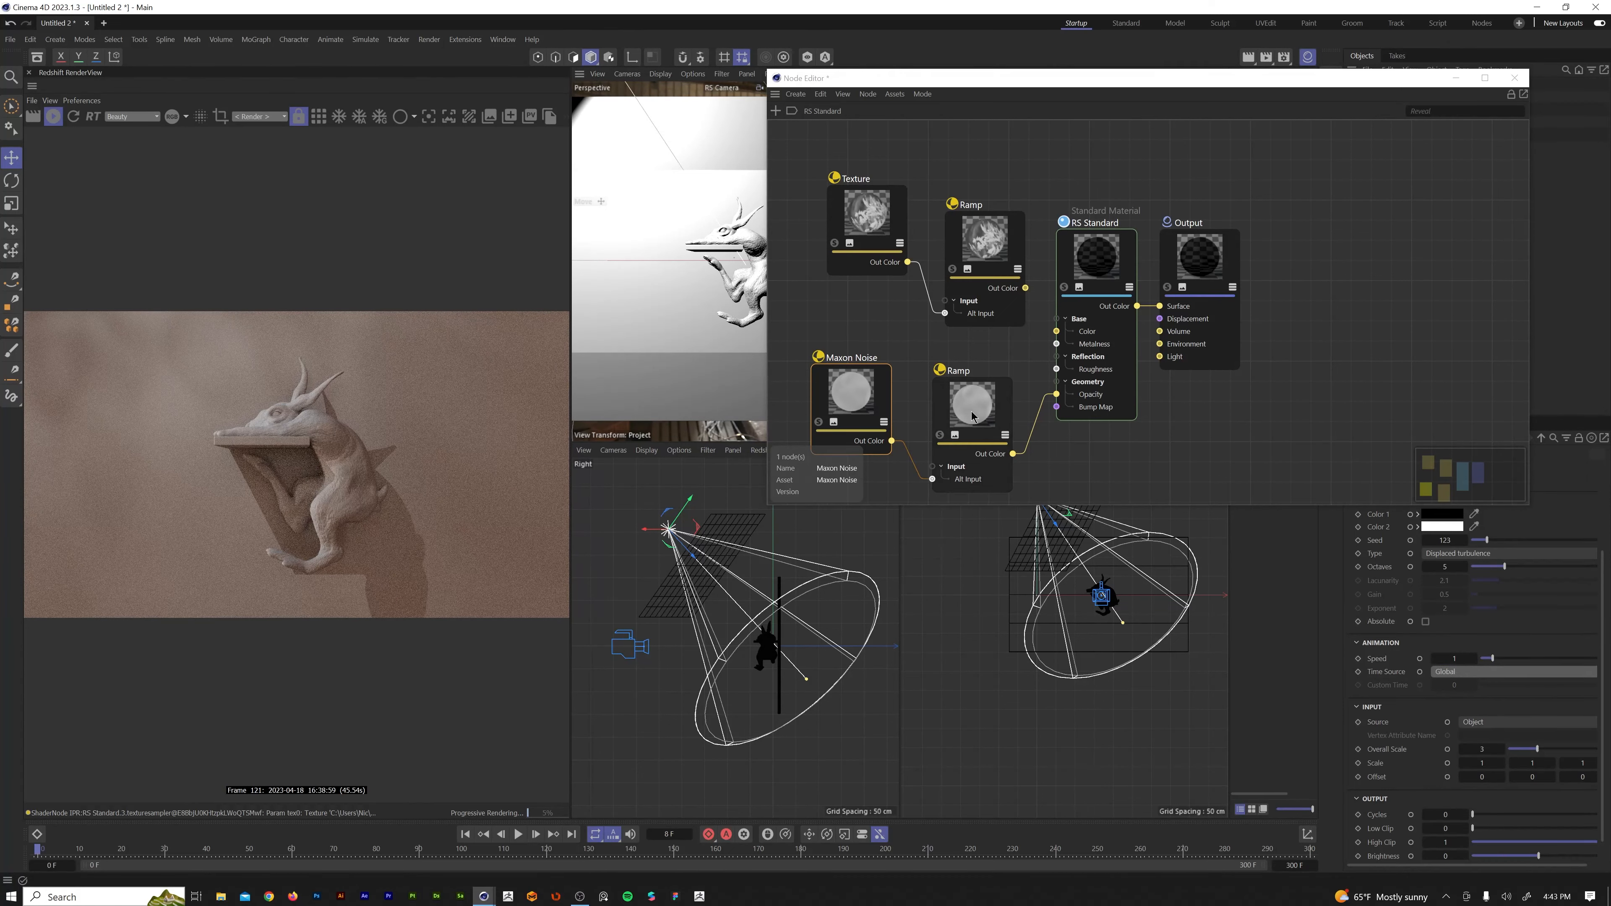
Pull the second Ramp's white knot to about 69%, preview the noise, then select the leaf Texture node.
{"action": "left_click", "coordinate": [971, 401]}
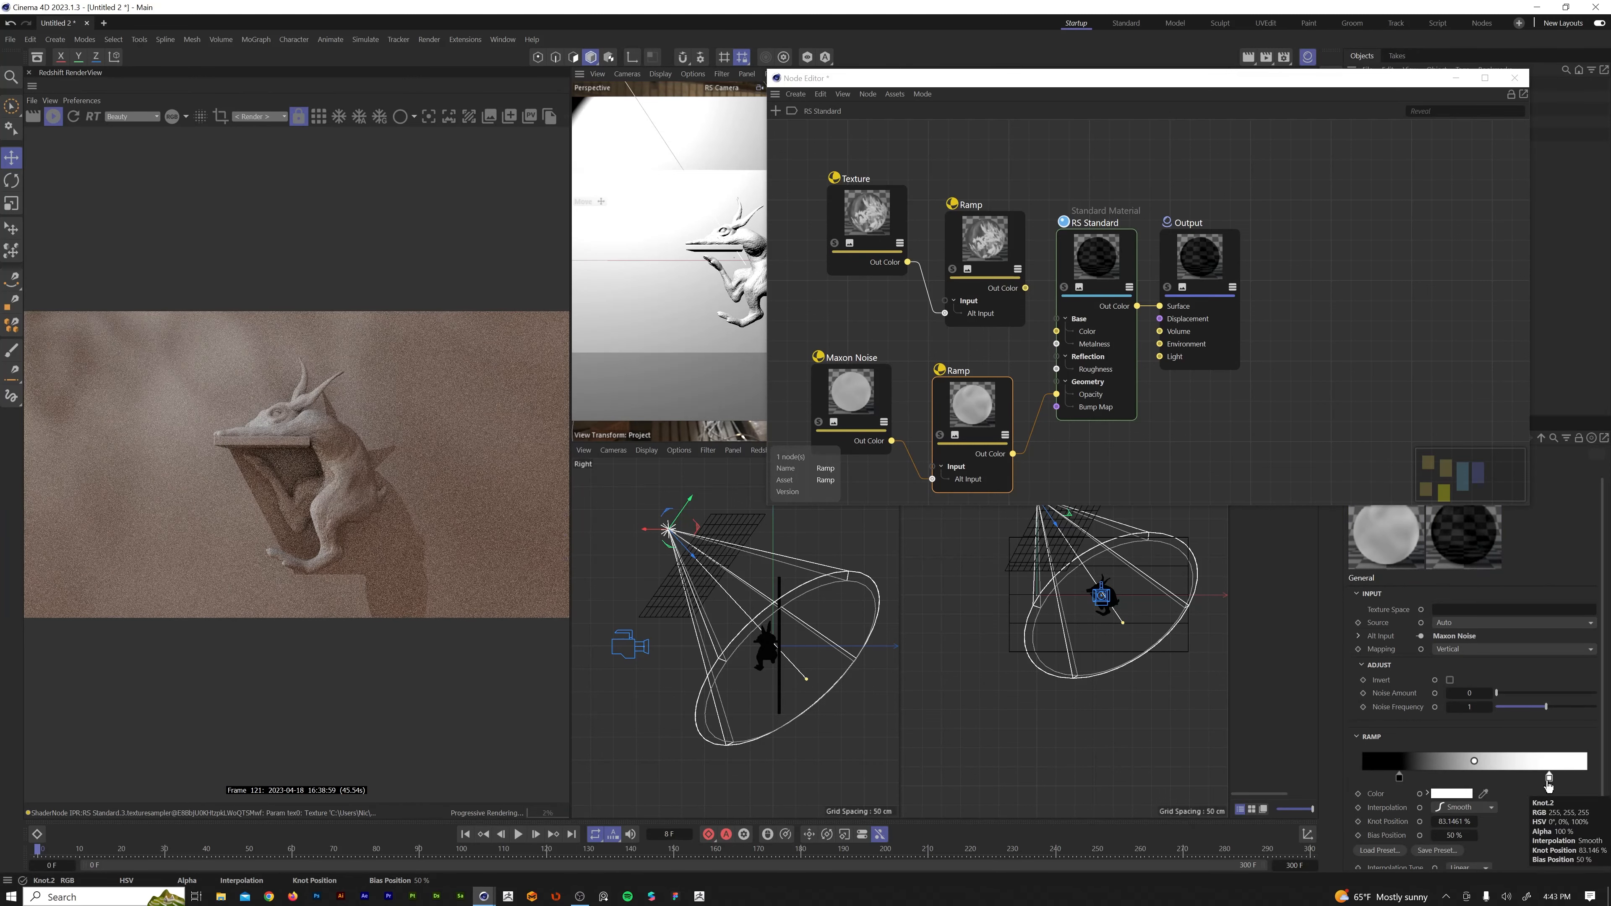
{"action": "left_click_drag", "start_coordinate": [1474, 760], "coordinate": [1456, 760]}
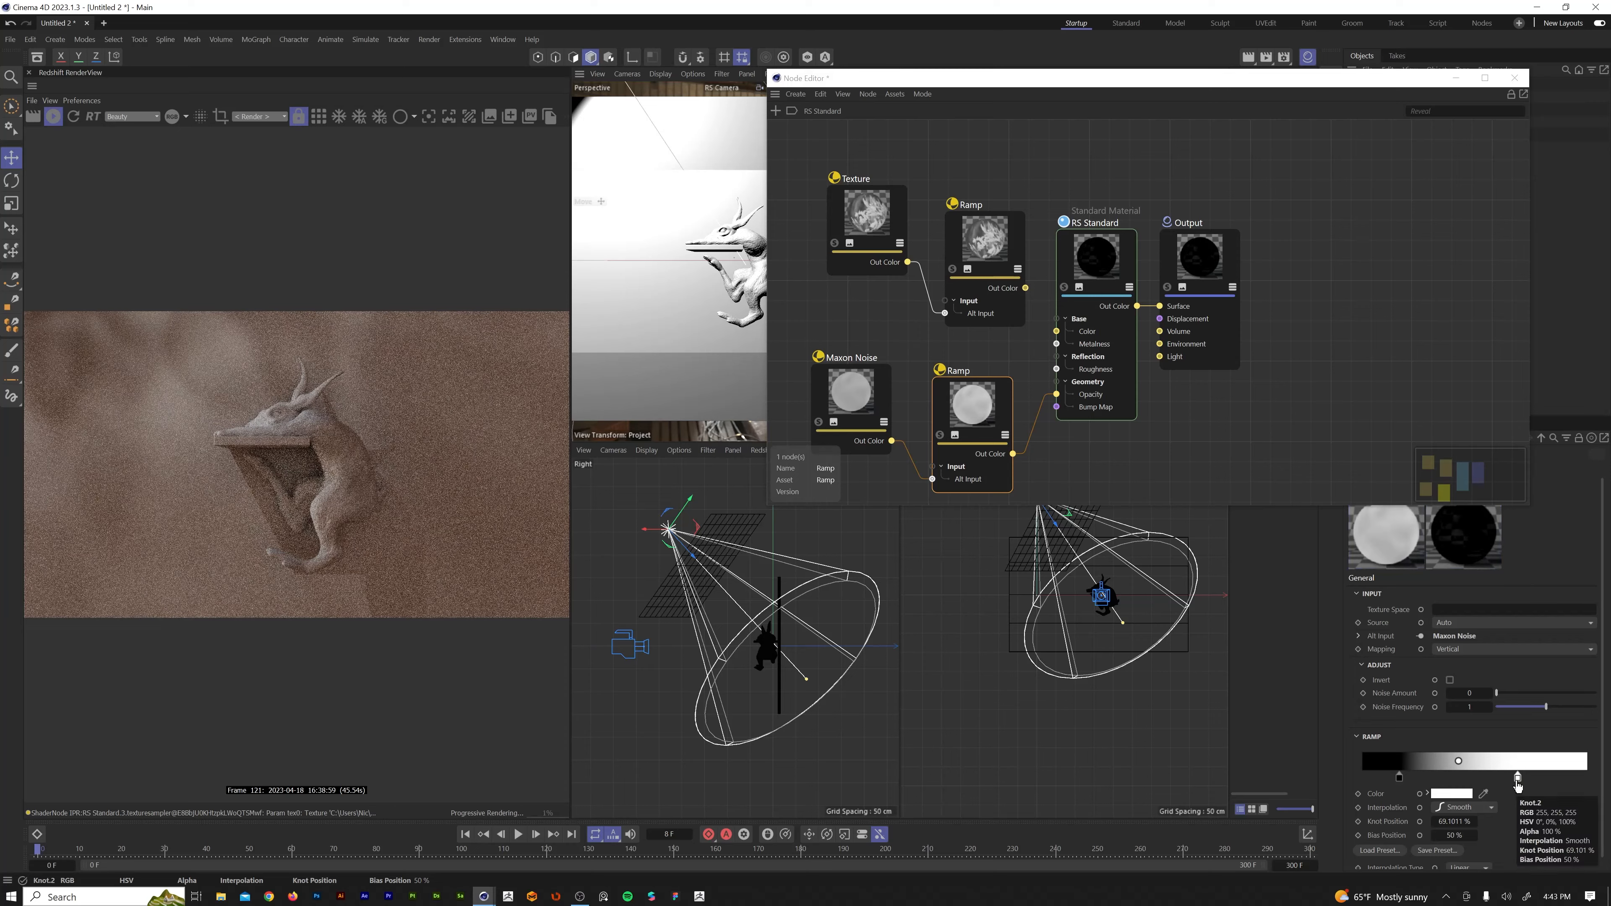
{"action": "left_click", "coordinate": [519, 834]}
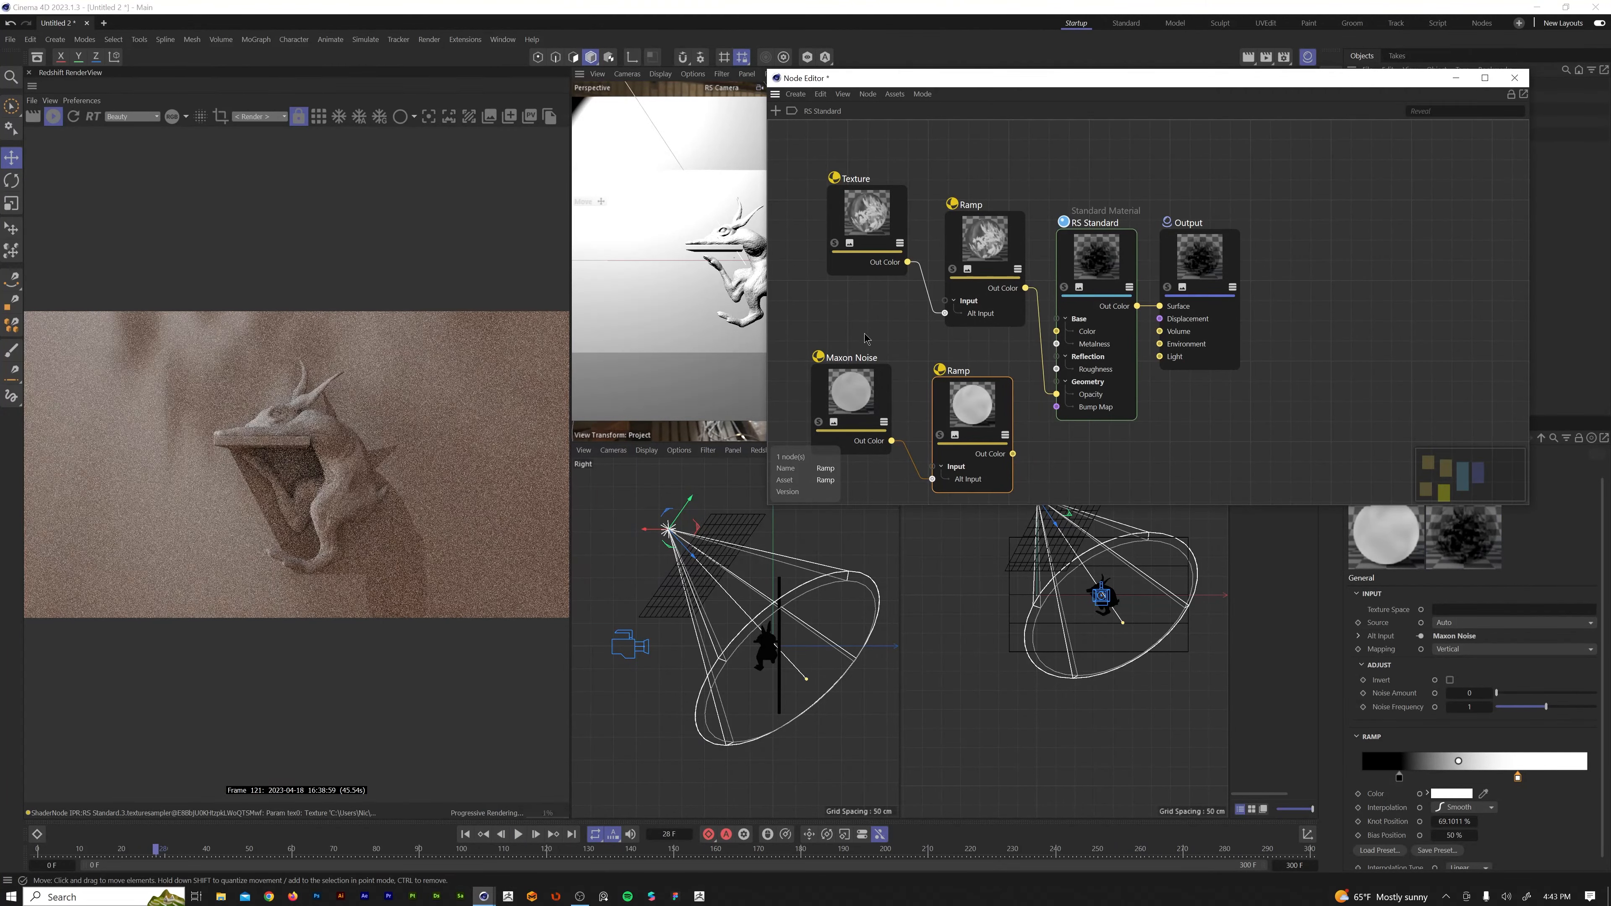
{"action": "left_click", "coordinate": [866, 216]}
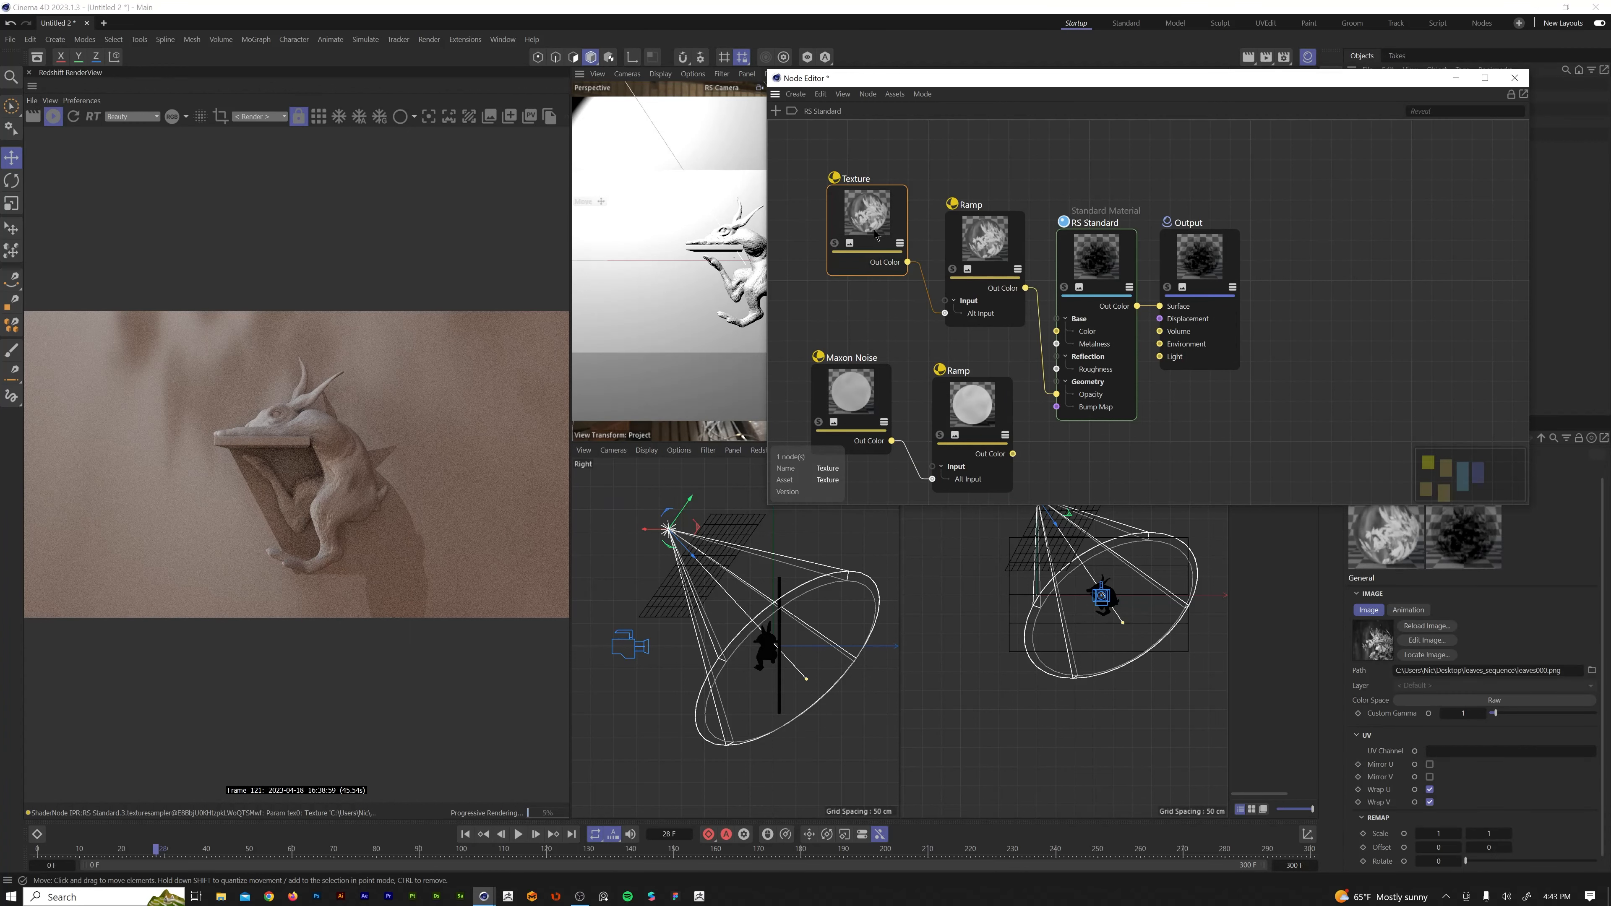